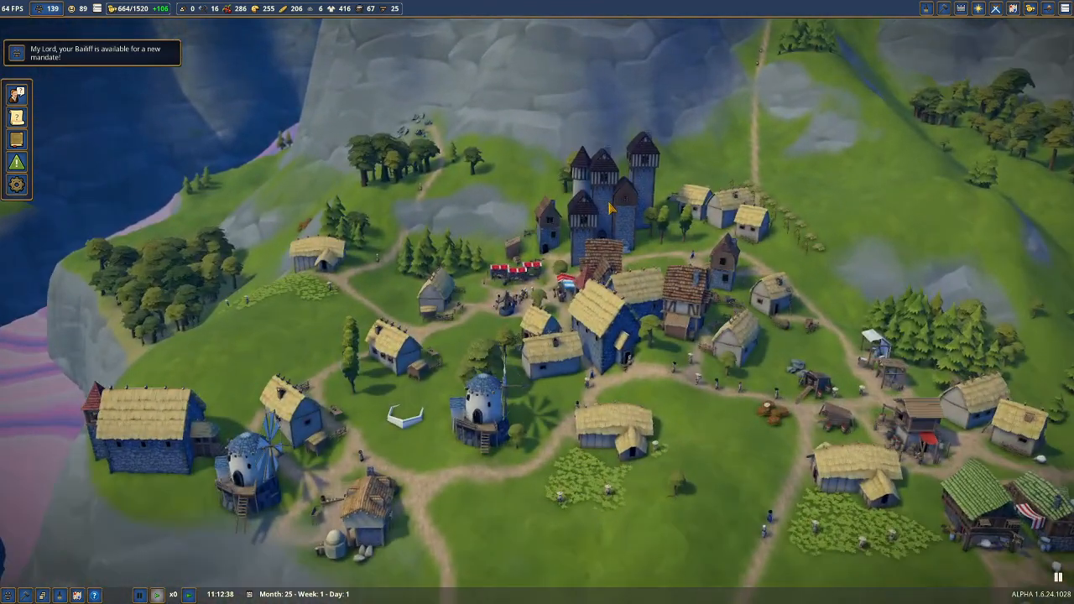
- From the Lord Manor, start the Bailiff's 25-gold Labor estate influence mandate
click(605, 193)
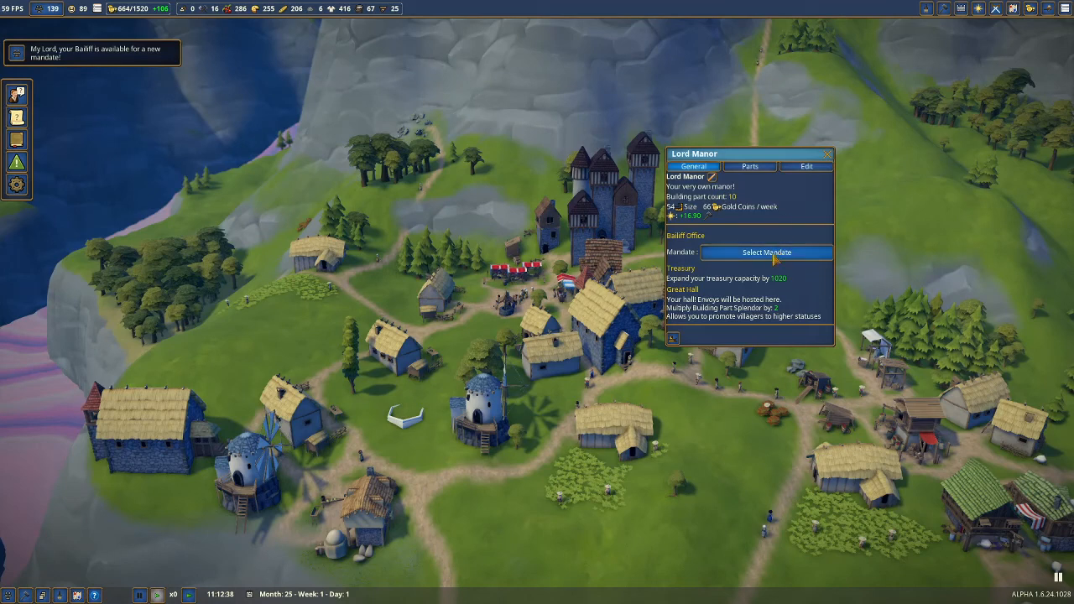
click(764, 252)
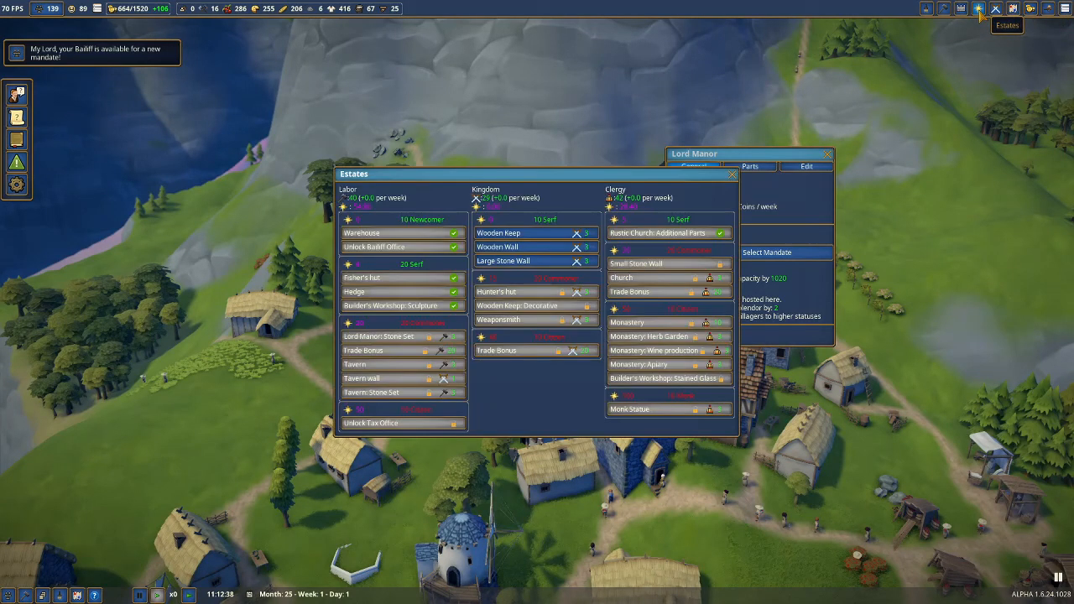
mouse_move(787, 115)
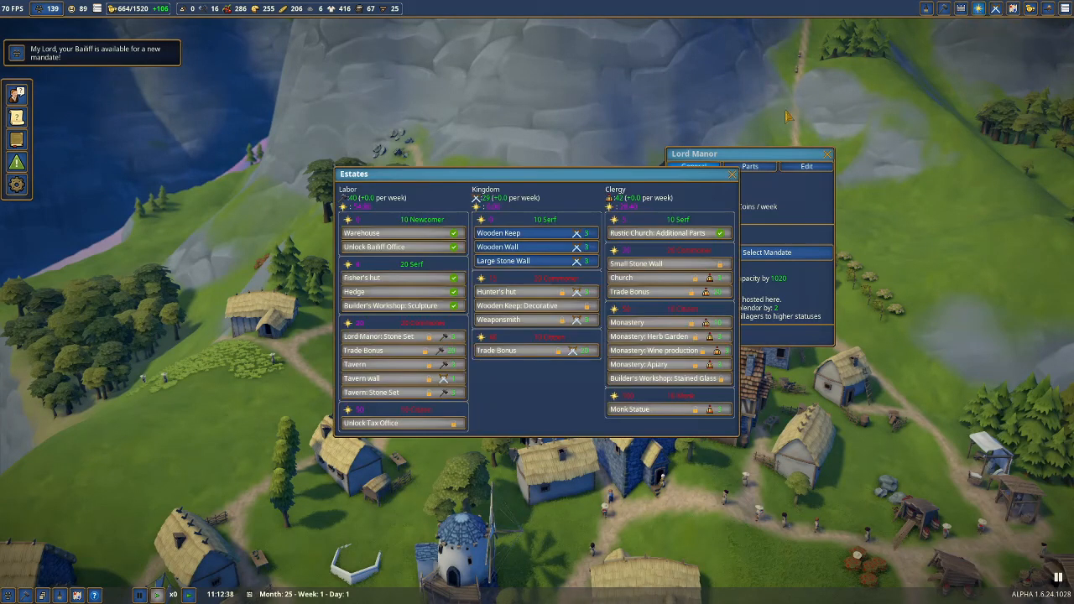
mouse_move(734, 195)
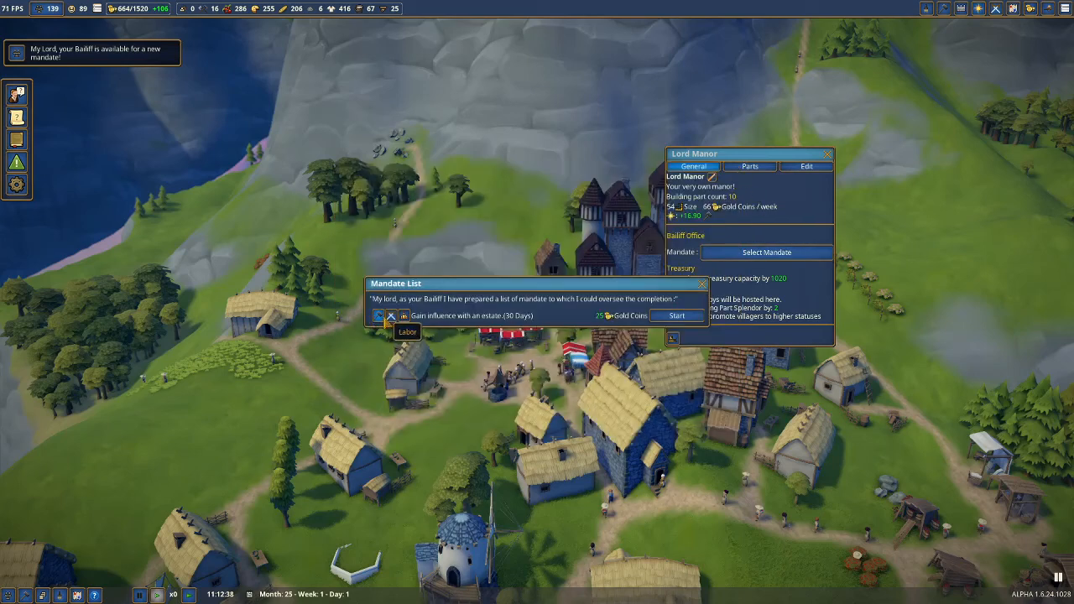
click(676, 316)
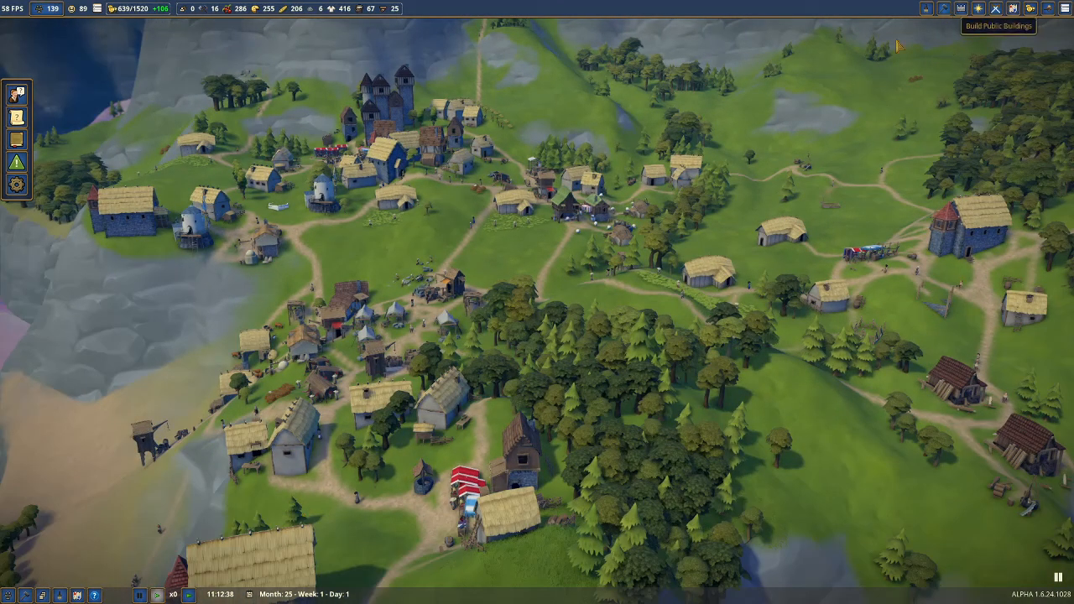
- Open the Workplace List and scroll through it to check assigned workers
click(190, 594)
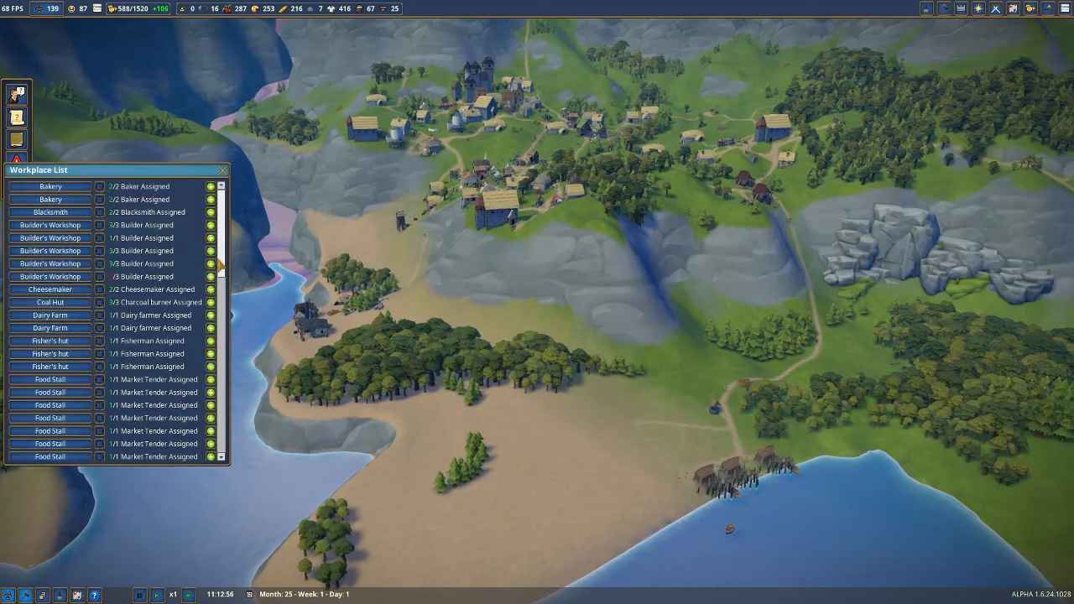
scroll(down, 3)
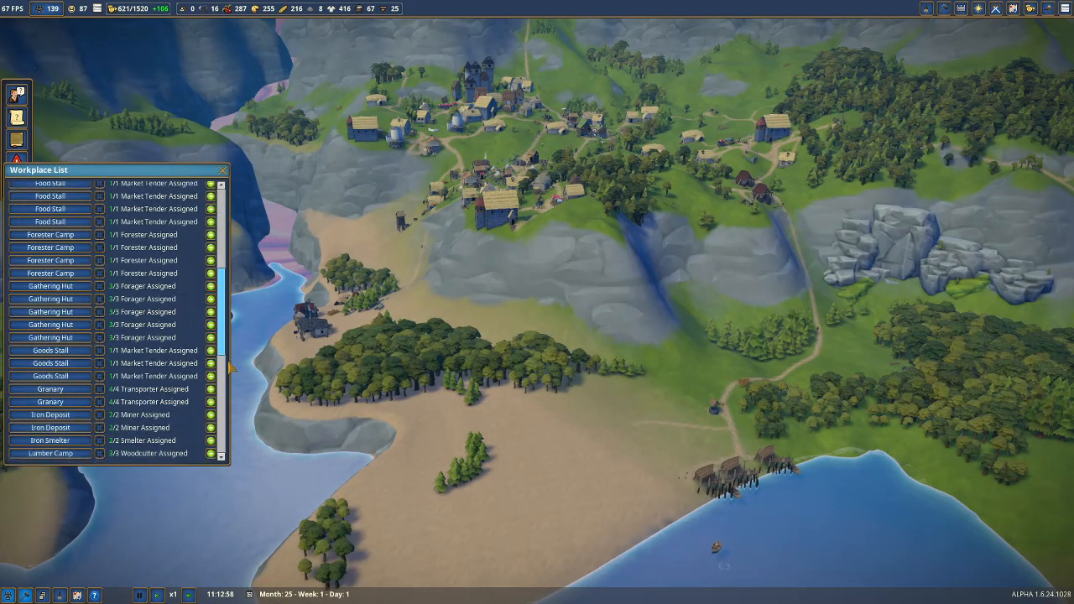
scroll(down, 3)
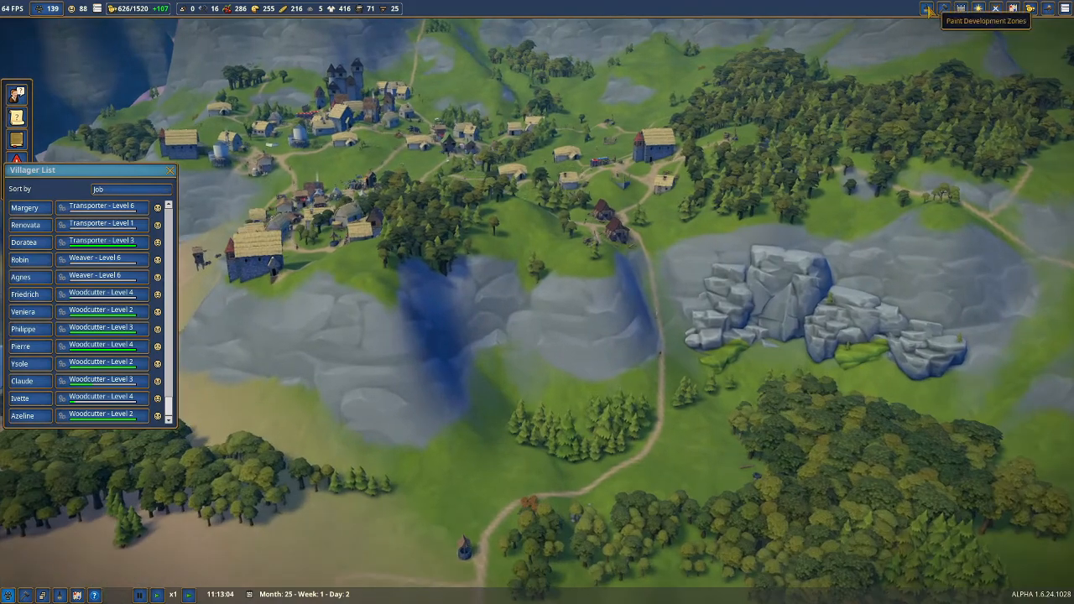
- Confirm the Lumber Camp's 3/3 woodcutters, close its panel, and show development zones
click(927, 8)
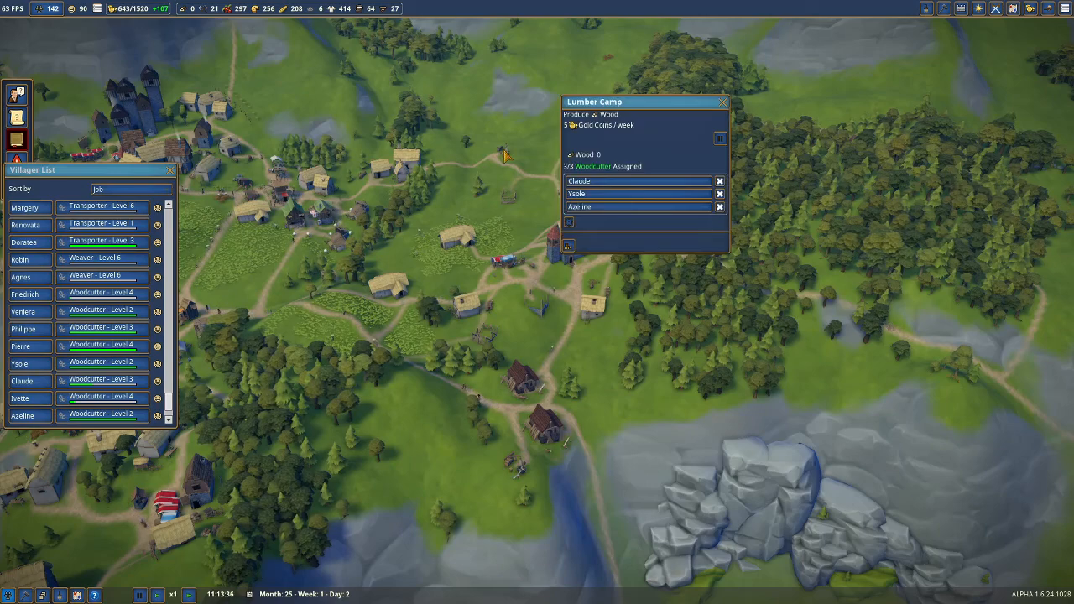
click(721, 102)
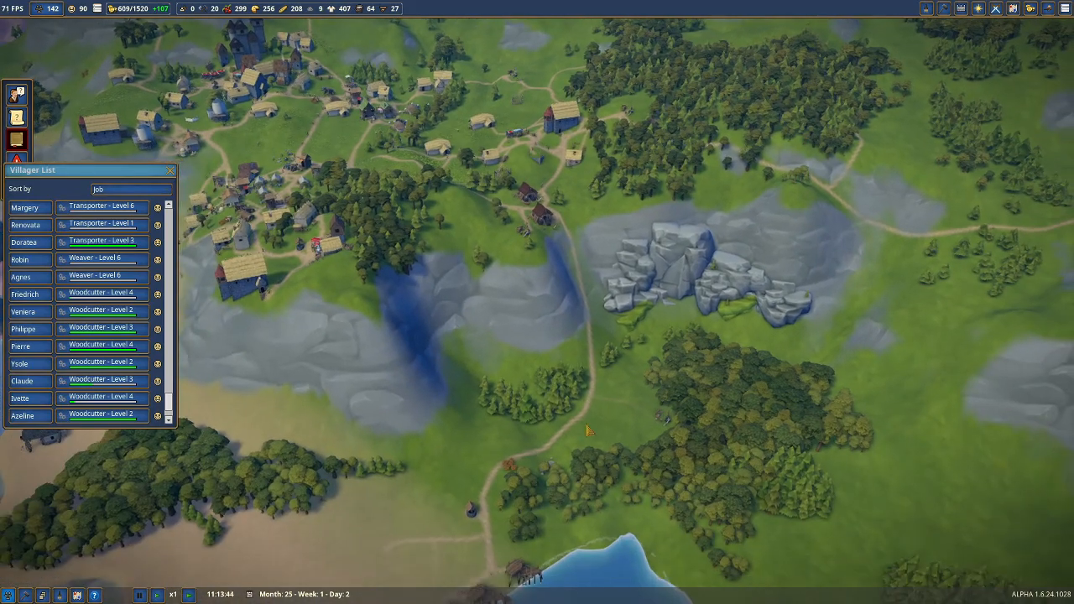
click(944, 8)
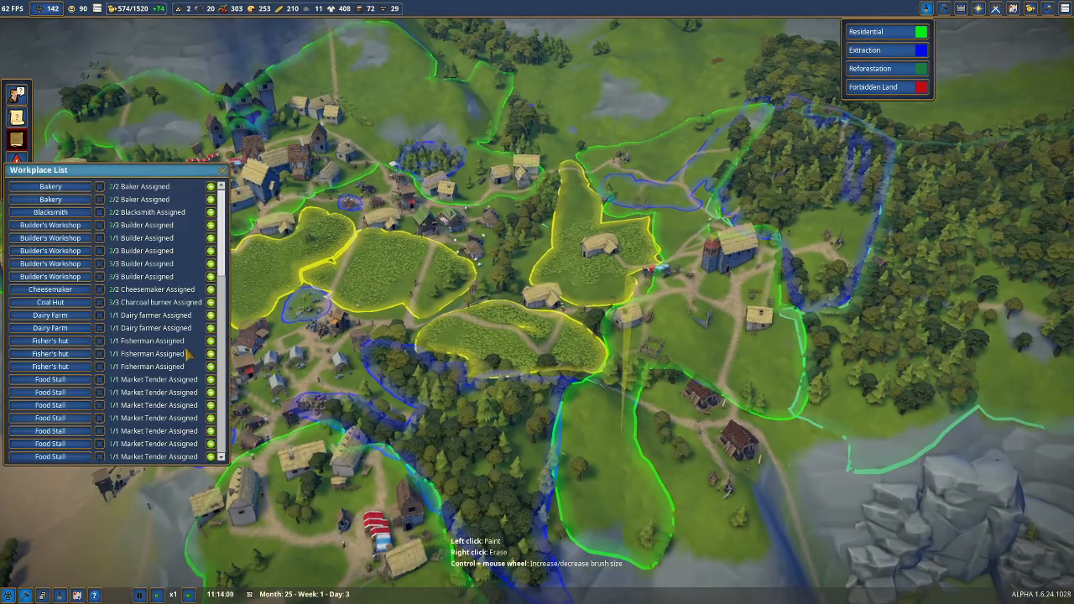
- Scroll the Workplace List, then delete the entire Lumber Camp with Delete All Parts
scroll(down, 3)
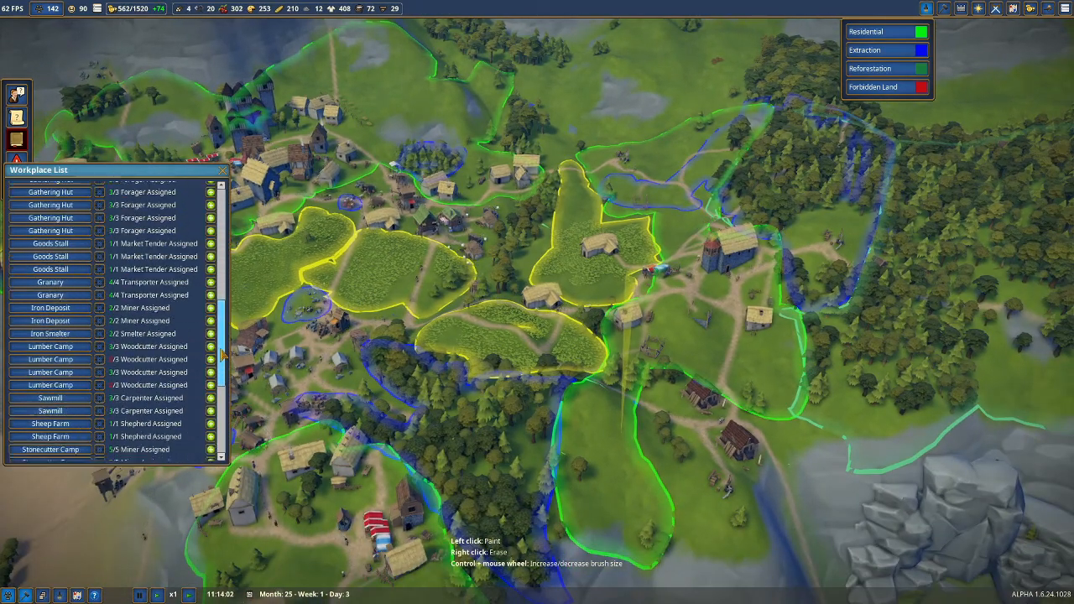
scroll(down, 3)
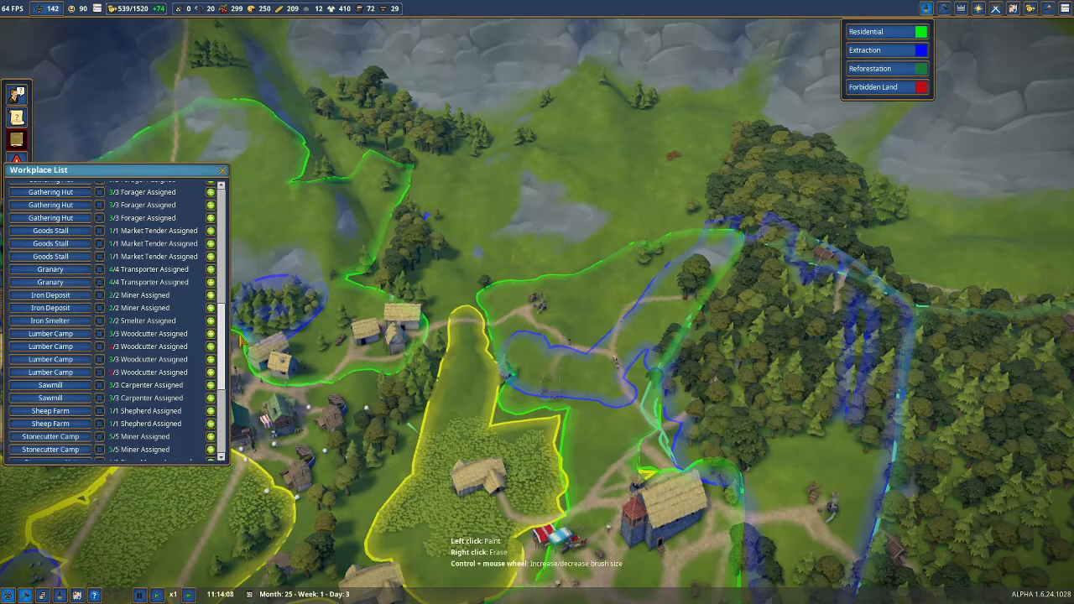
mouse_move(461, 359)
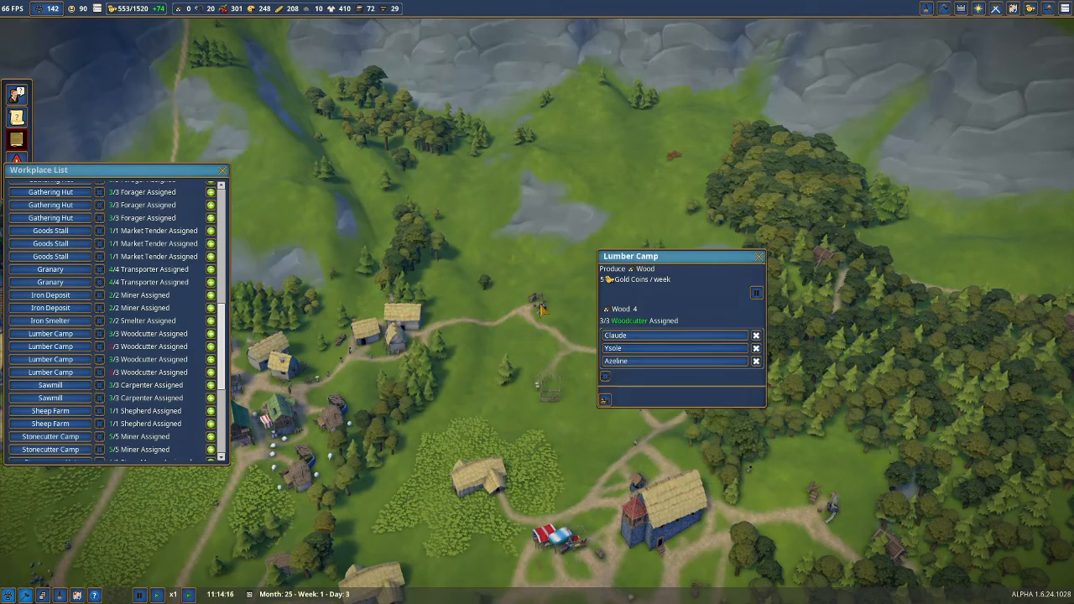
click(605, 398)
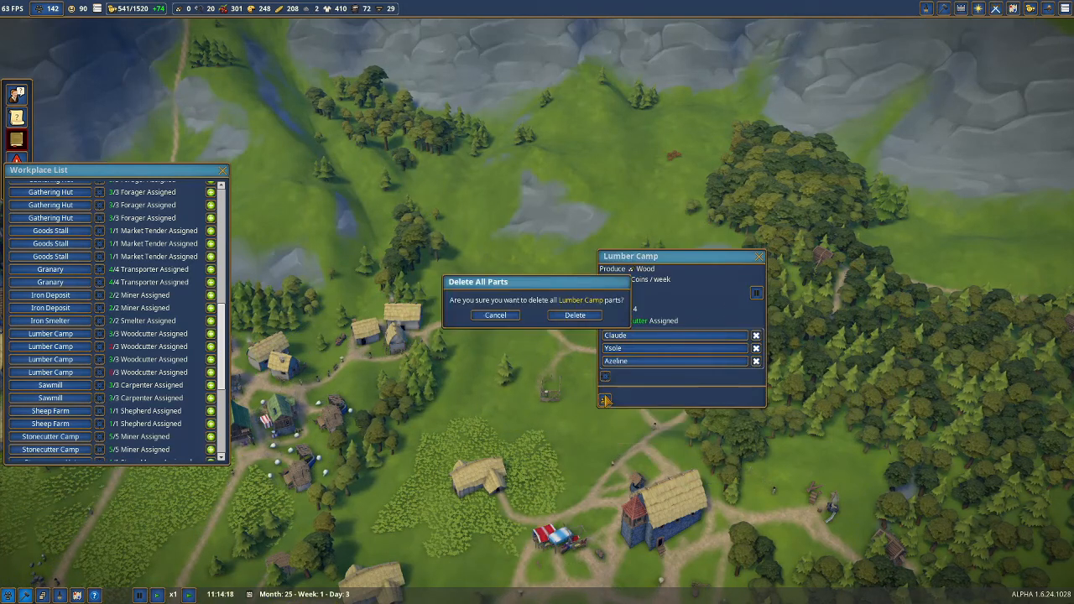
click(574, 315)
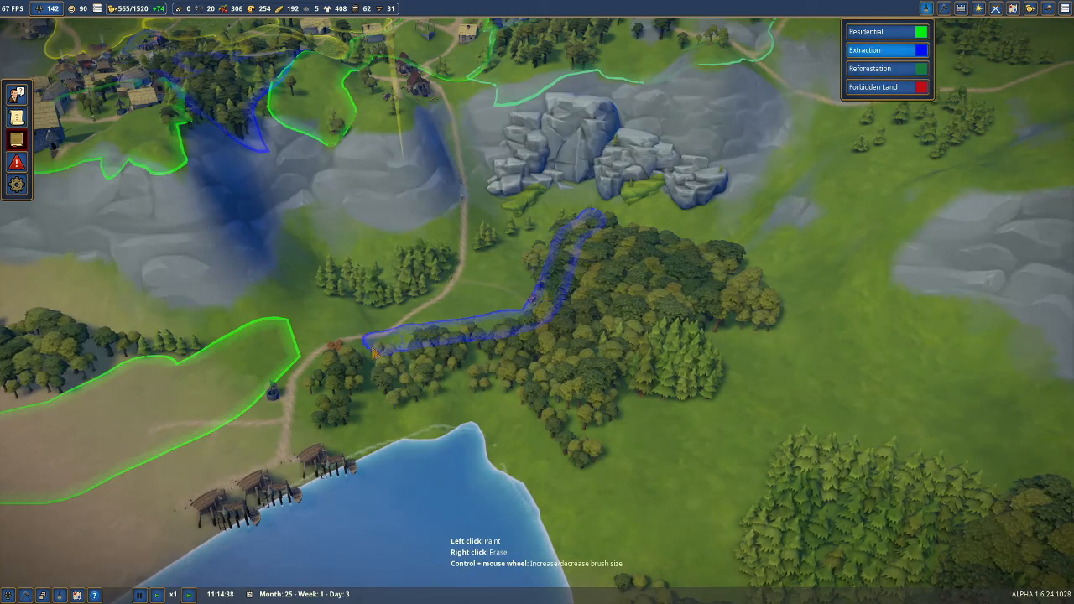
- Drag the Extraction brush over the lakeside forest to paint a broad extraction zone
drag(374, 353, 579, 453)
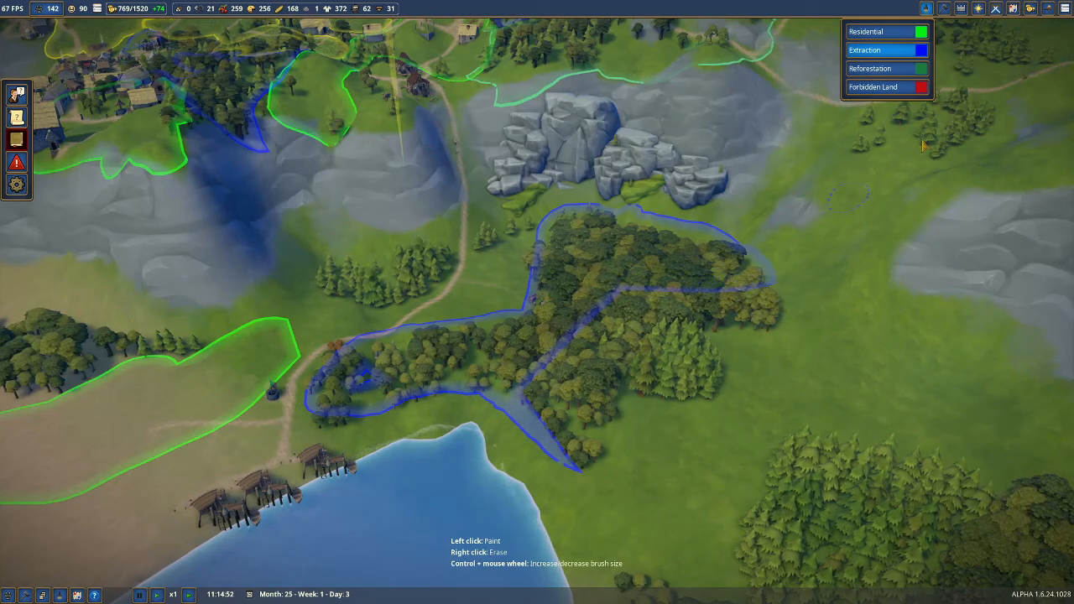
mouse_move(1031, 8)
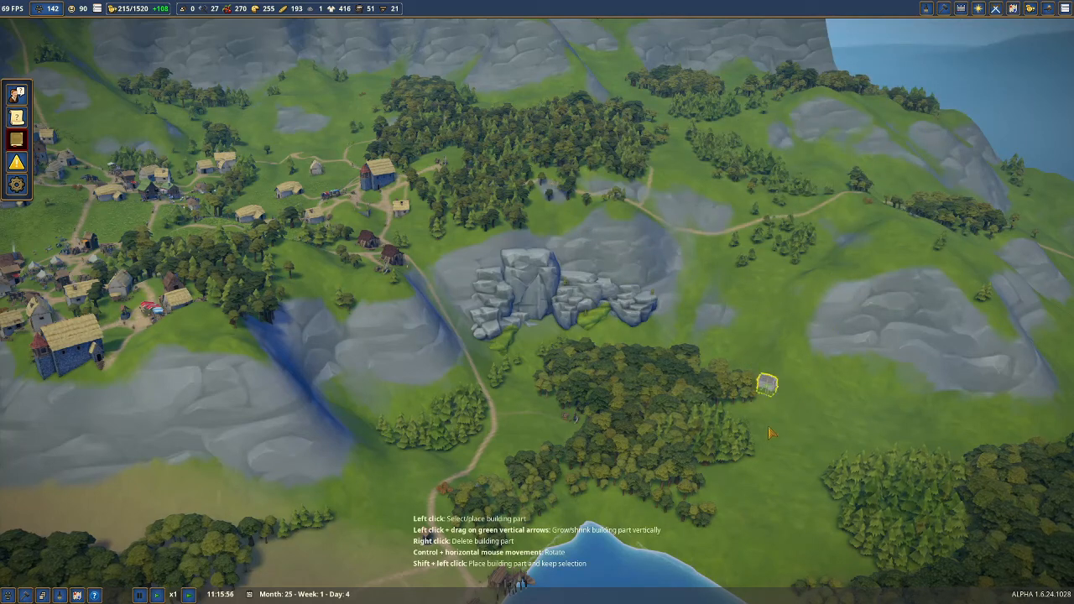
mouse_move(777, 307)
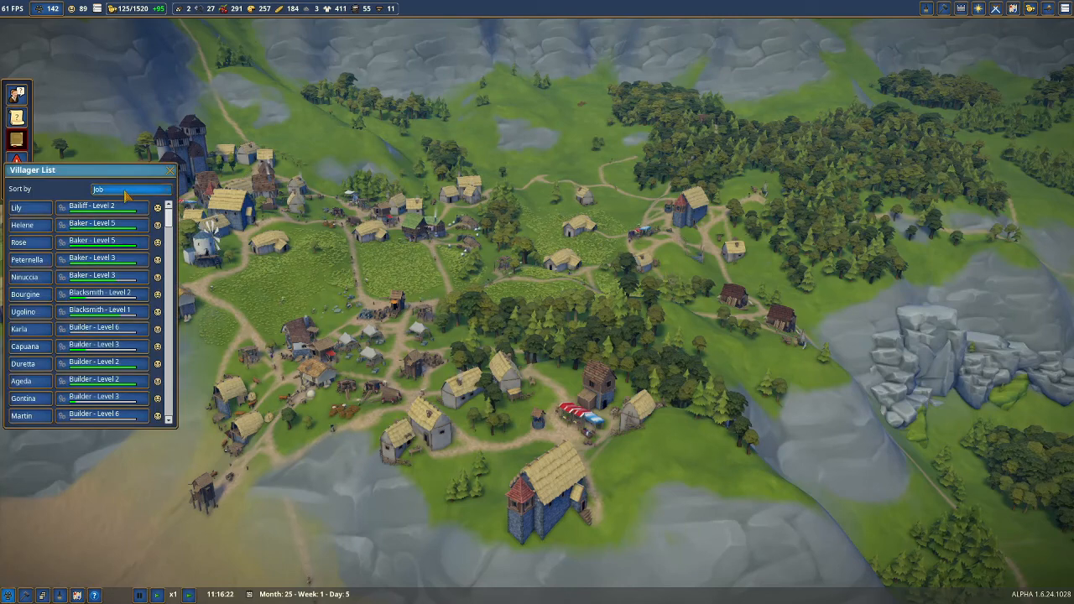
- Sort villagers by happiness, inspect the unhappy Bailiff, then open miner Anna's details
click(130, 189)
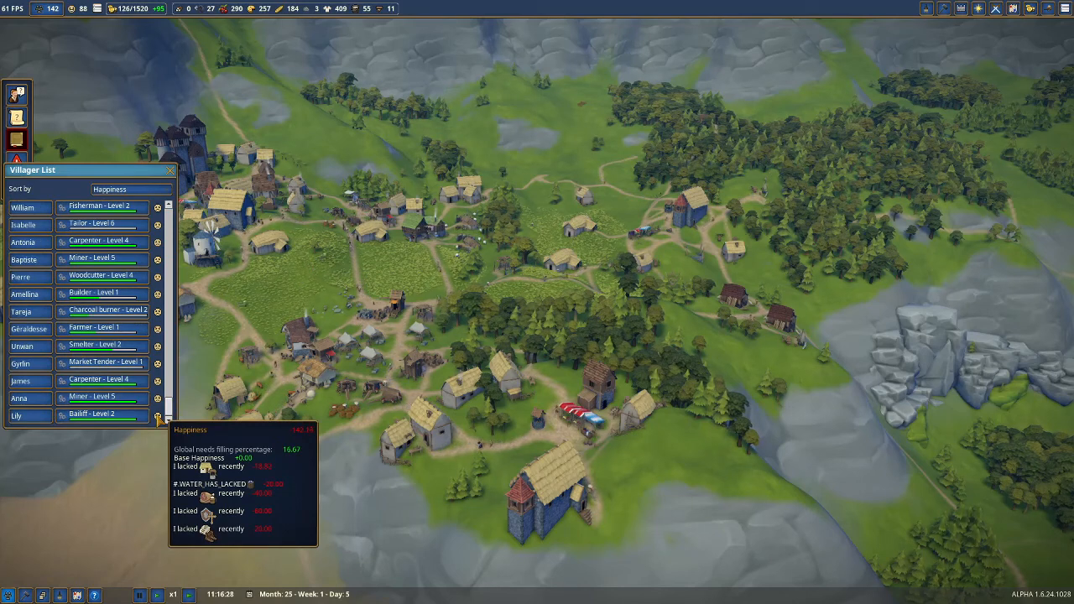
click(17, 415)
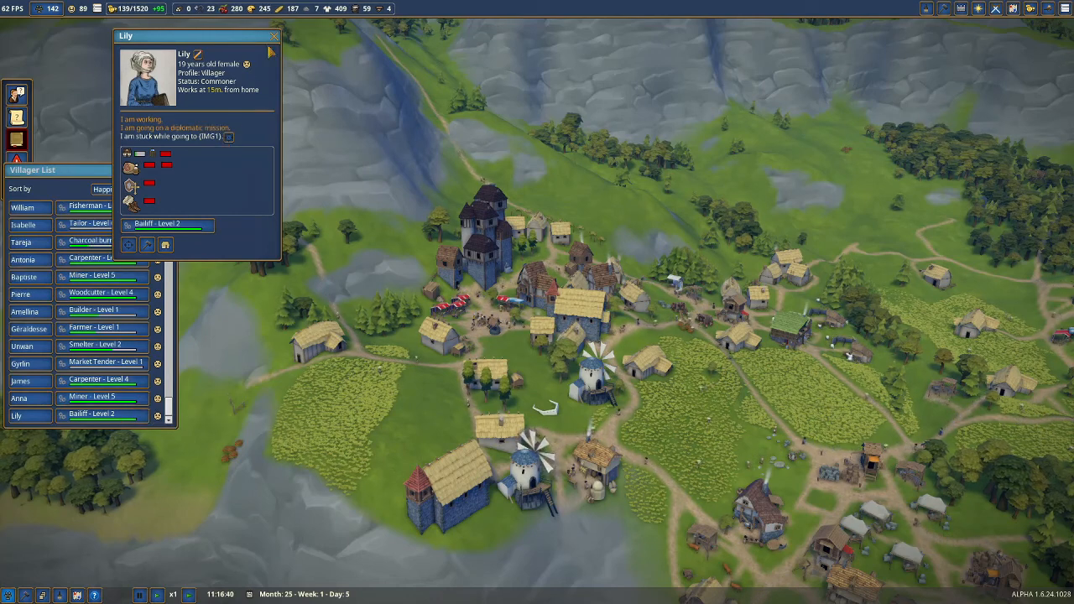
click(274, 36)
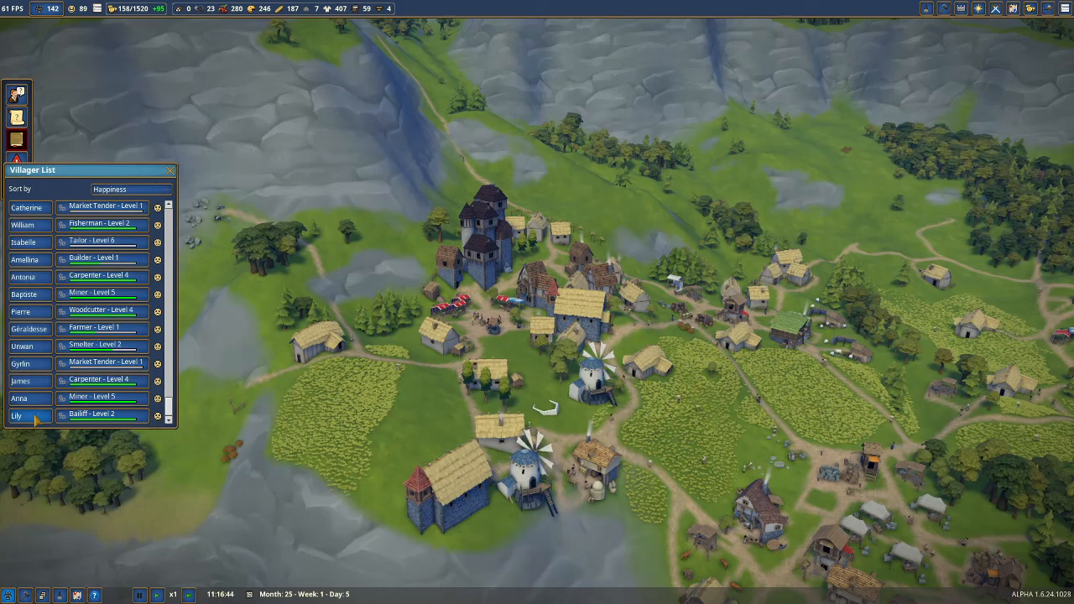
click(17, 416)
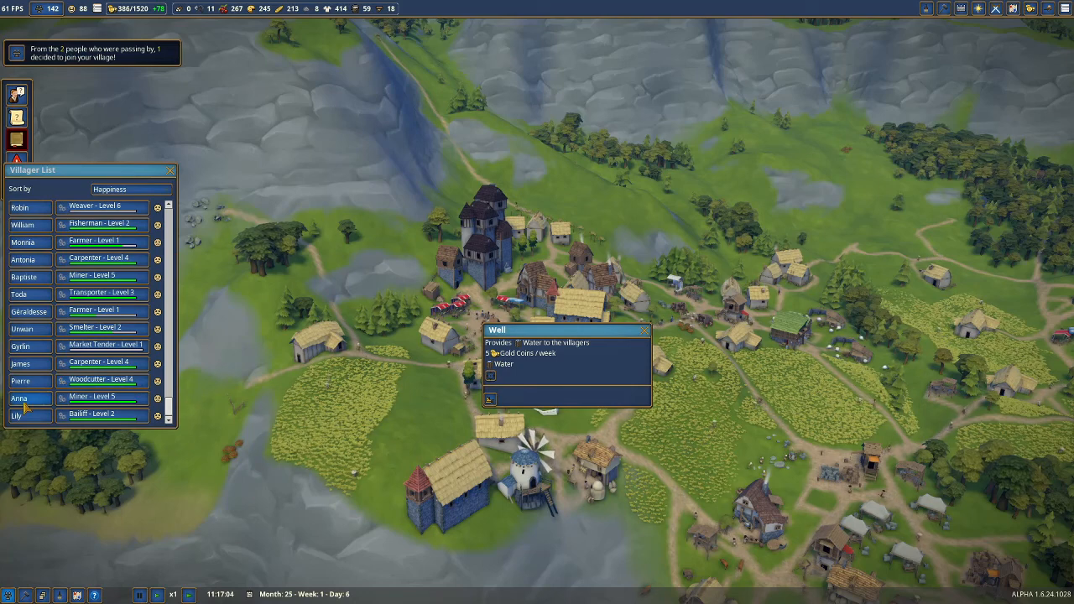
click(19, 398)
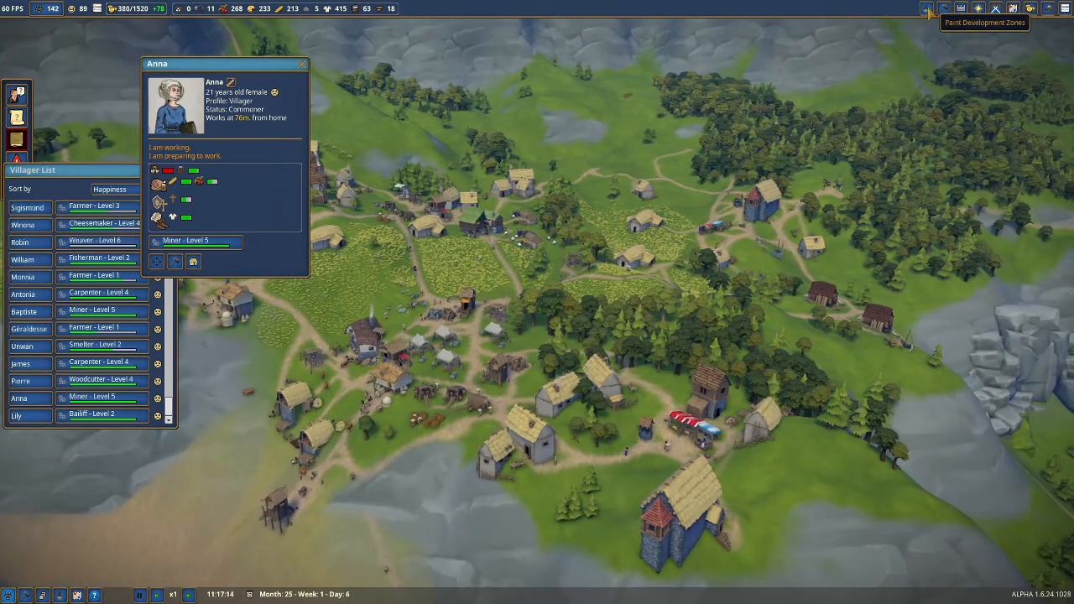
- Show the development zone overlay and open woodcutter Pierre's villager details
click(927, 8)
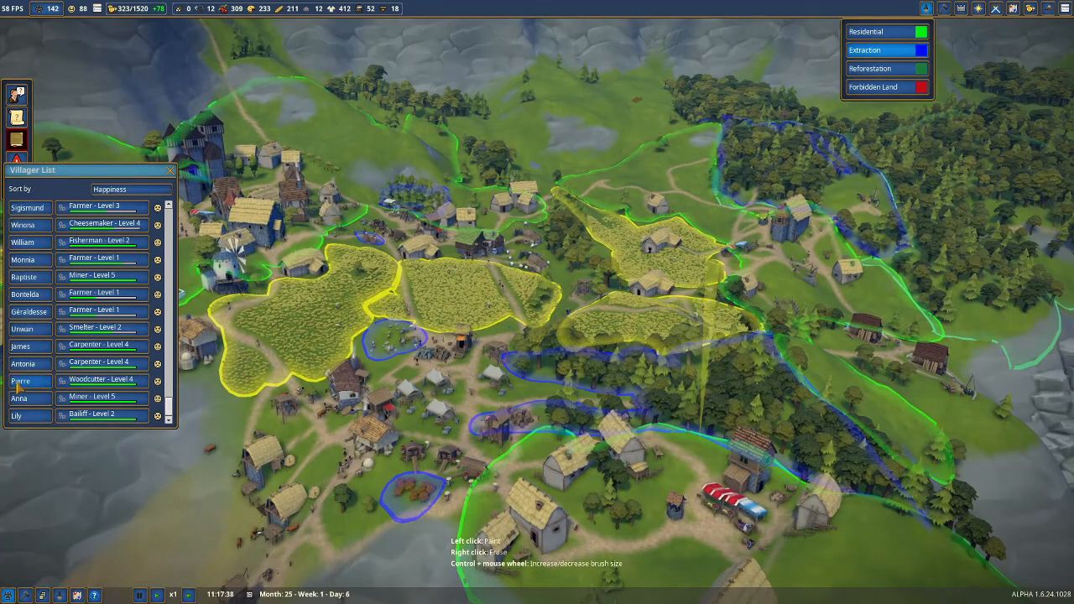
click(20, 382)
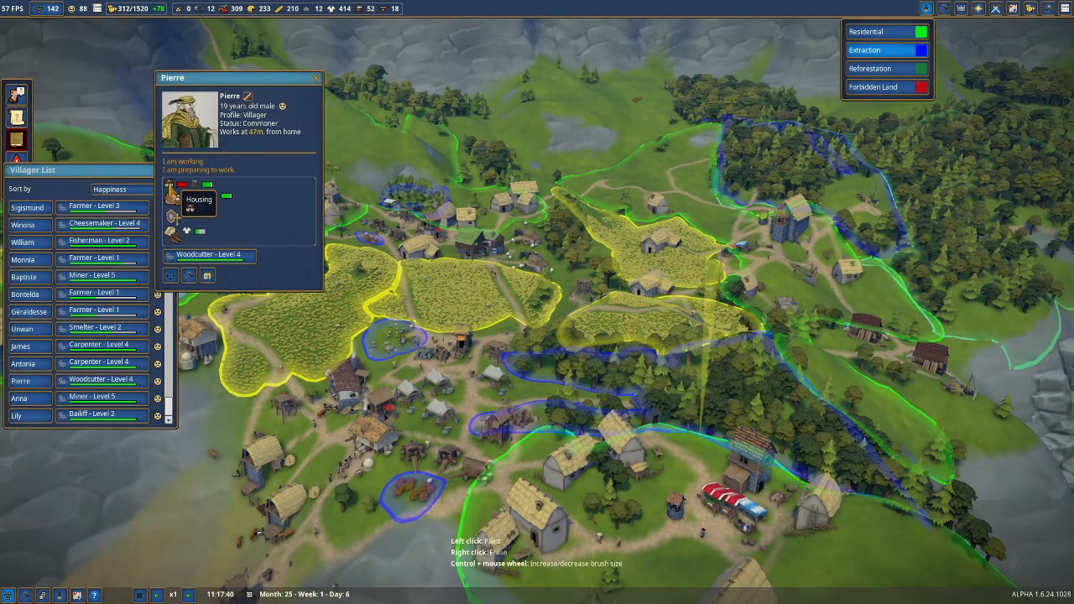
mouse_move(207, 277)
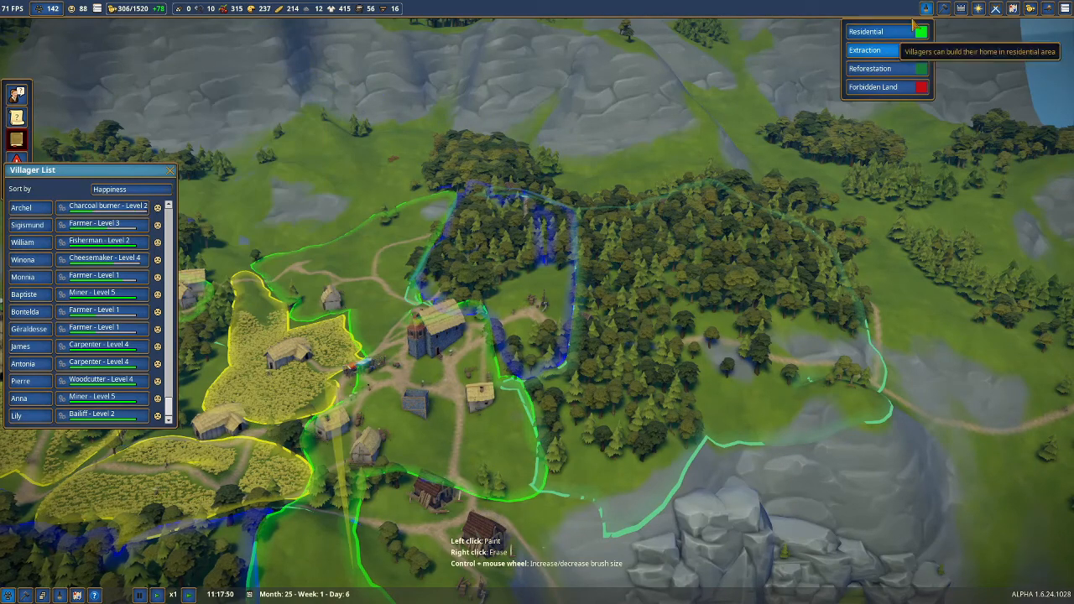
- Switch to the Workplace List and scroll down to the fully staffed windmills
click(130, 189)
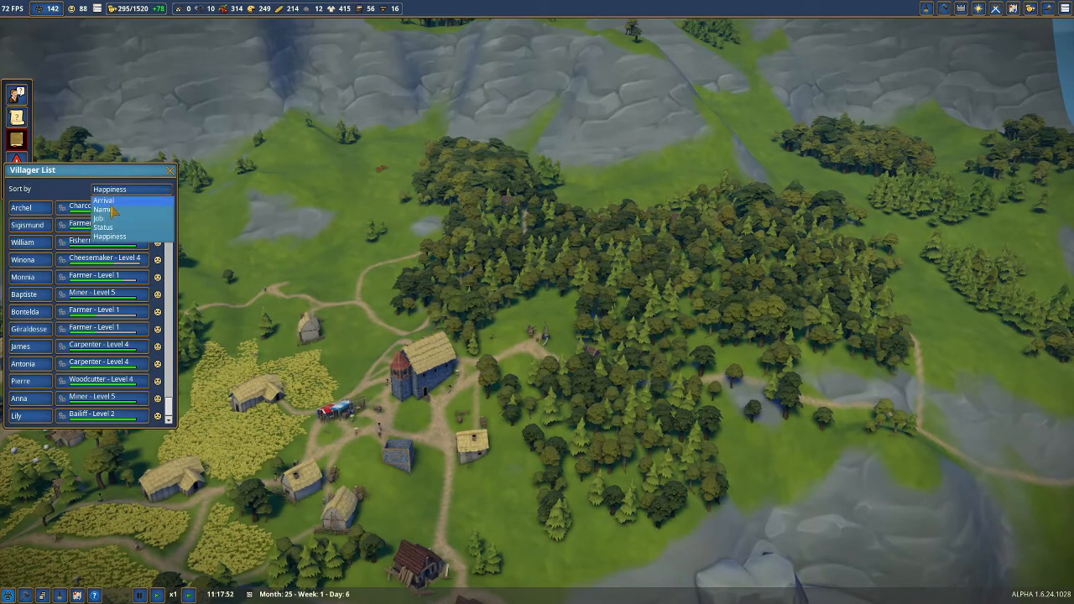
click(98, 219)
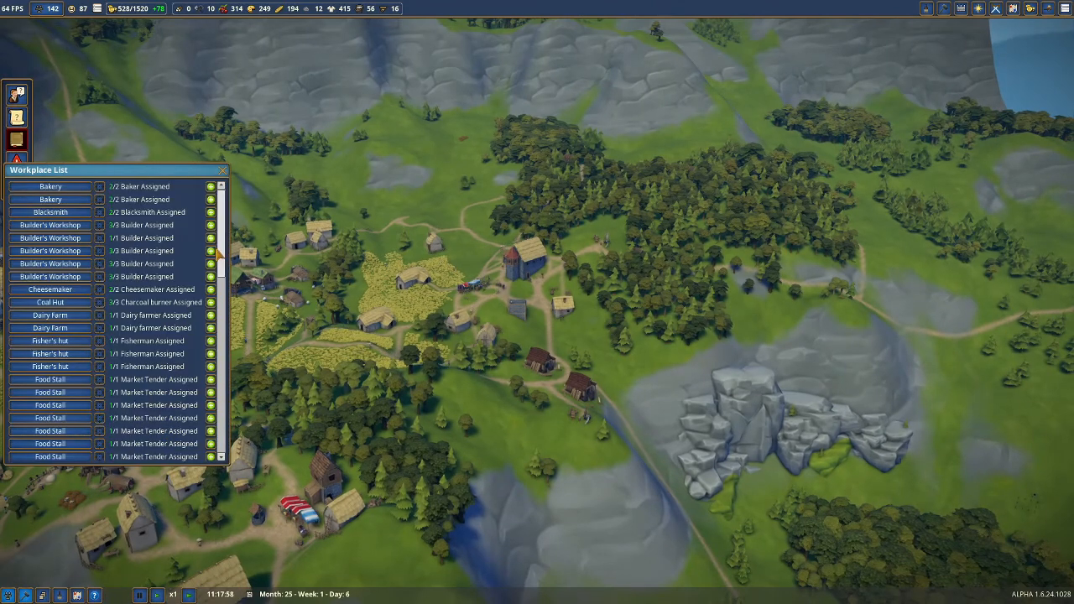
scroll(down, 3)
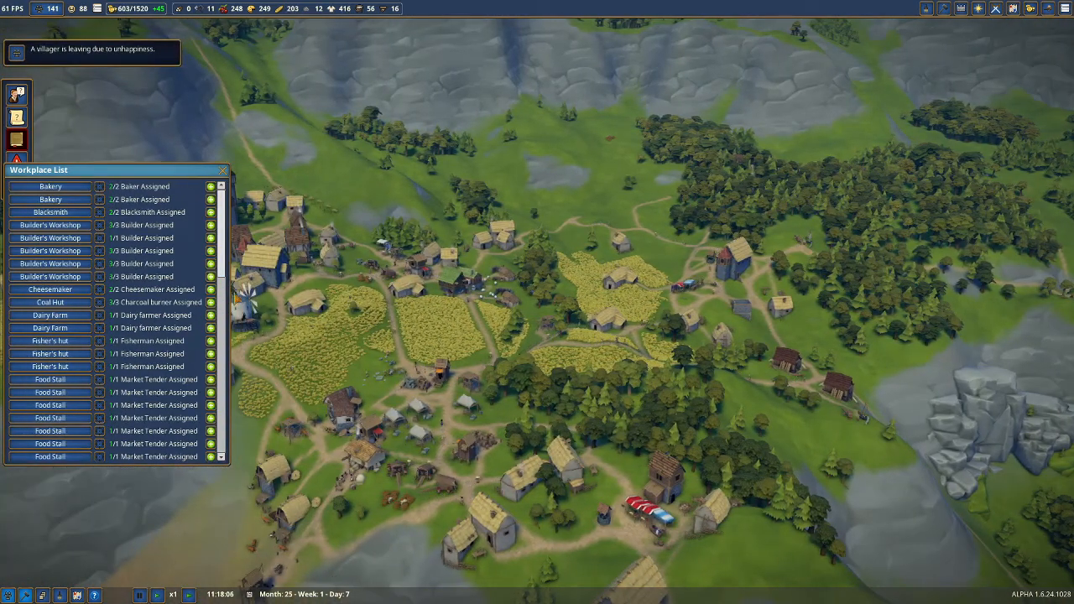
scroll(down, 3)
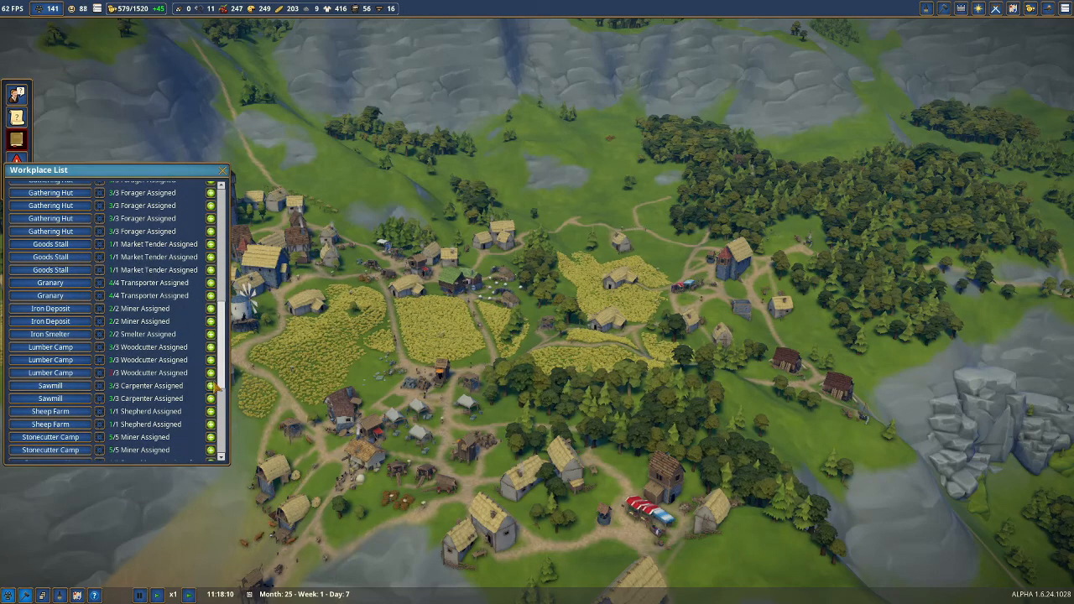
scroll(down, 3)
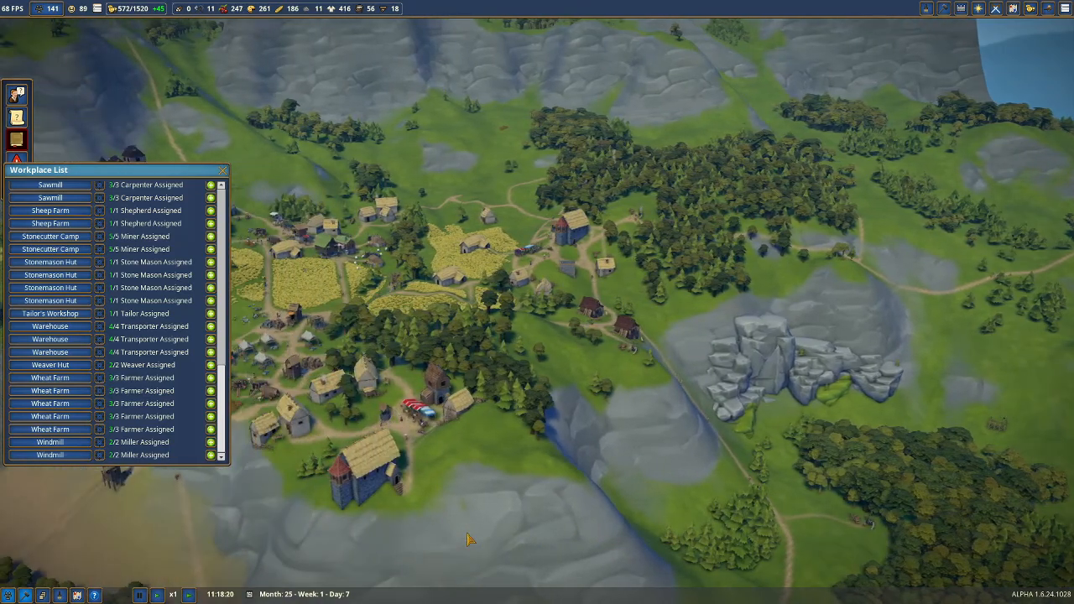
click(926, 8)
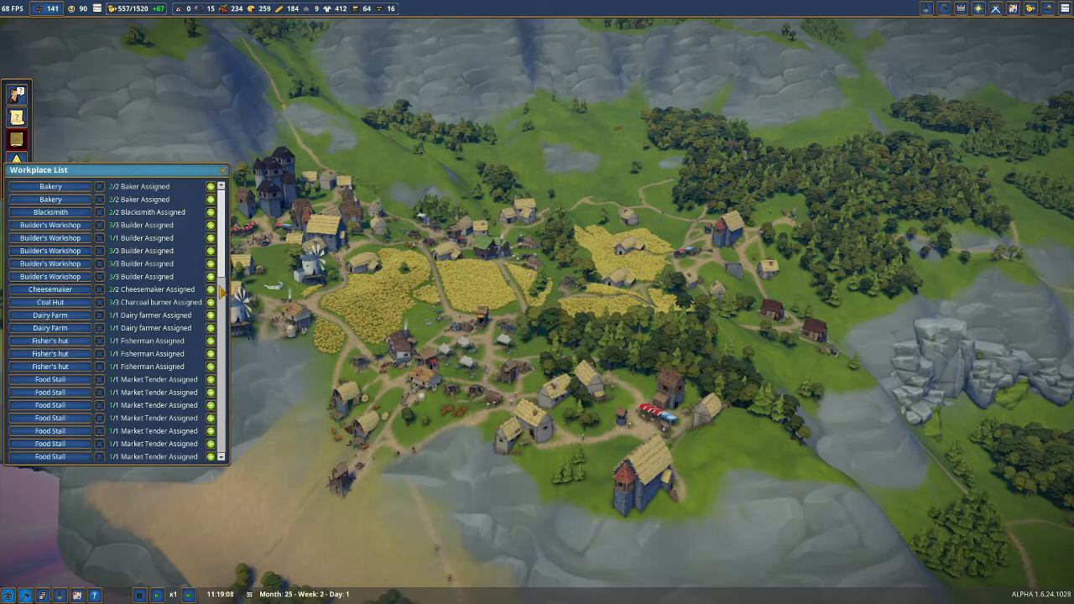
- Scroll down once more while putting the Workplace List away
scroll(down, 3)
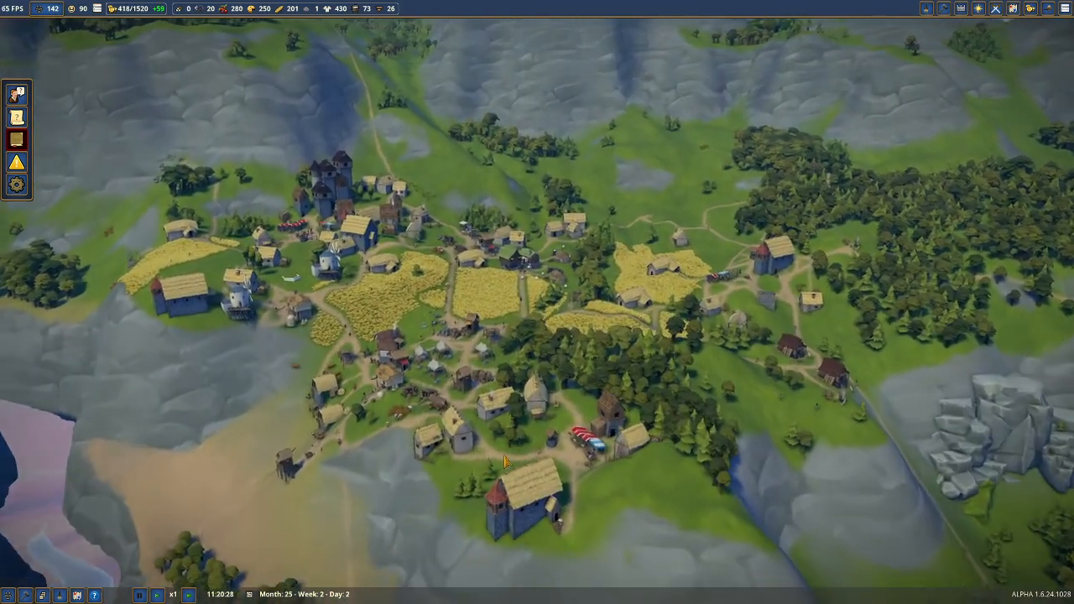
- Place a forester camp in the meadow below the rocks, planting oak, pine and sycamore
click(156, 594)
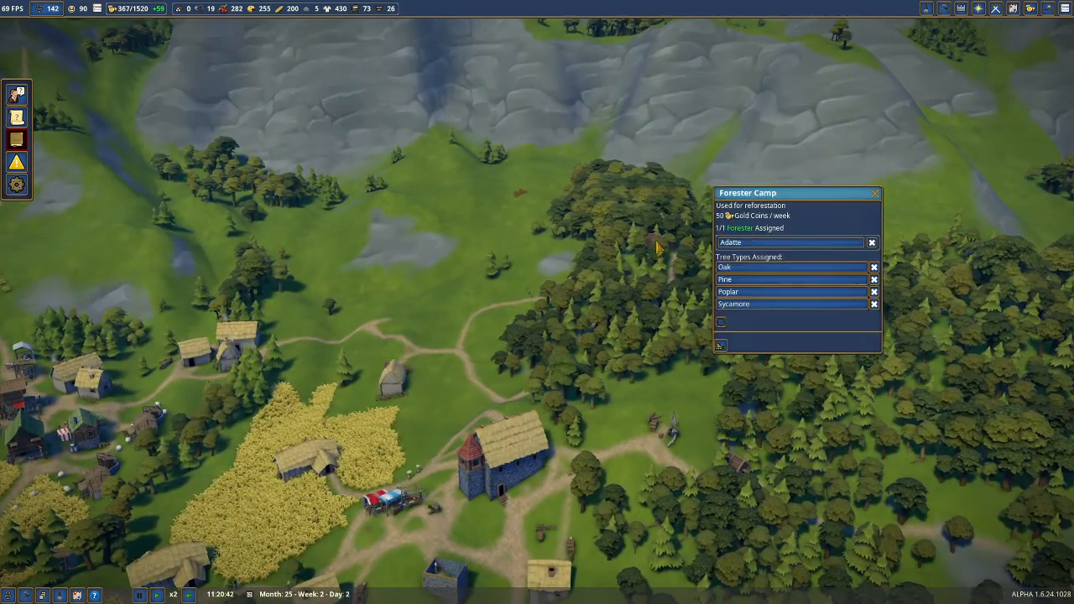
mouse_move(720, 346)
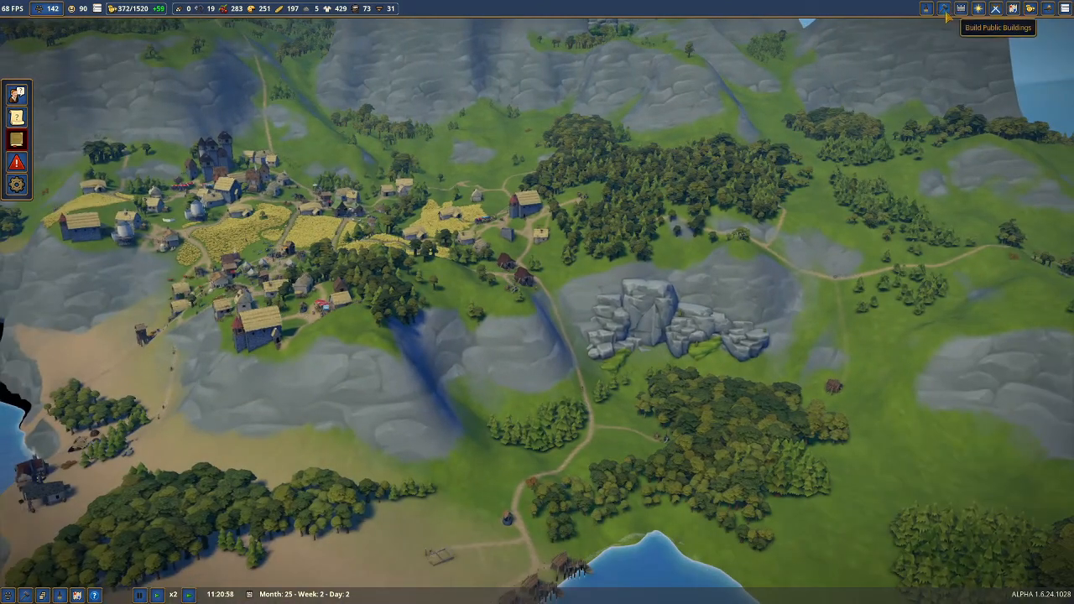
click(944, 9)
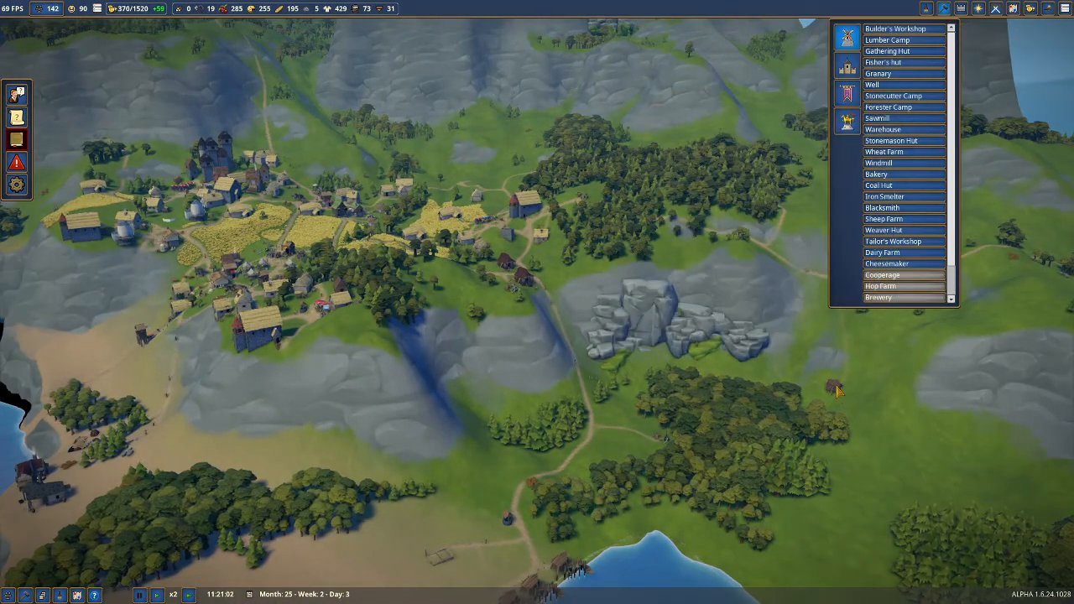
click(835, 386)
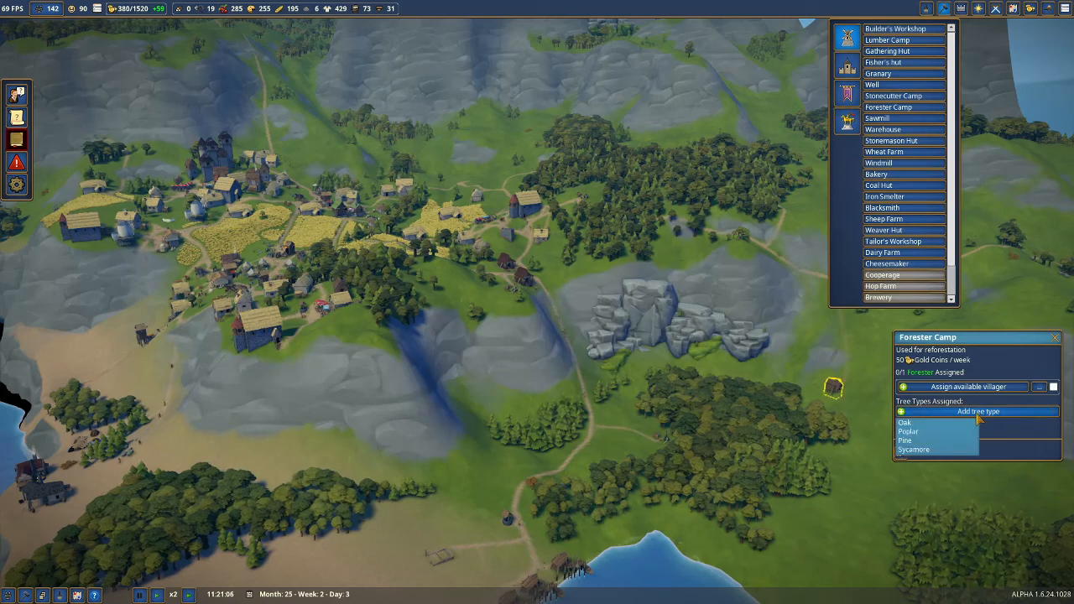
click(907, 421)
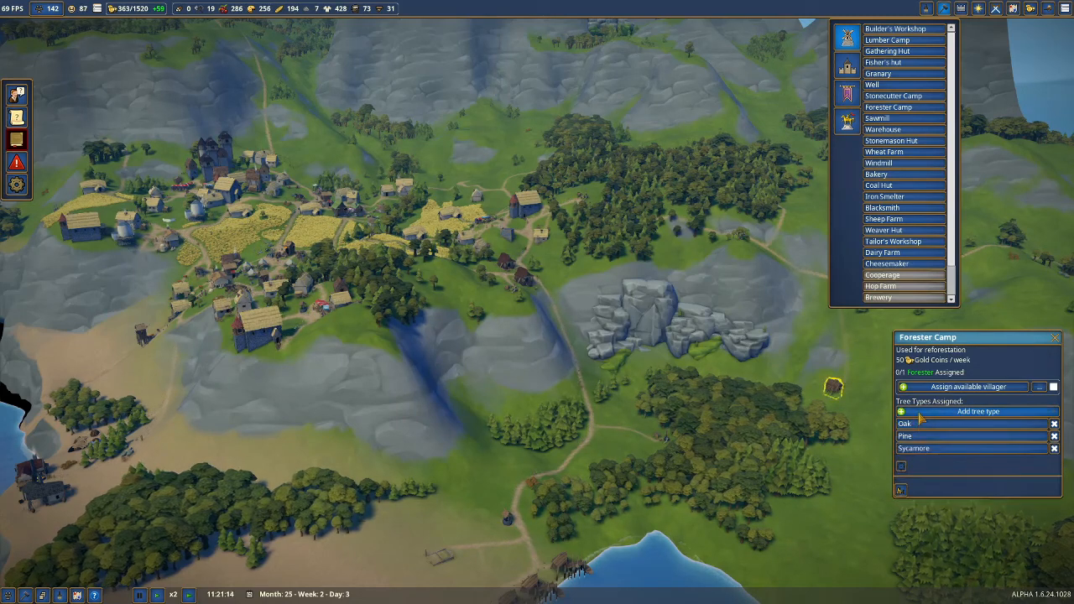
click(977, 412)
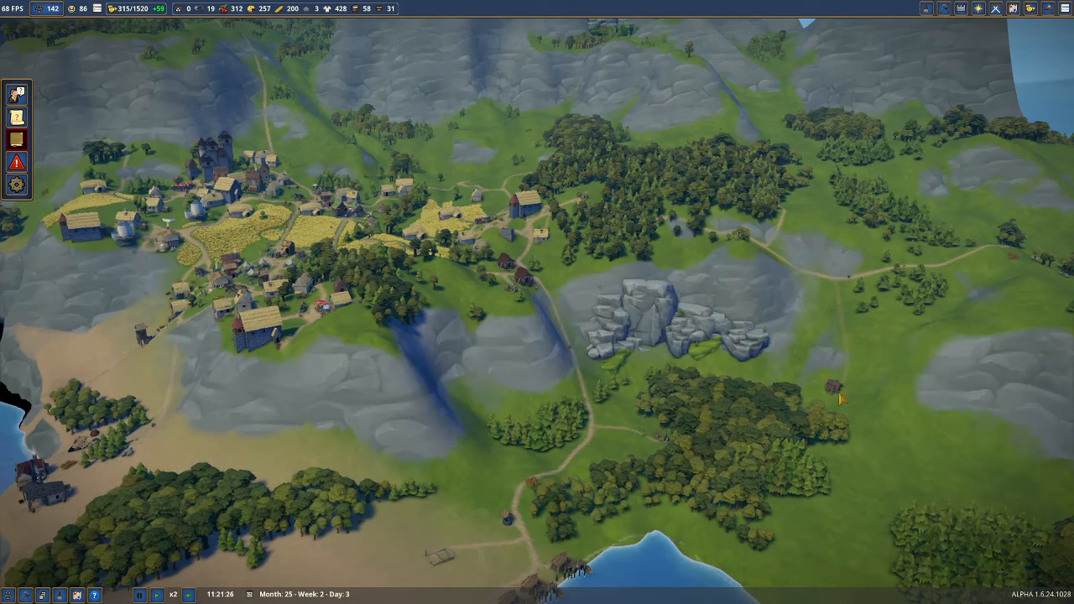
- Assign a forester to the new forester camp and paint reforestation land around it
click(926, 8)
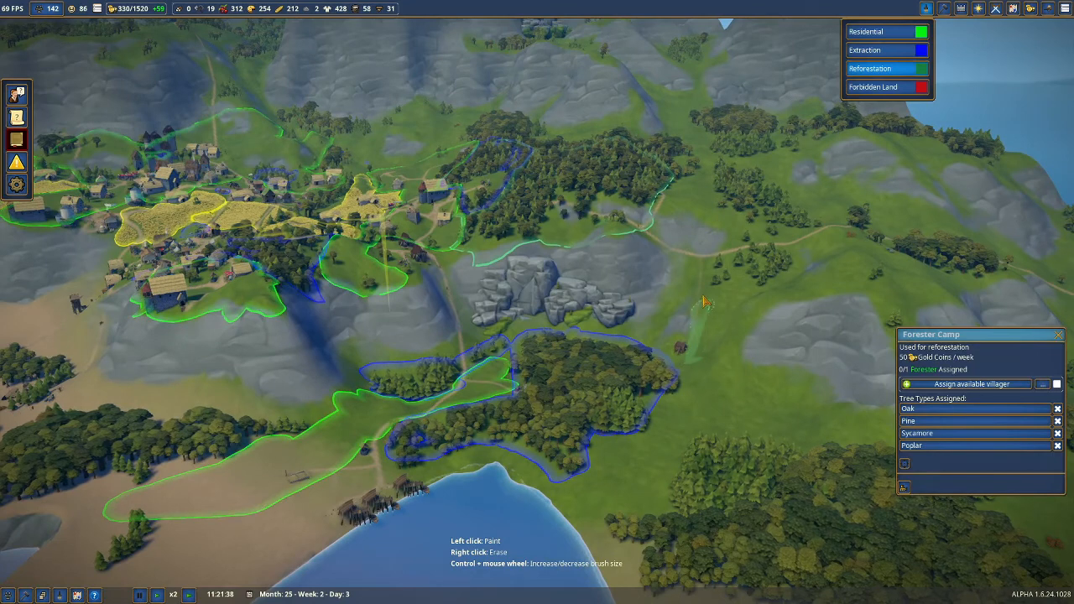
click(692, 294)
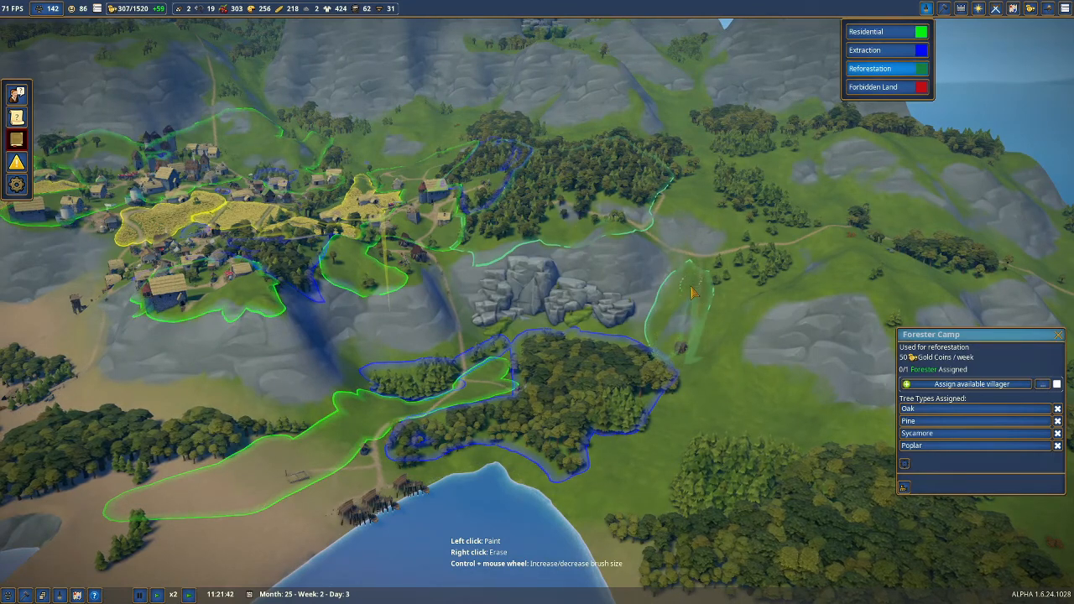
click(965, 384)
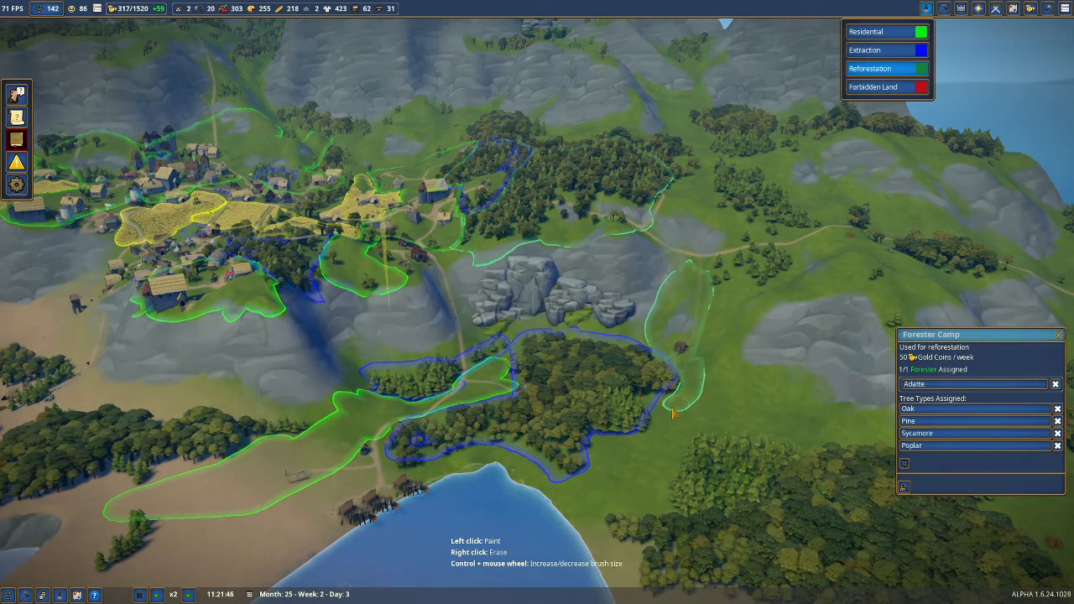
drag(676, 416, 583, 520)
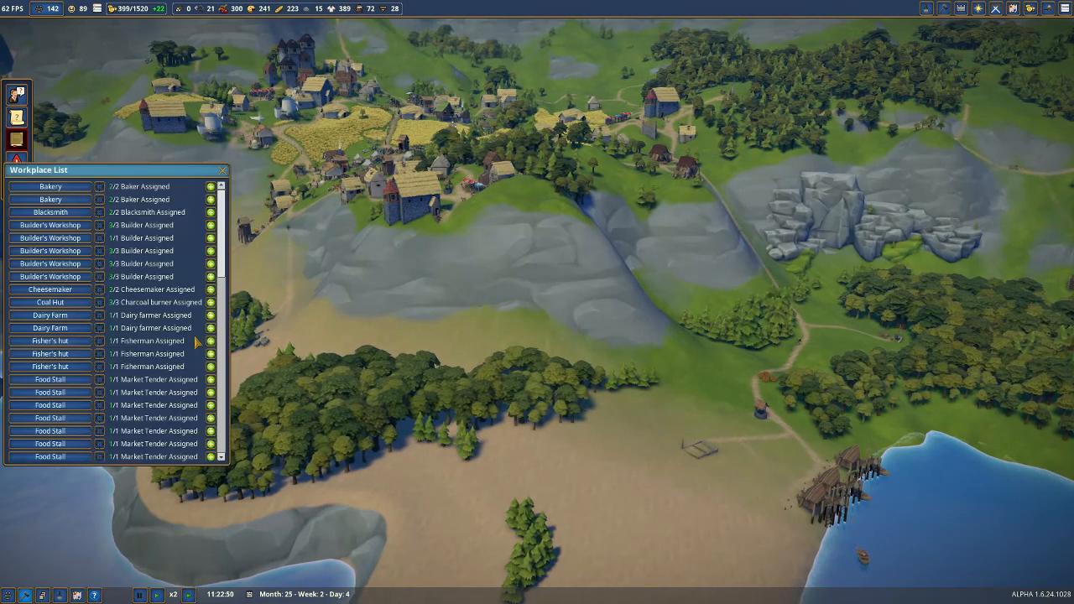
- Scroll the job-sorted villager list to the bottom, revealing two unemployed villagers
scroll(down, 3)
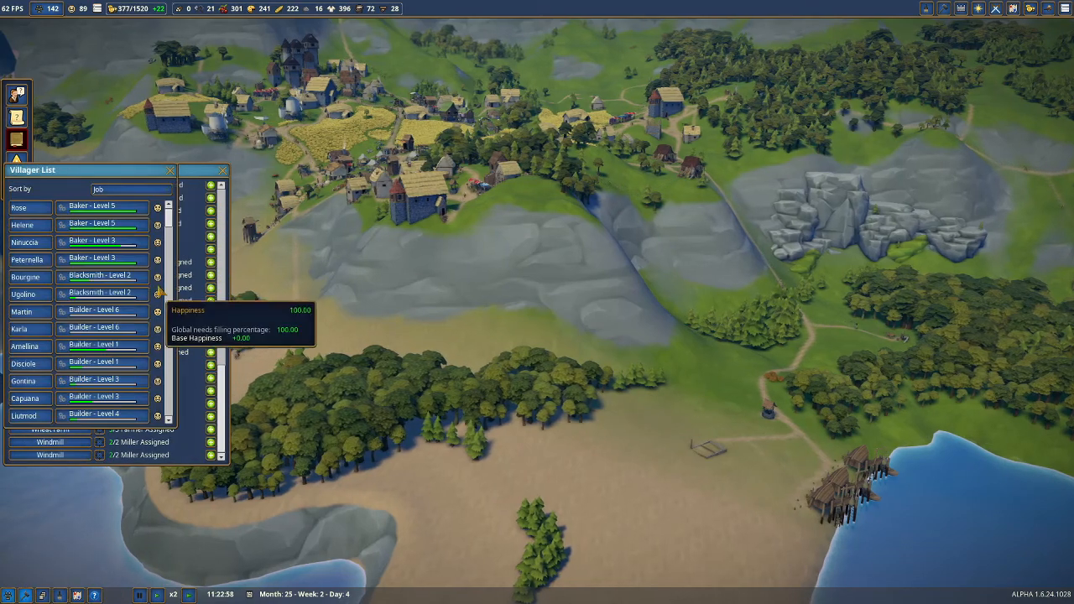
scroll(down, 3)
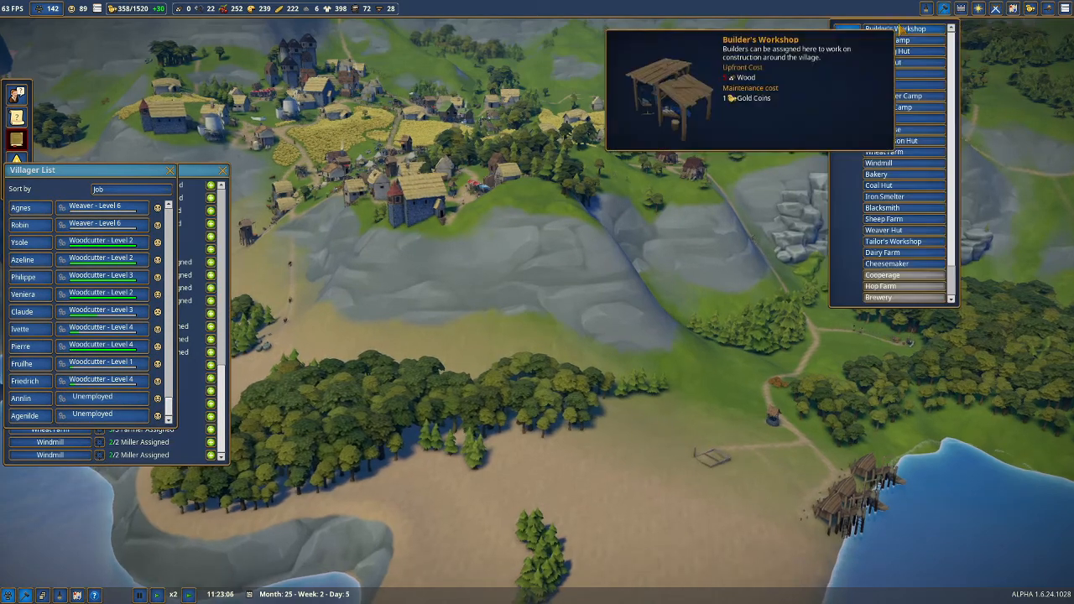
- Start a new Builder's Workshop and add a sculpture workshop part to it
click(893, 28)
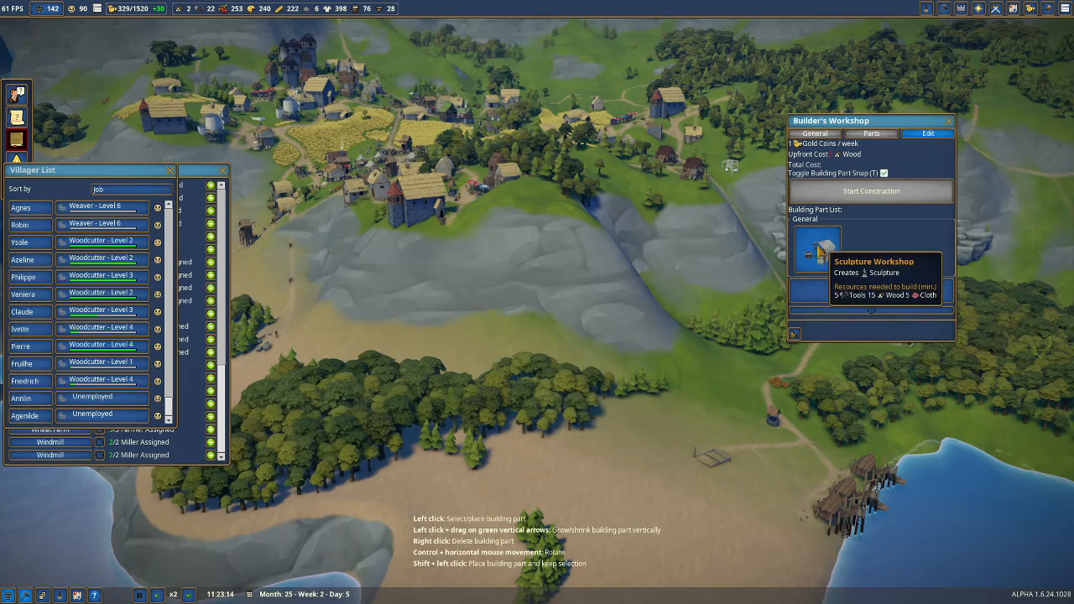
click(816, 249)
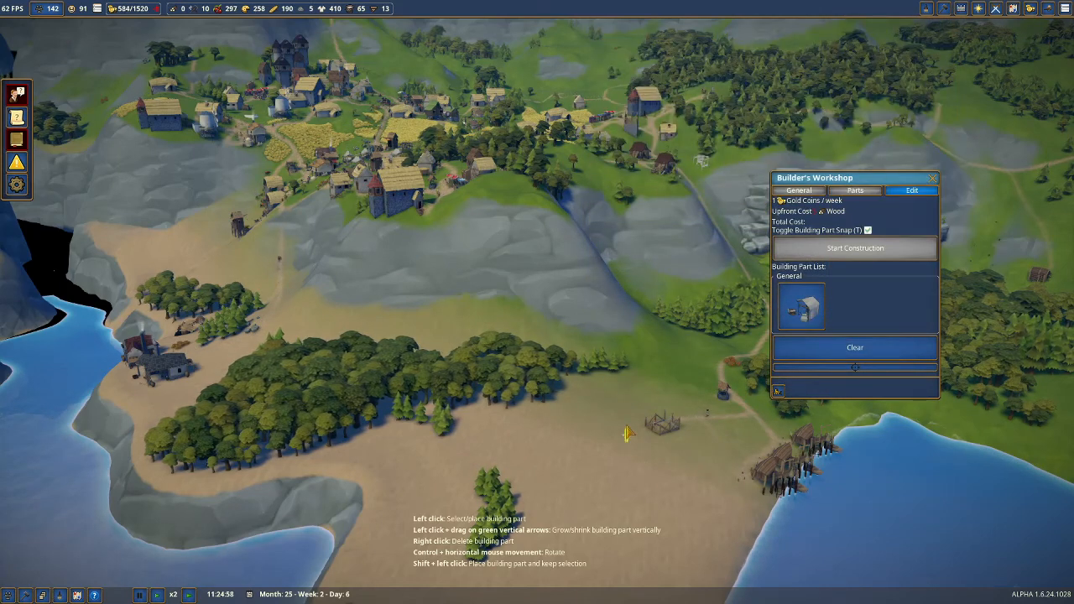
mouse_move(624, 394)
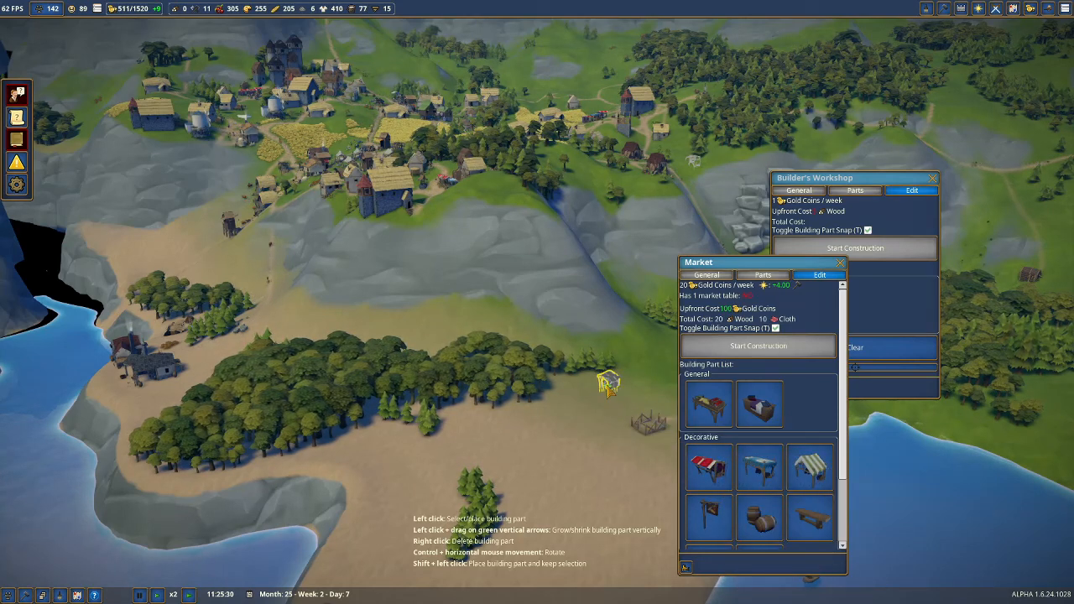
mouse_move(709, 403)
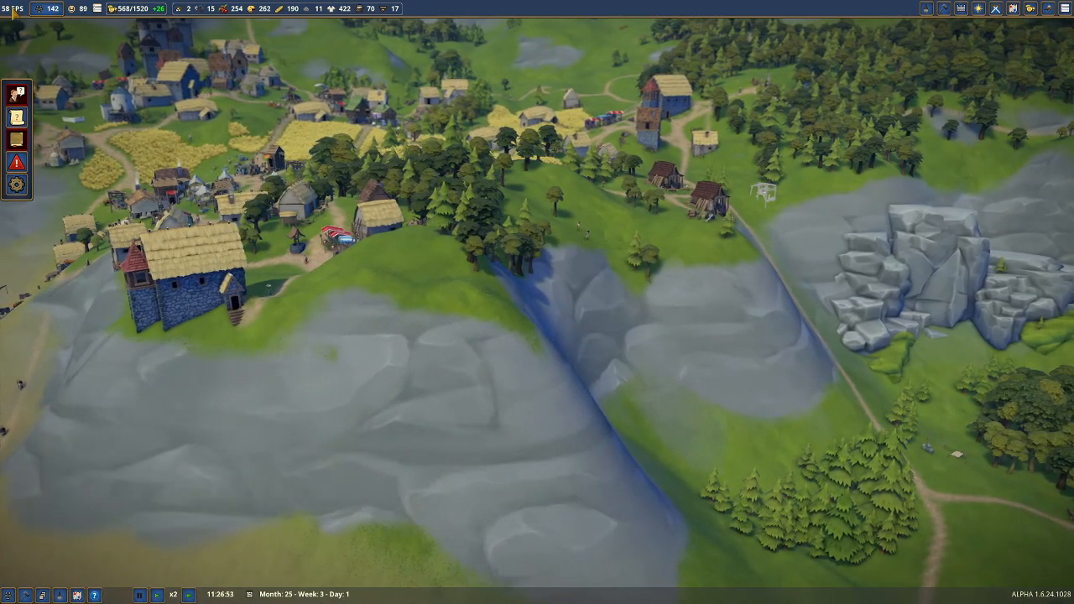
scroll(down, 3)
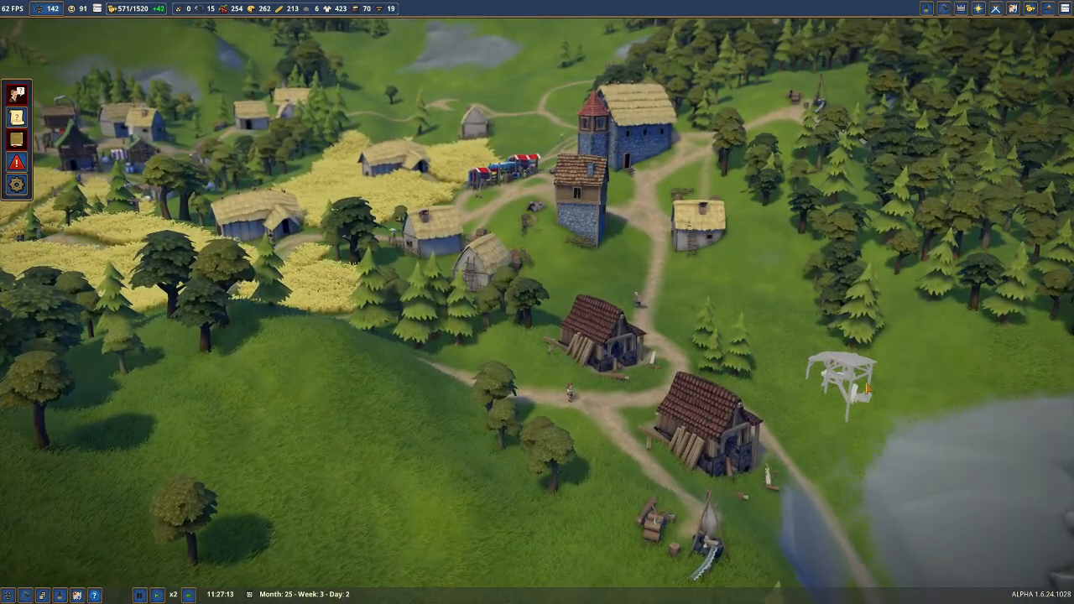
- Confirm the sawmill's three carpenters, then start construction of the Builder's Workshop
click(848, 378)
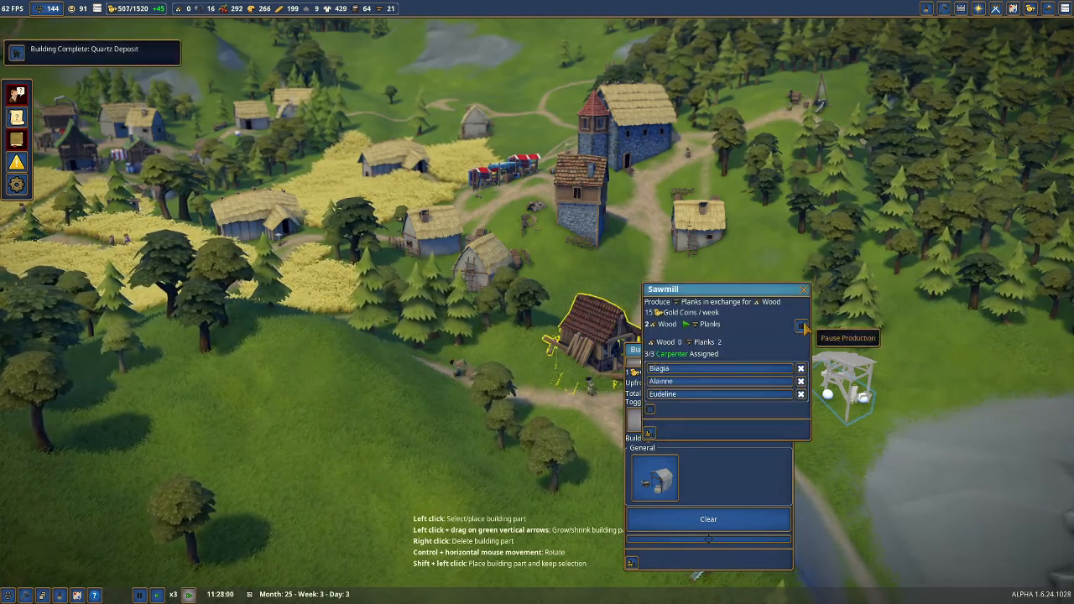
click(801, 326)
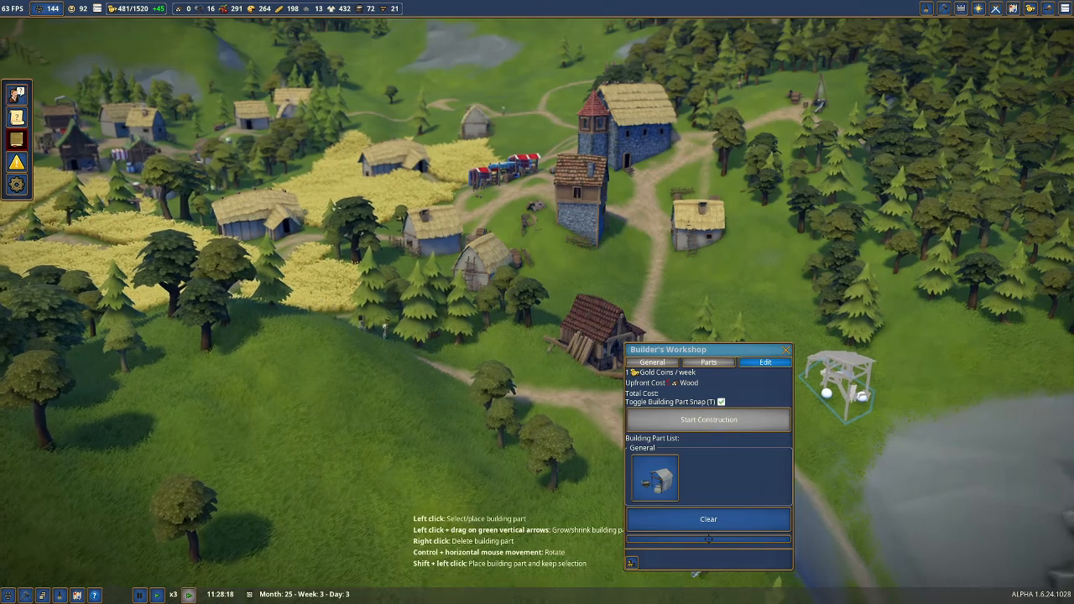
click(656, 317)
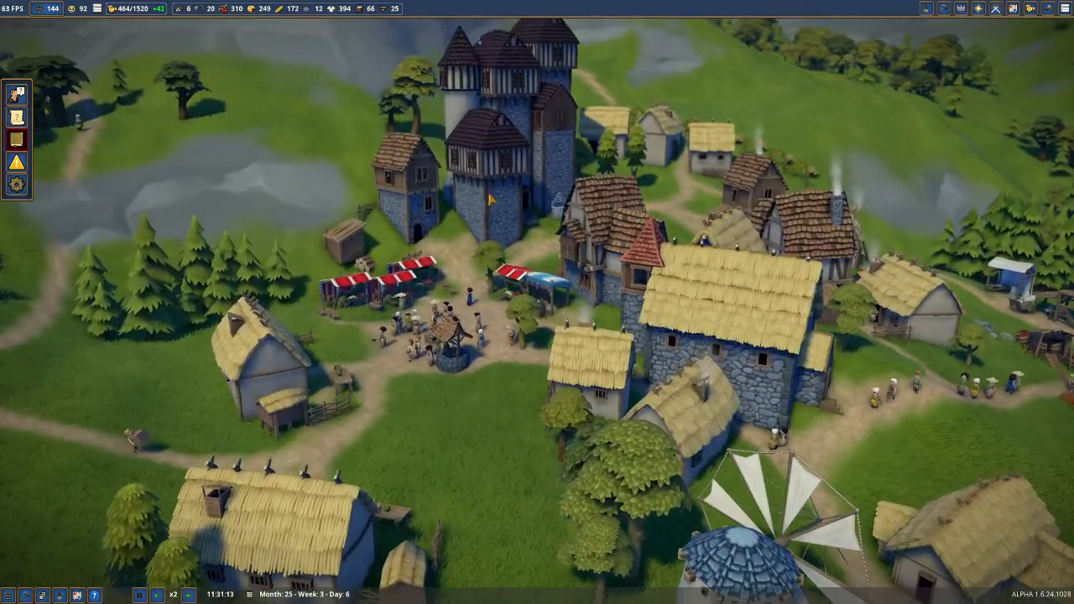
scroll(down, 3)
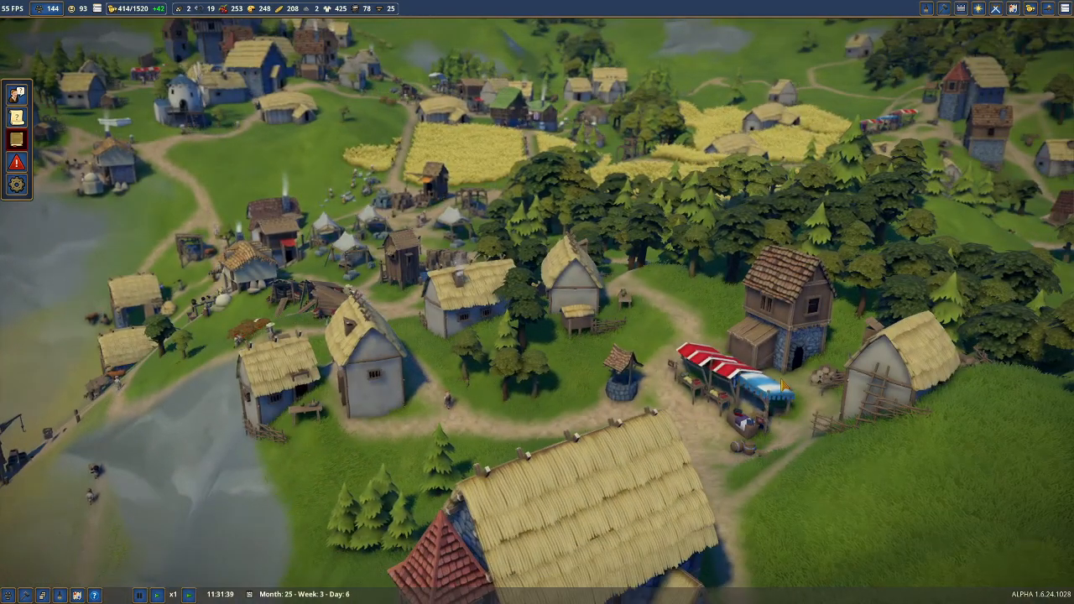
- Assign two builders to the Builder's Workshop and close the workshop and house panels
scroll(down, 3)
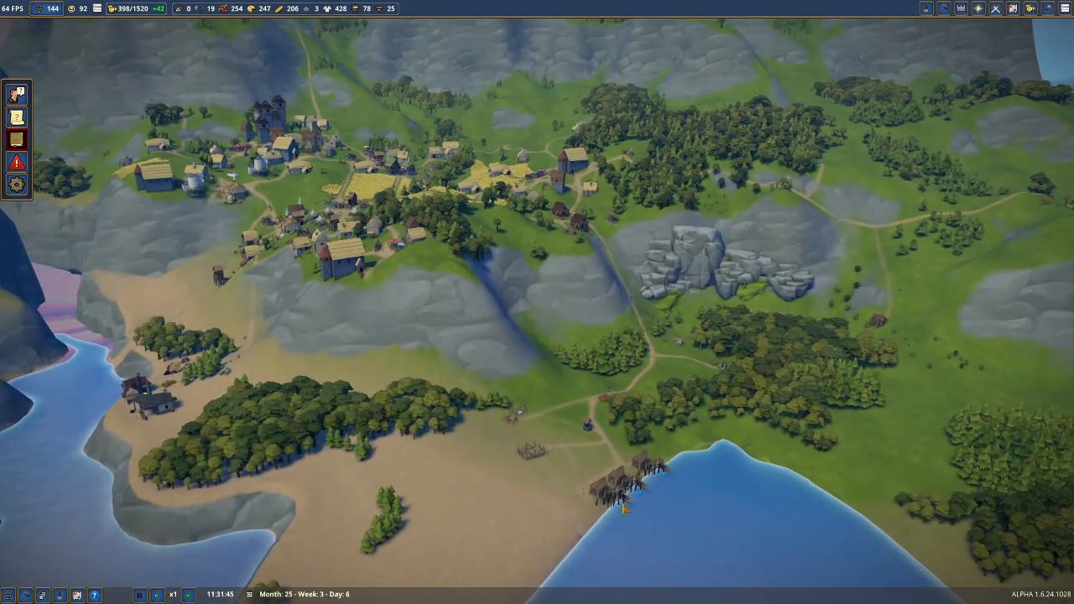
click(558, 181)
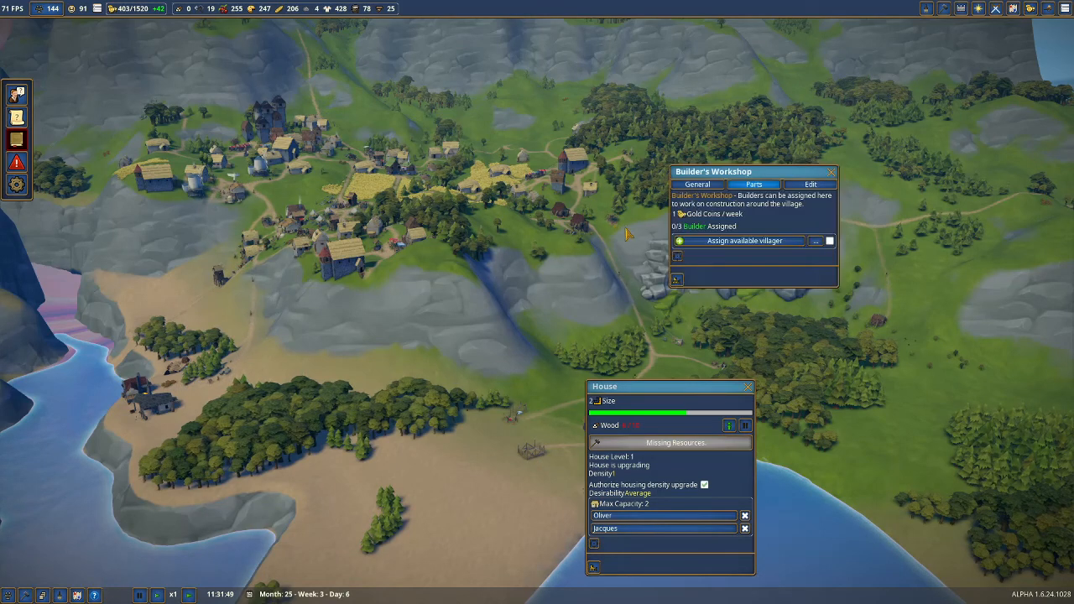
click(738, 241)
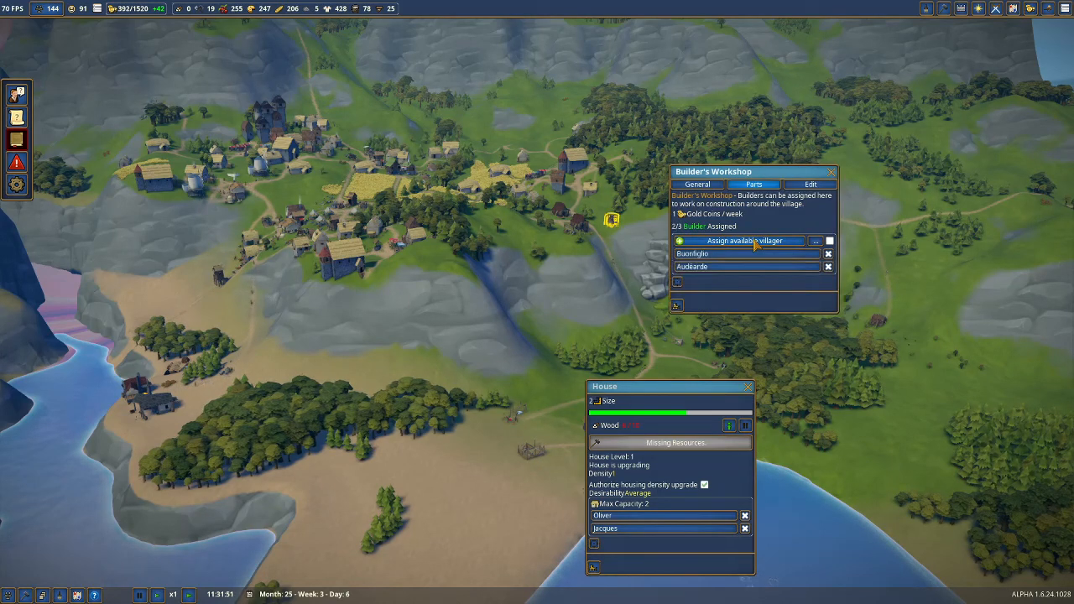
click(831, 172)
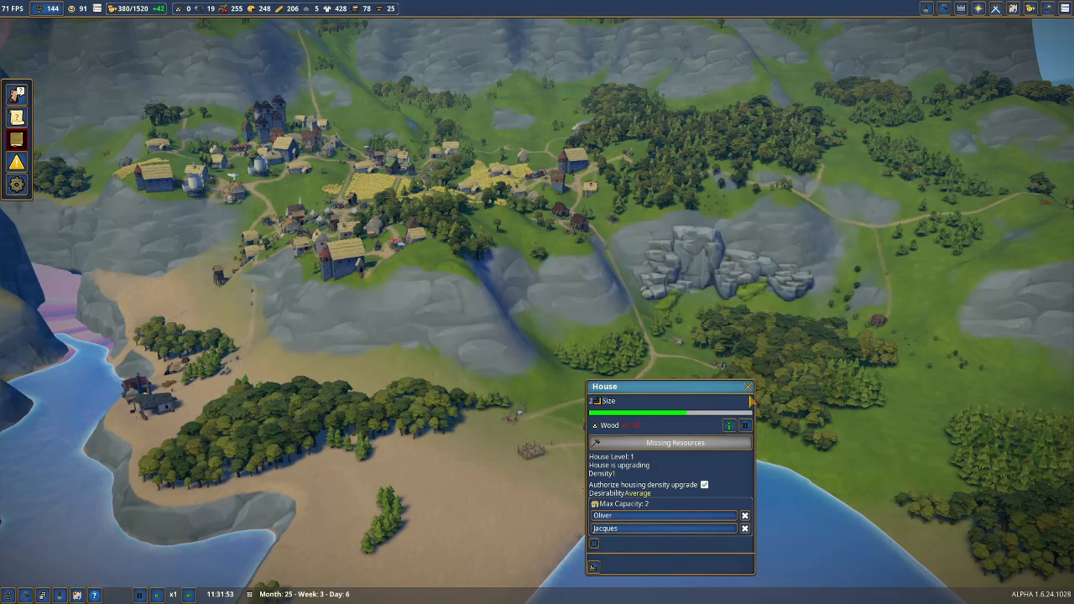
click(748, 387)
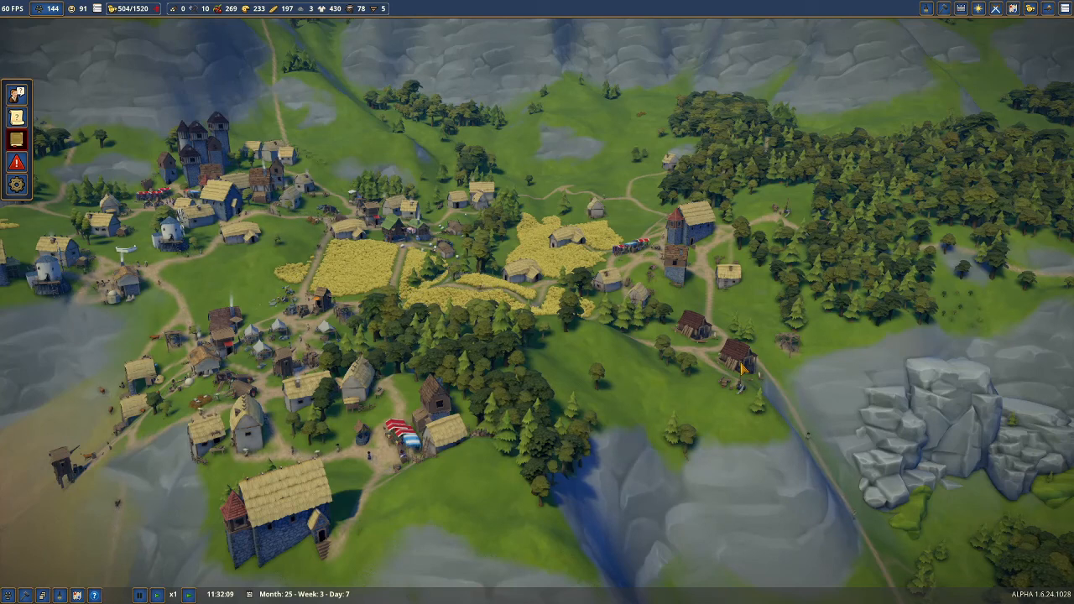
mouse_move(192, 27)
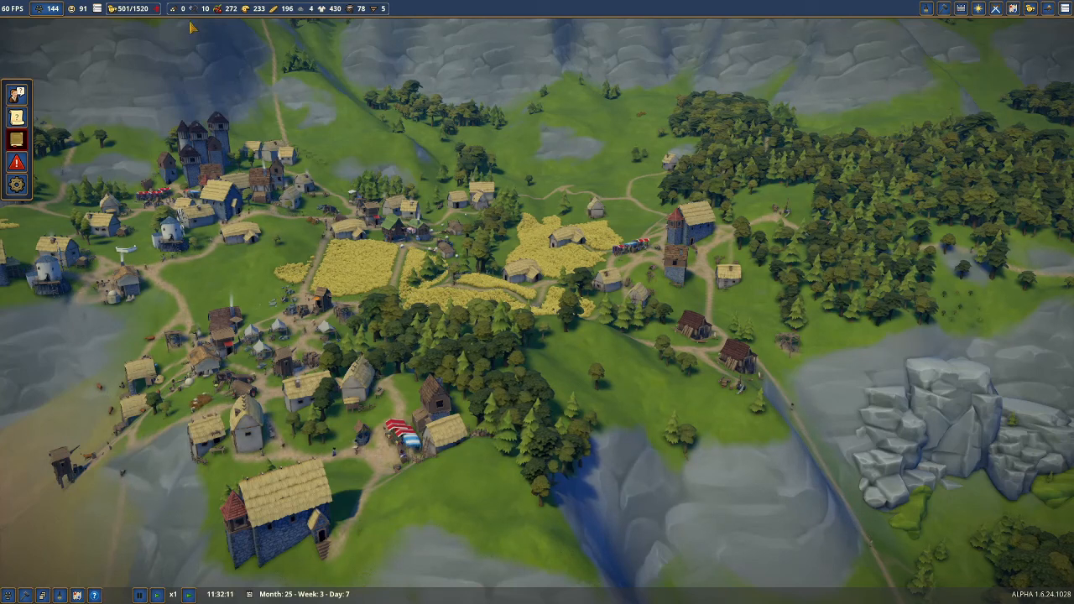
mouse_move(183, 8)
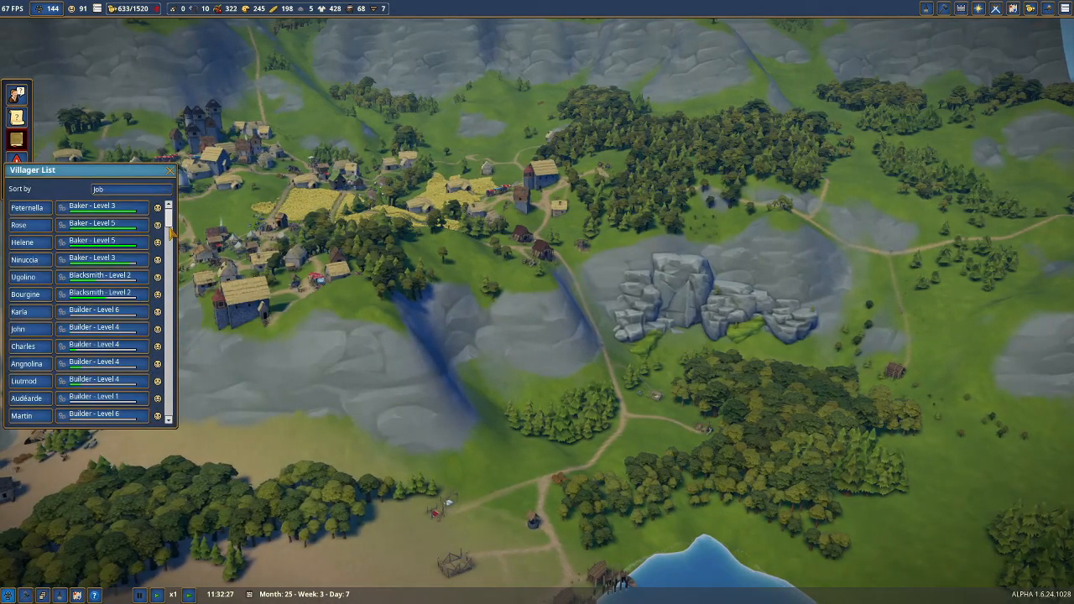
- Scroll the job-sorted villager roster down to the transporters, weavers and woodcutters
scroll(down, 3)
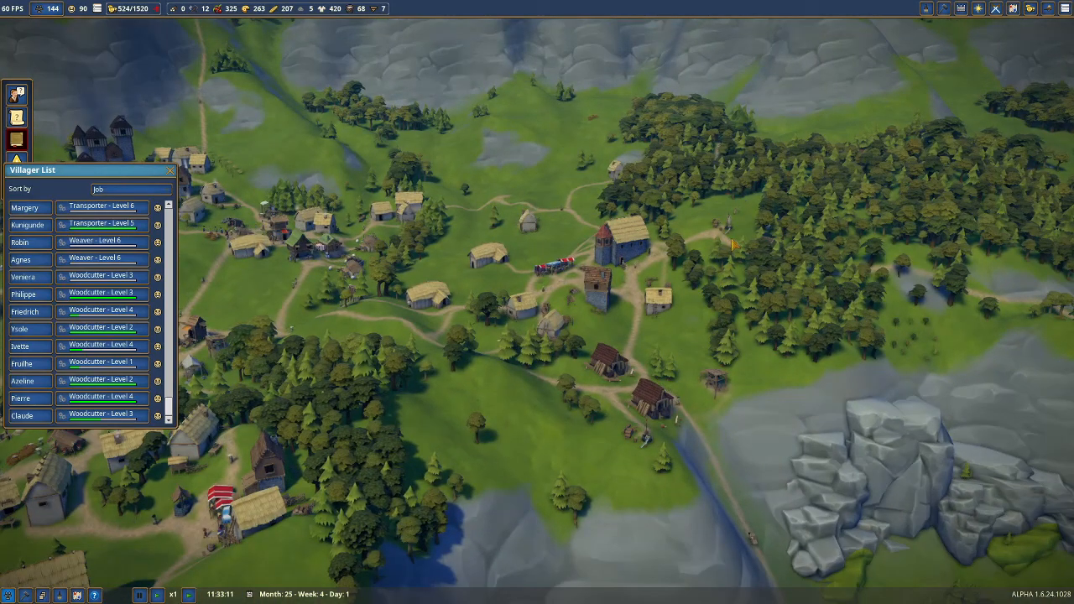
- Check the full worker crews of the coal hut and iron smelter, then close the smelter panel
click(943, 9)
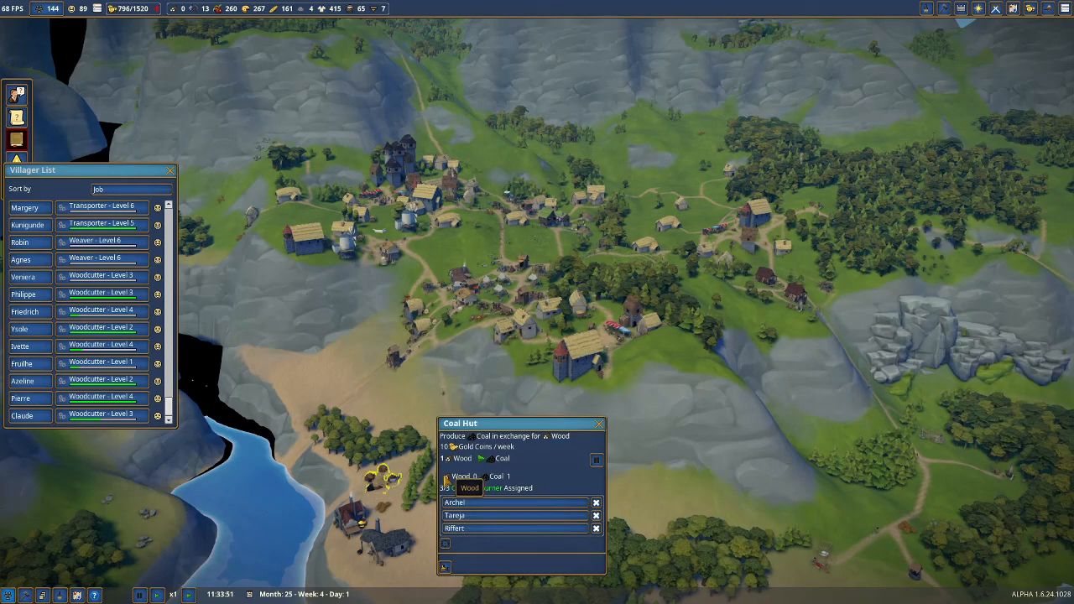
click(599, 423)
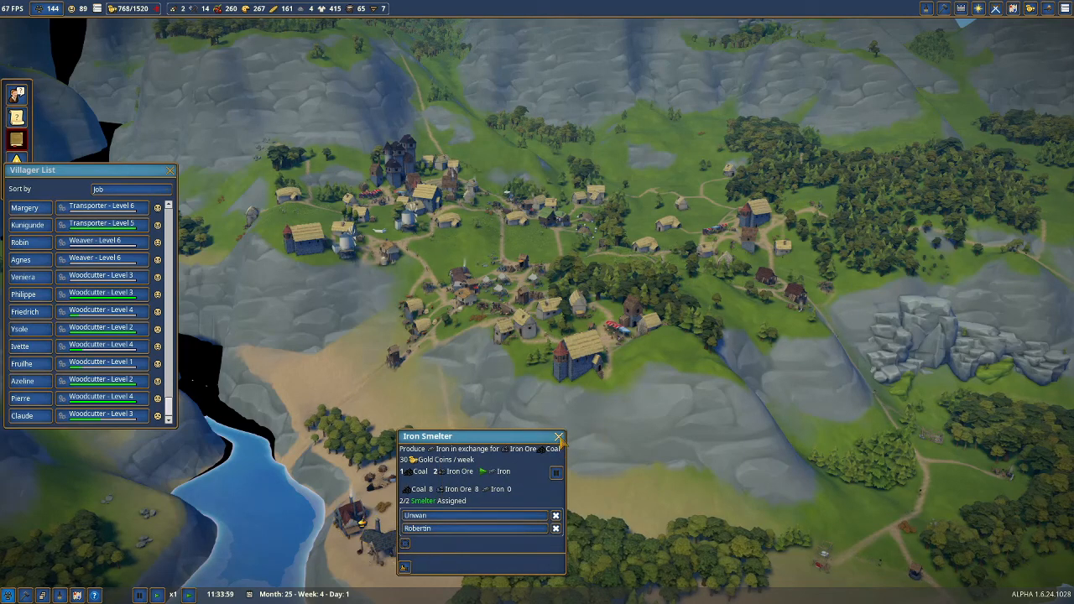
click(558, 437)
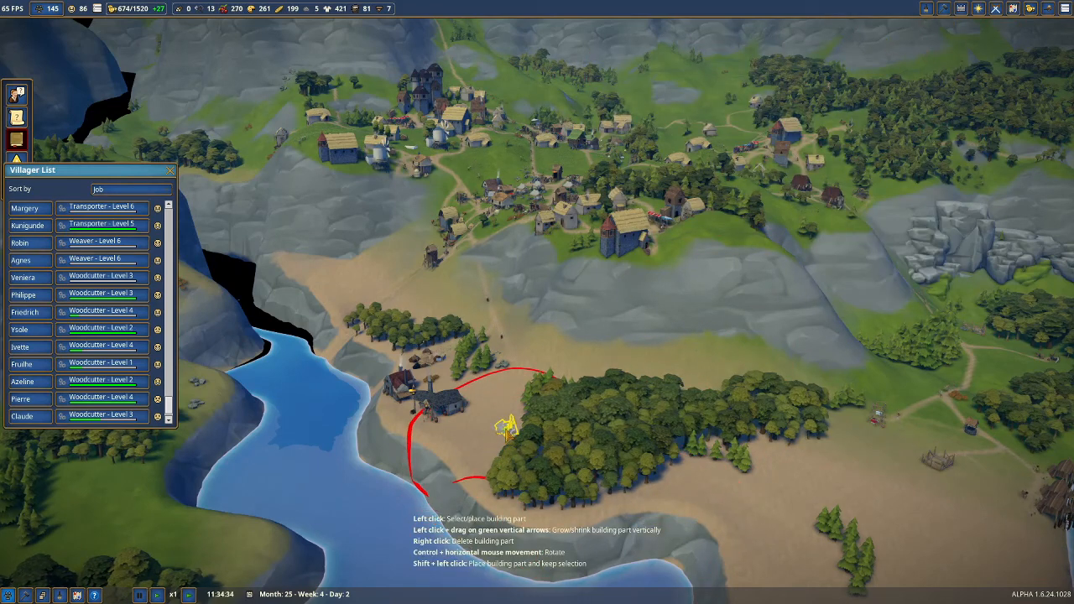
click(506, 427)
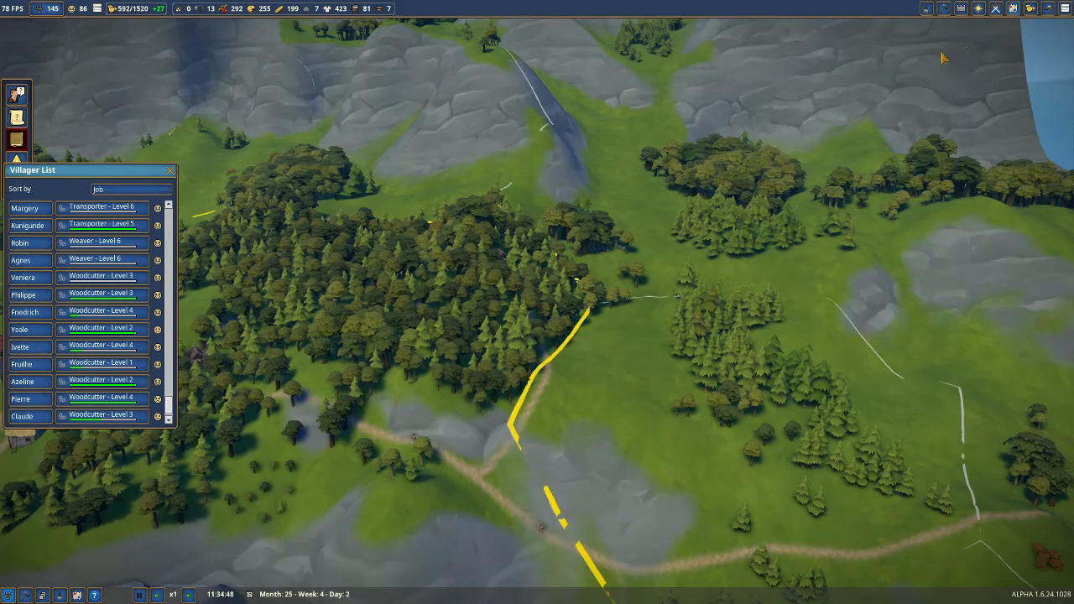
mouse_move(647, 238)
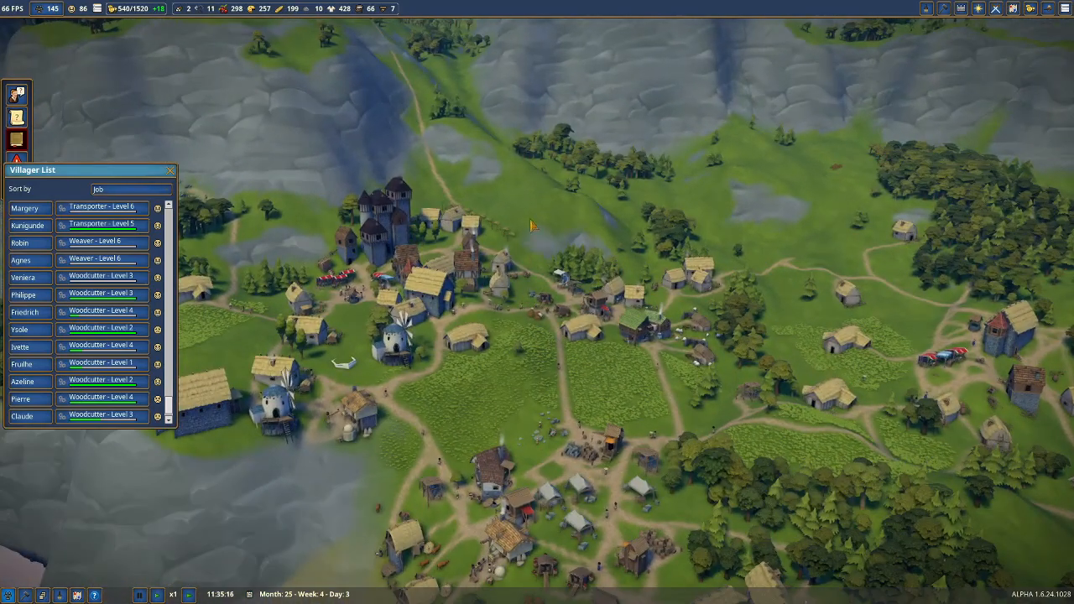
mouse_move(349, 69)
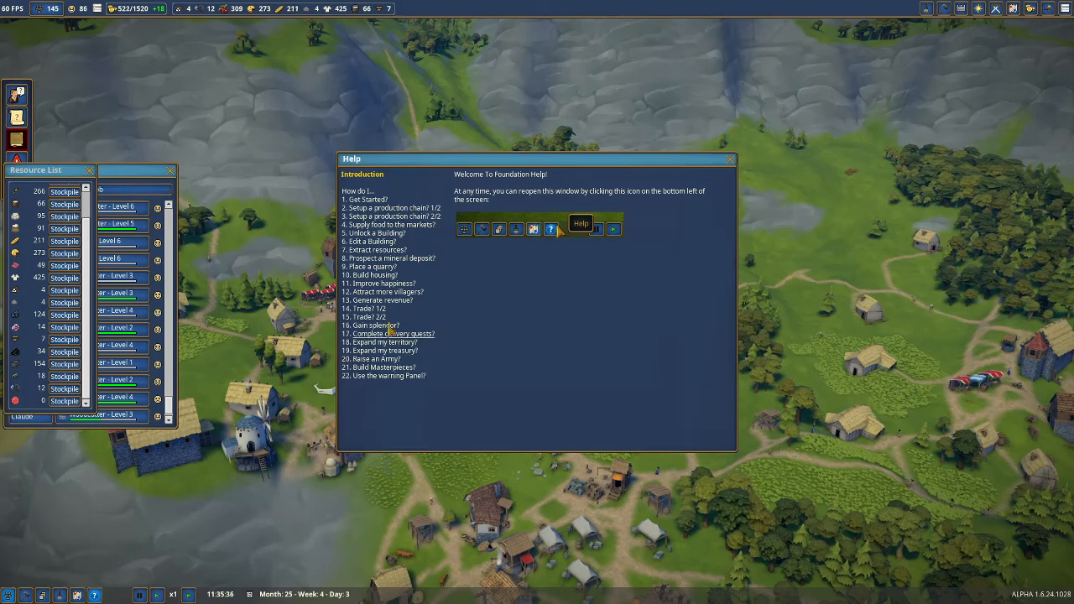
- Read the 'Prospect a mineral deposit?' help topic, then close the Help window
click(393, 258)
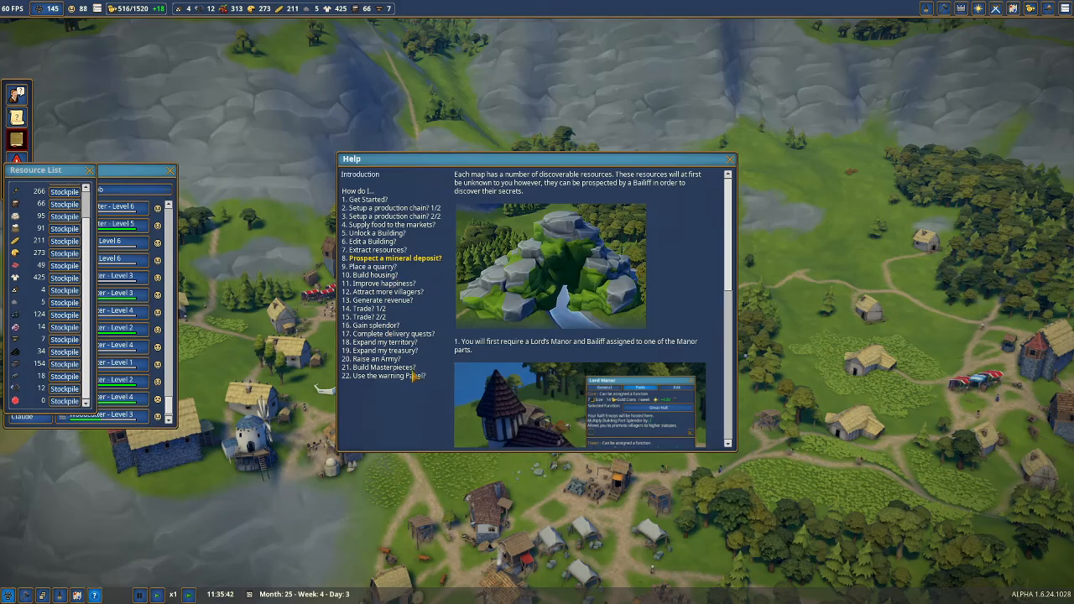
click(729, 159)
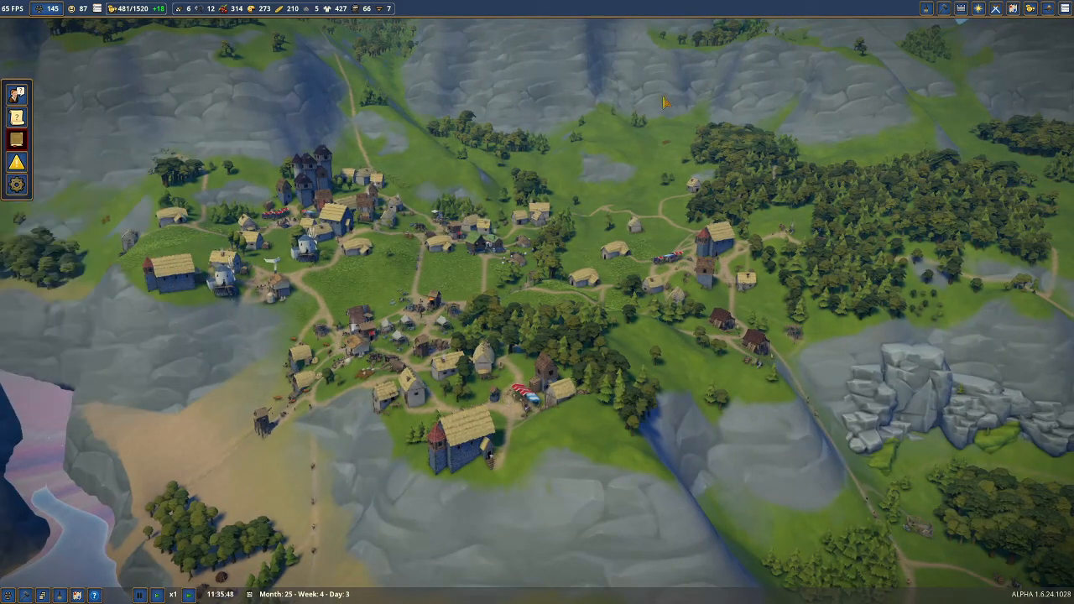
mouse_move(998, 8)
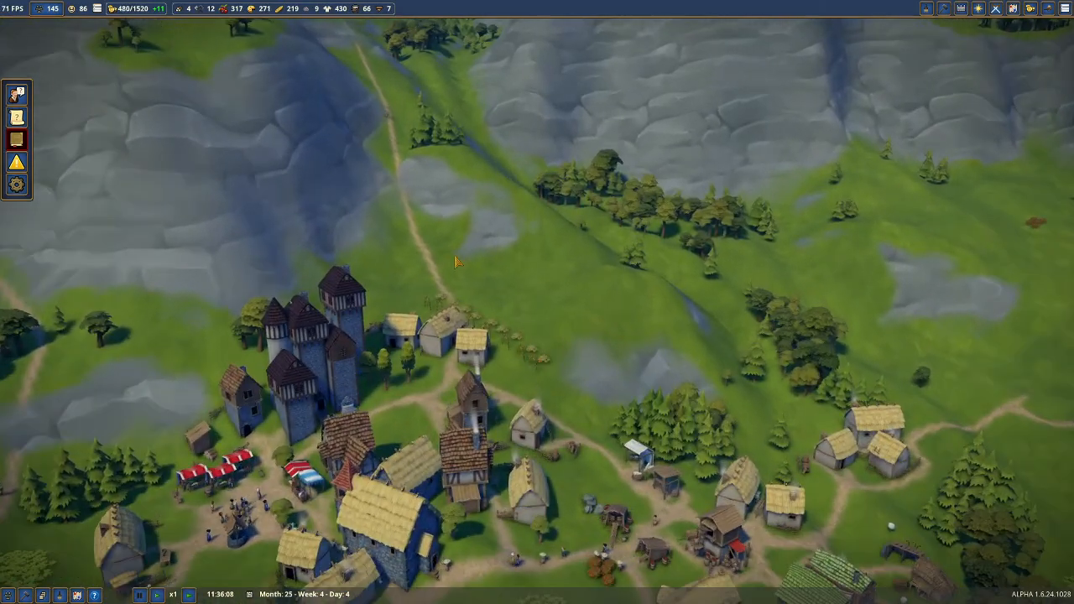
- Zoom the camera toward the Lord's Manor and the grassy slope north of it
scroll(down, 3)
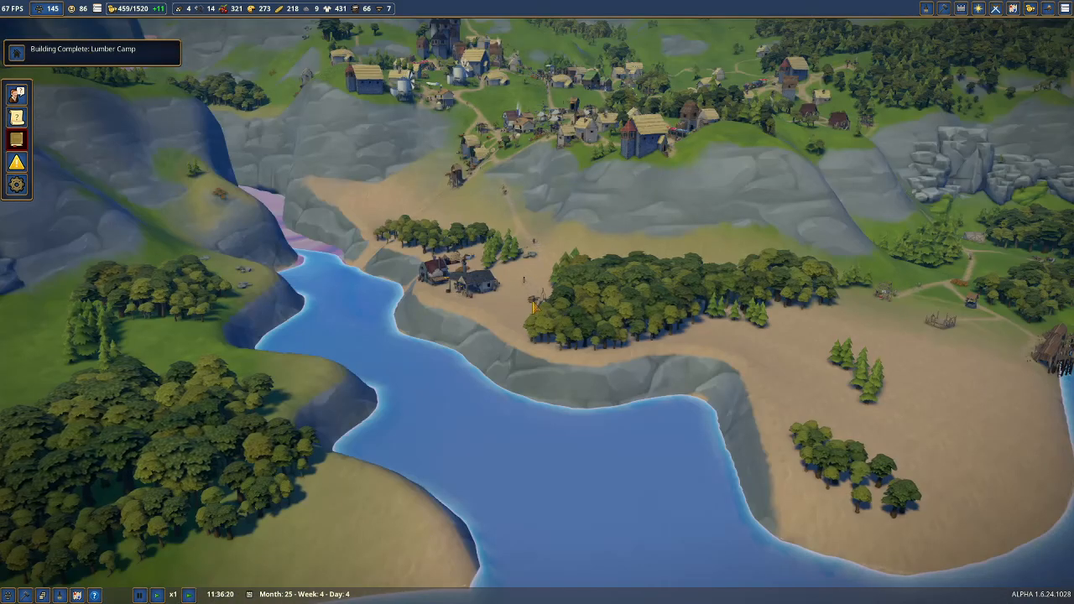
mouse_move(945, 9)
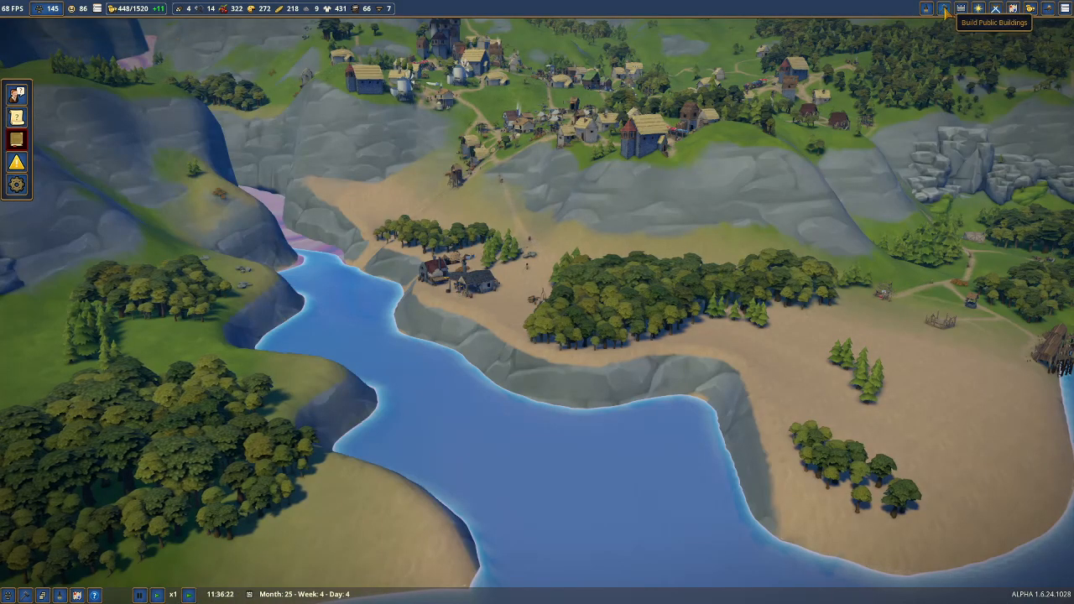
- Bring up the zoning display, showing the extraction zone around the lakeside Lumber Camp forest
click(944, 8)
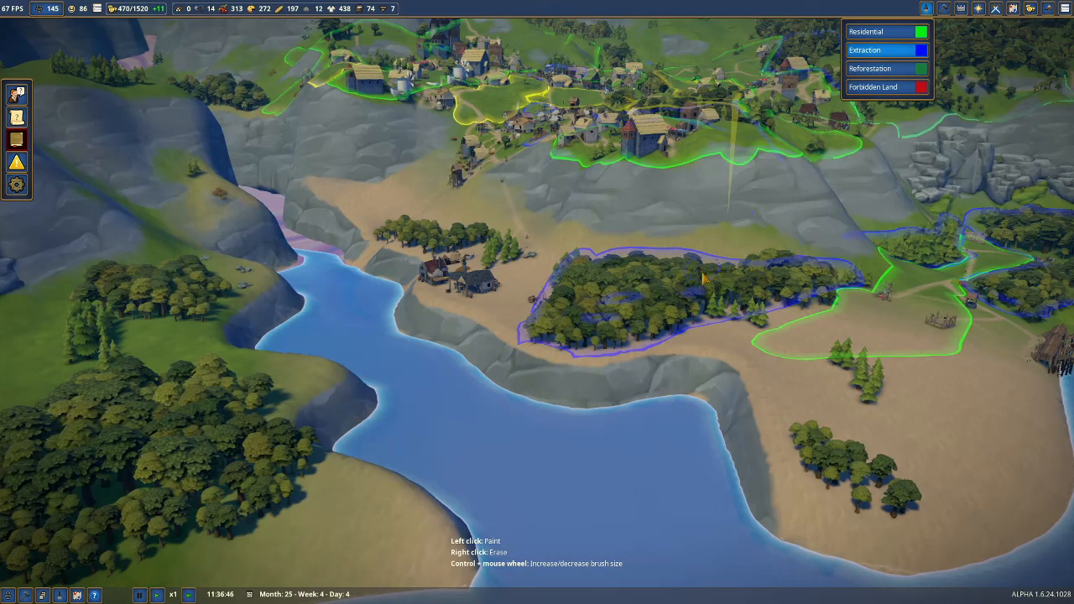
mouse_move(888, 49)
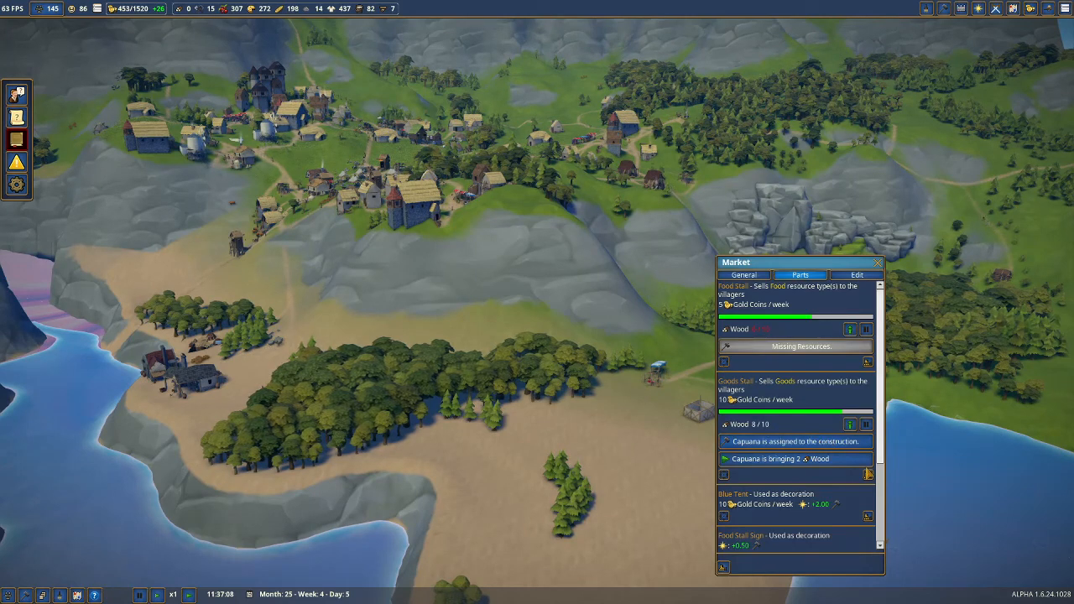
- Scroll through the market's stalls, noting the food stall still lacks wood
scroll(down, 3)
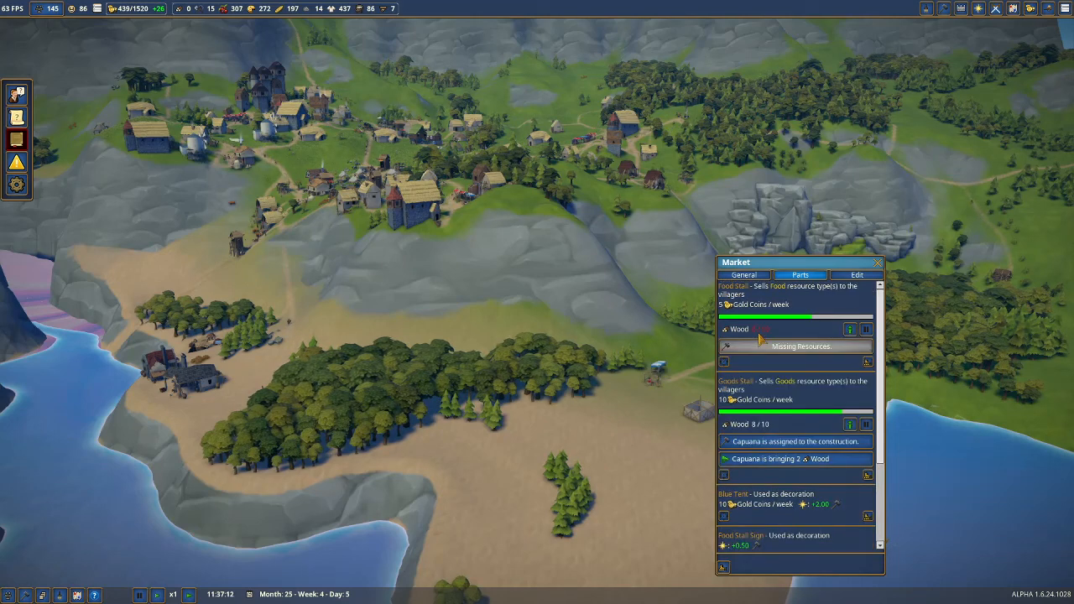
scroll(down, 3)
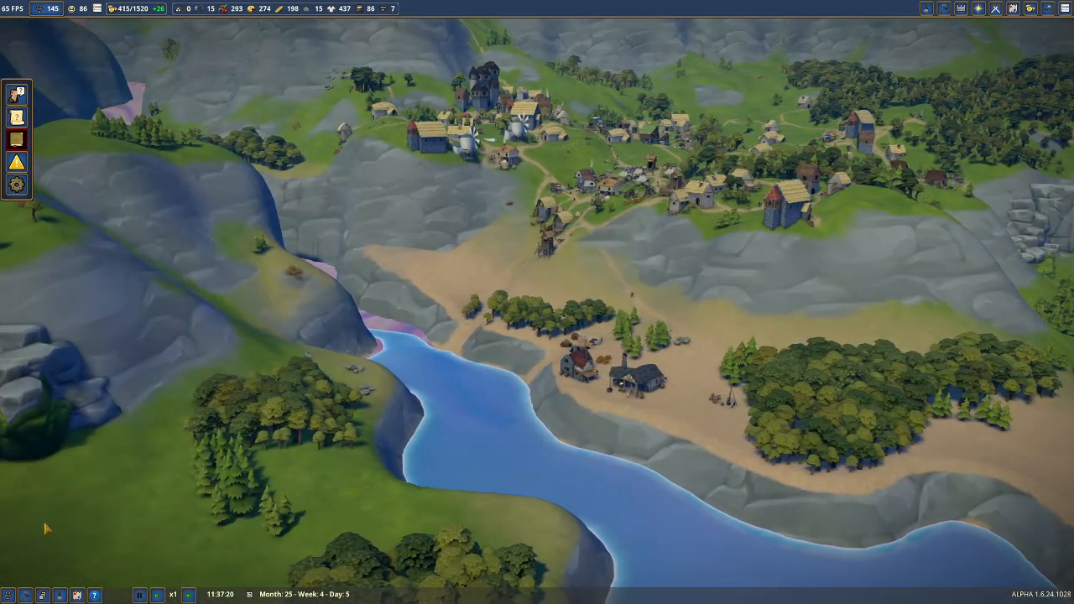
- Assign the last unemployed villager in the Villager List the Woodcutter job
click(16, 139)
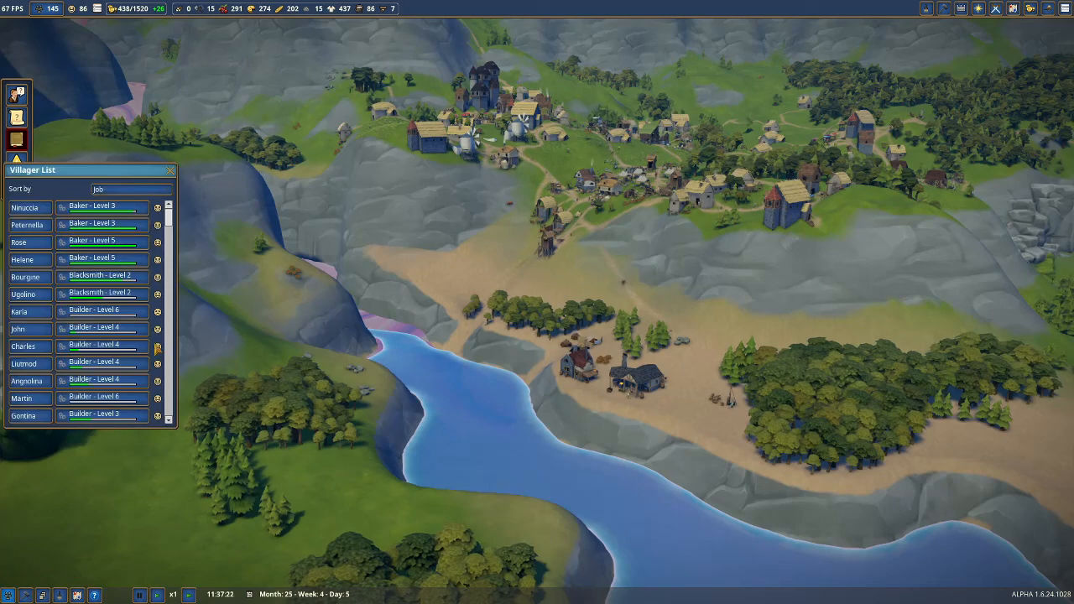
scroll(down, 3)
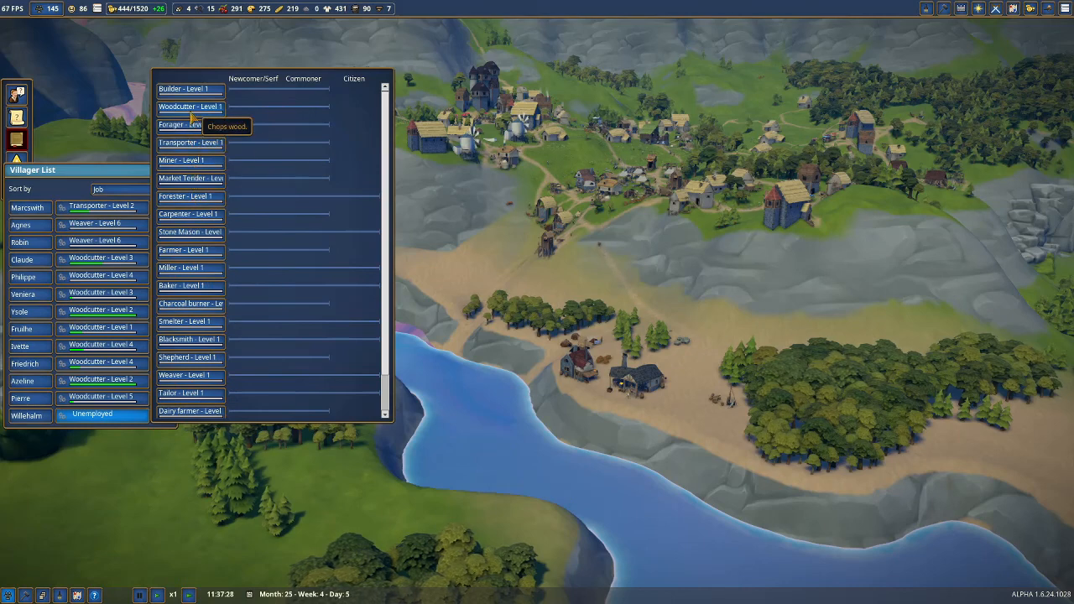
click(191, 107)
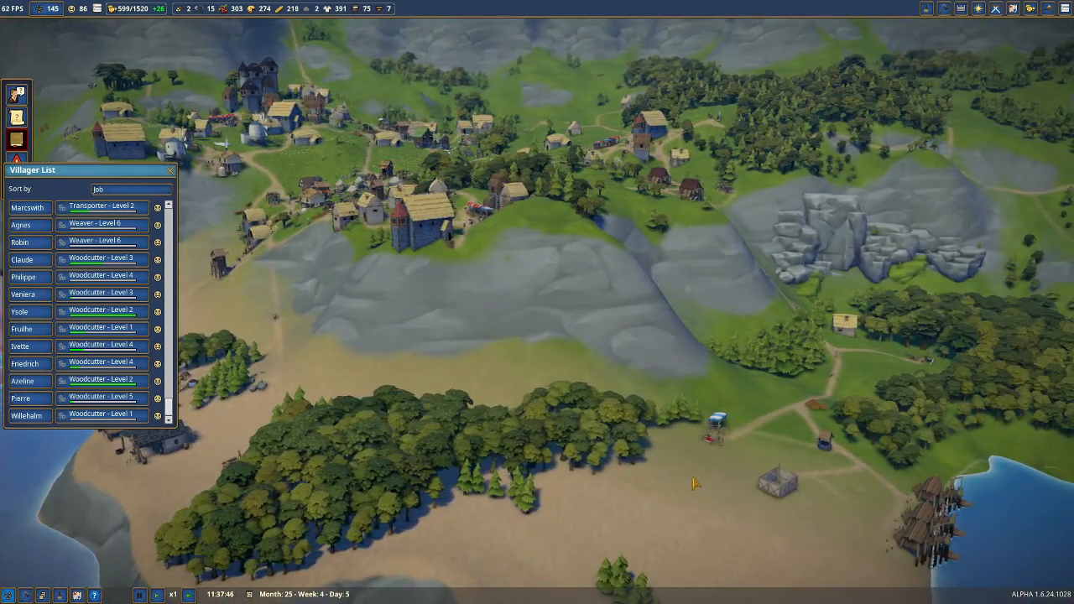
mouse_move(781, 495)
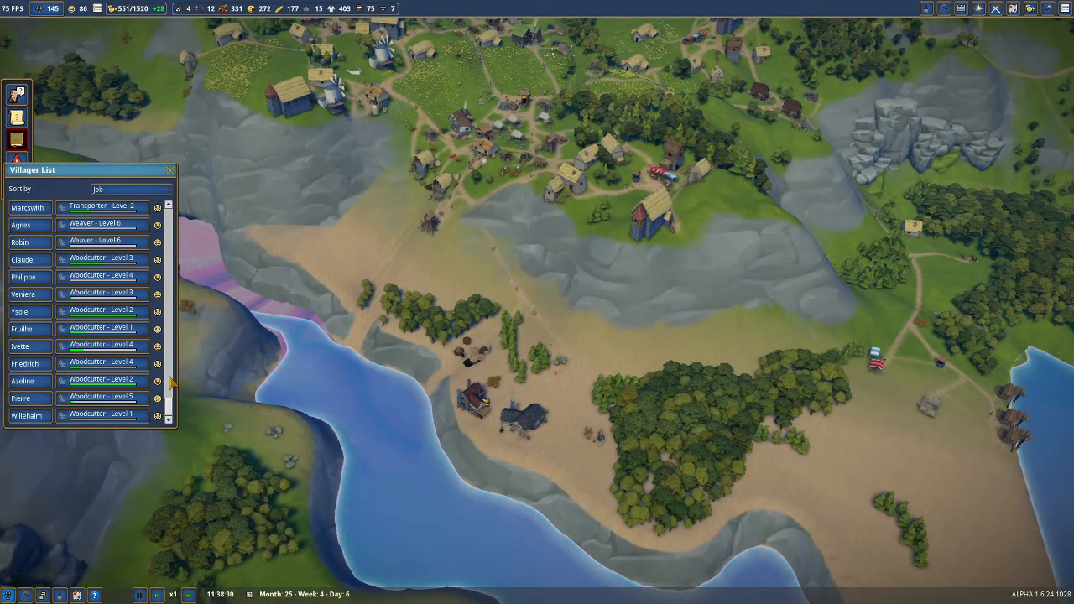
mouse_move(305, 447)
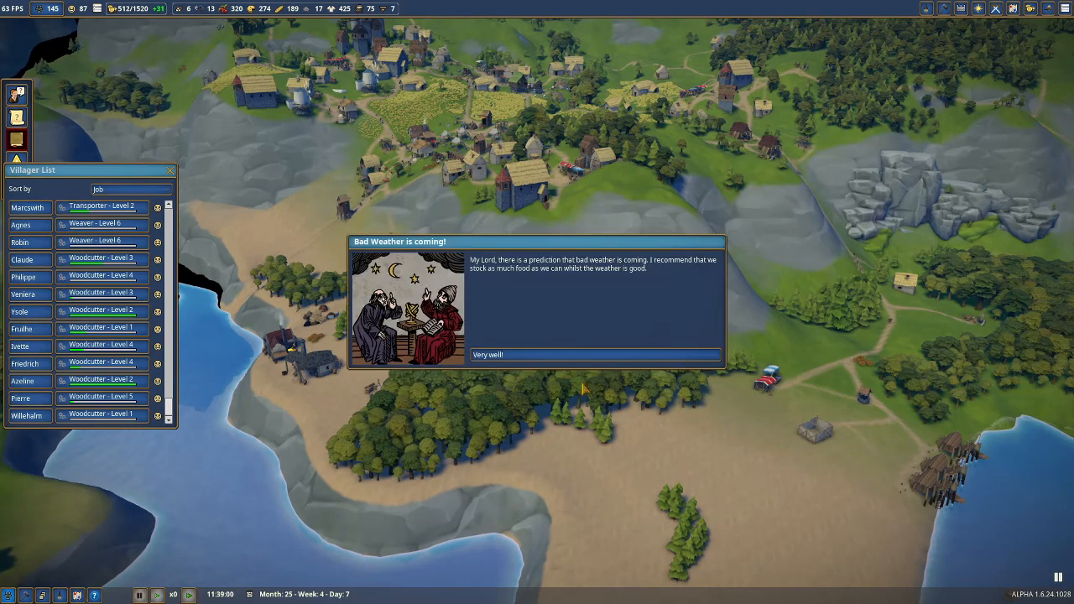
mouse_move(533, 359)
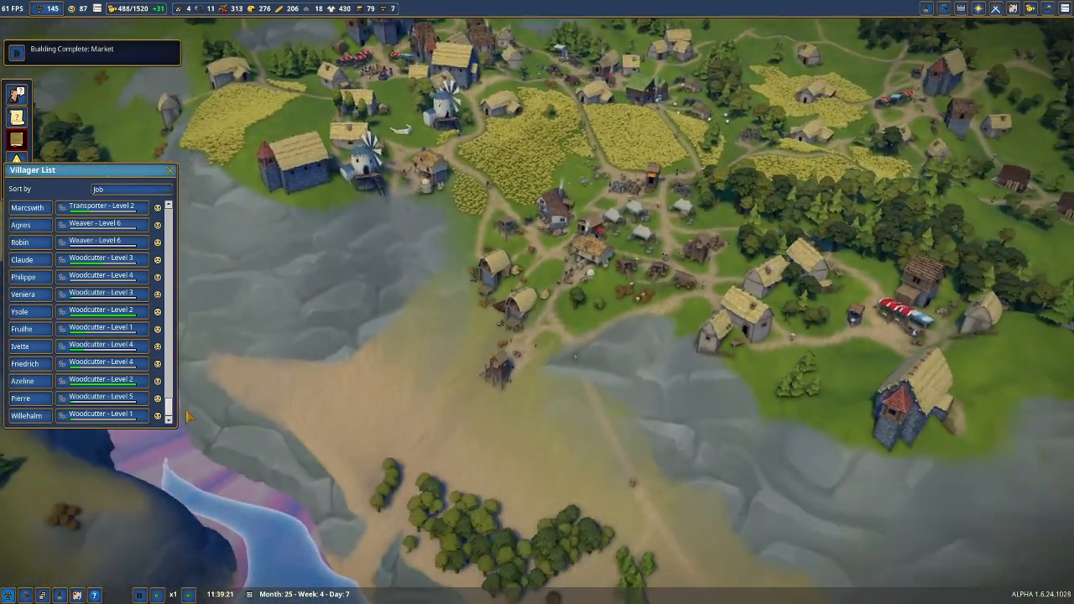
- Open the level 5 woodcutter Pierre's details, centre the view on him, then close them
click(23, 398)
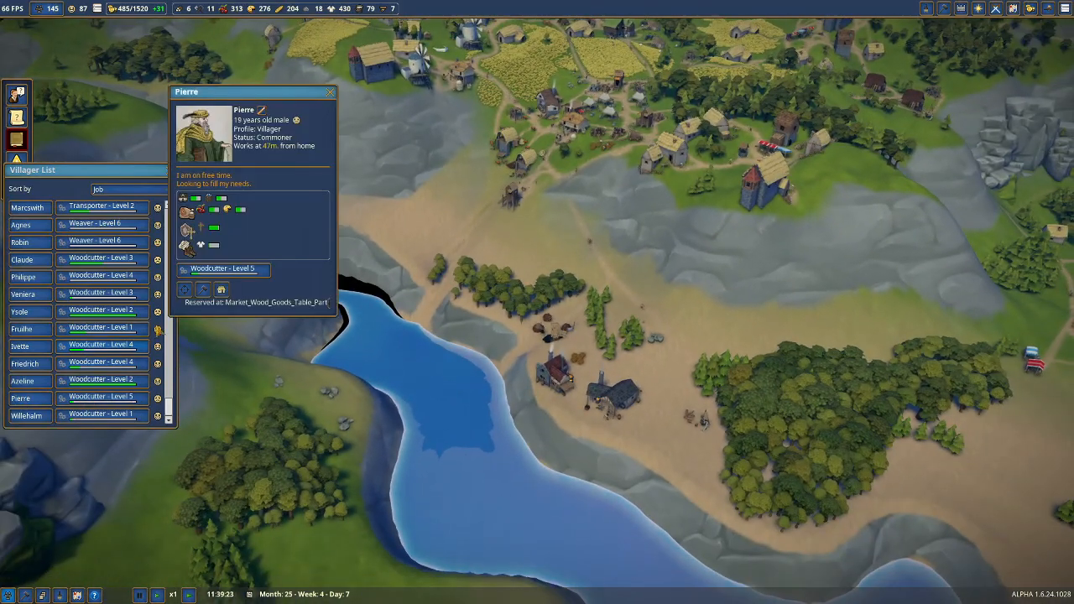
click(184, 289)
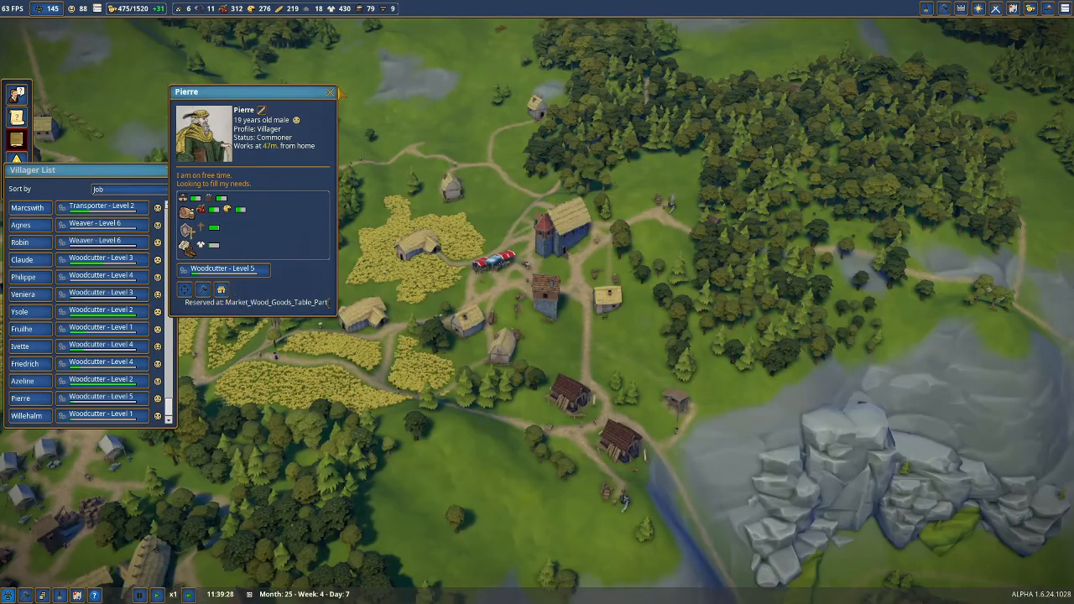
click(330, 91)
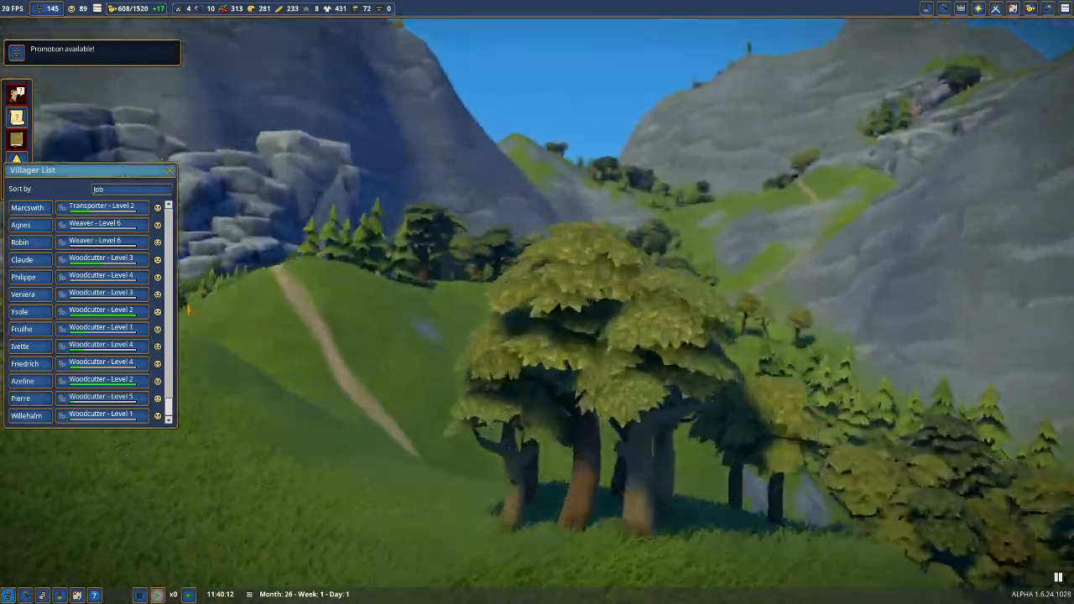
scroll(down, 3)
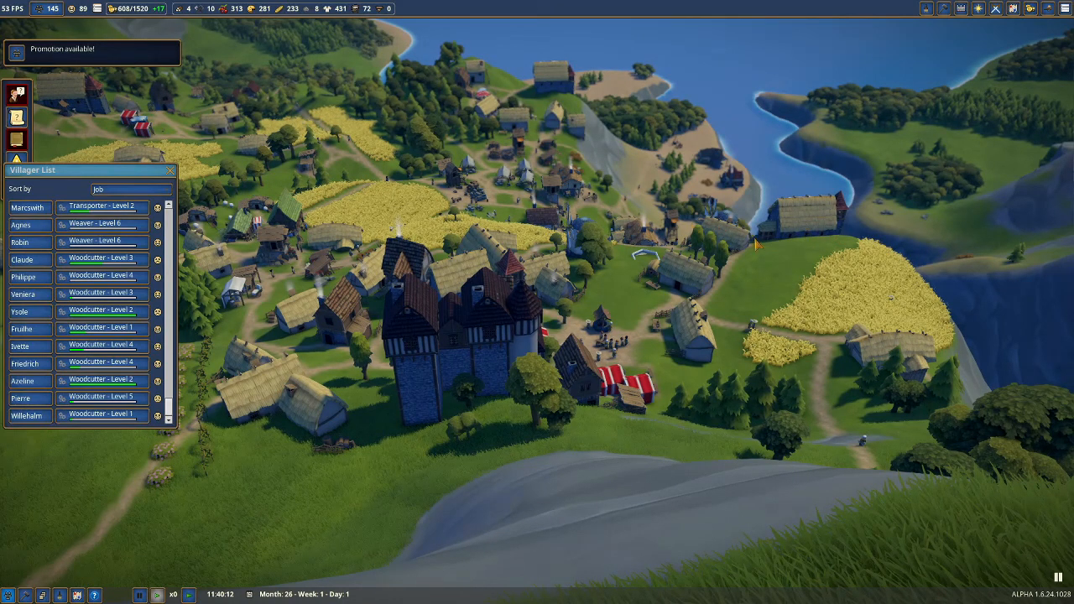
mouse_move(355, 89)
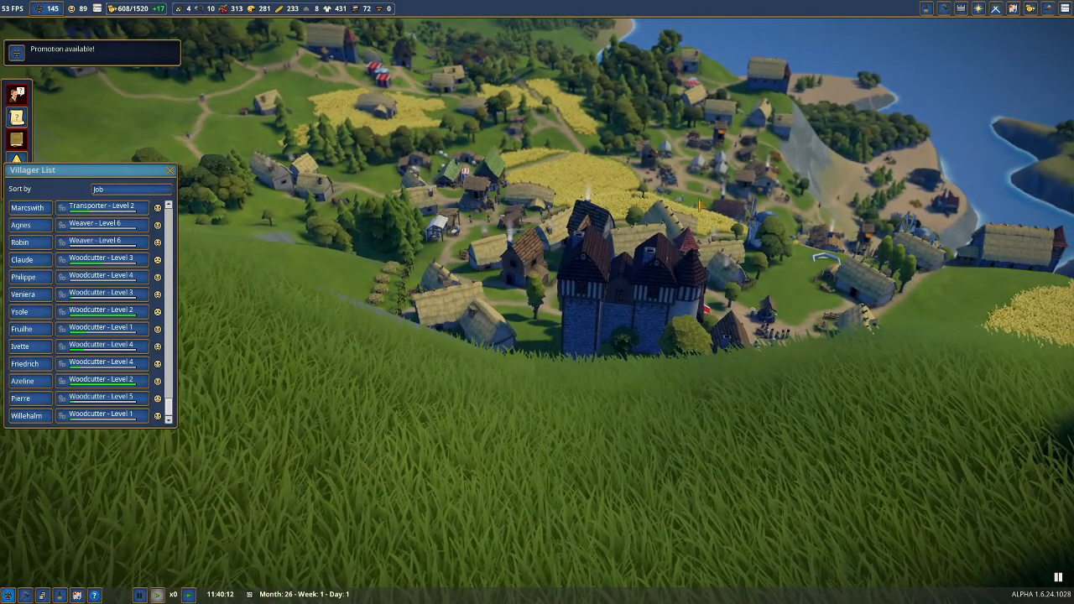
mouse_move(558, 252)
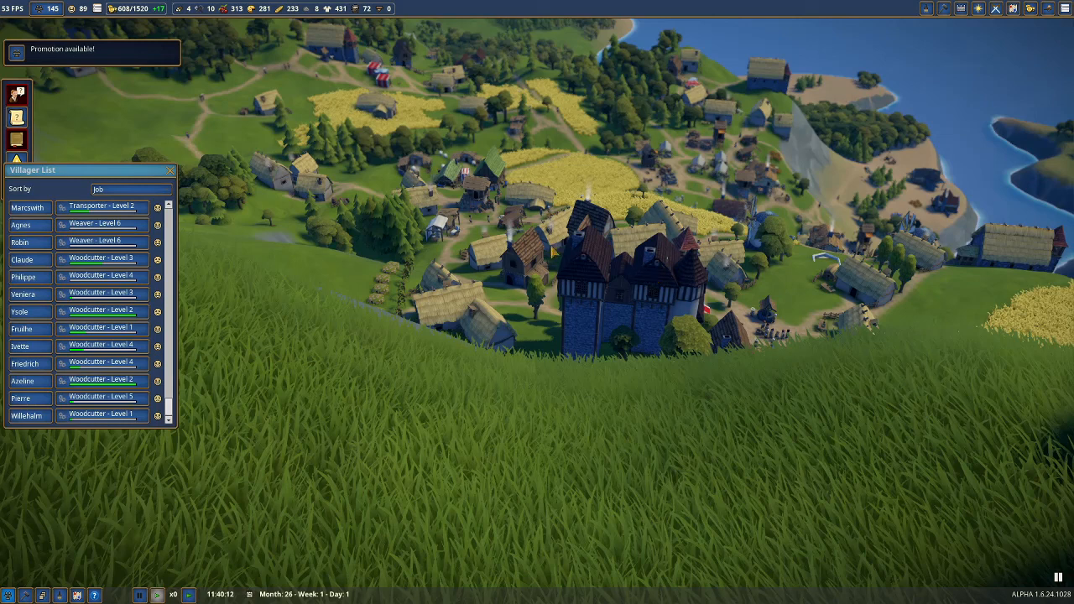
mouse_move(619, 298)
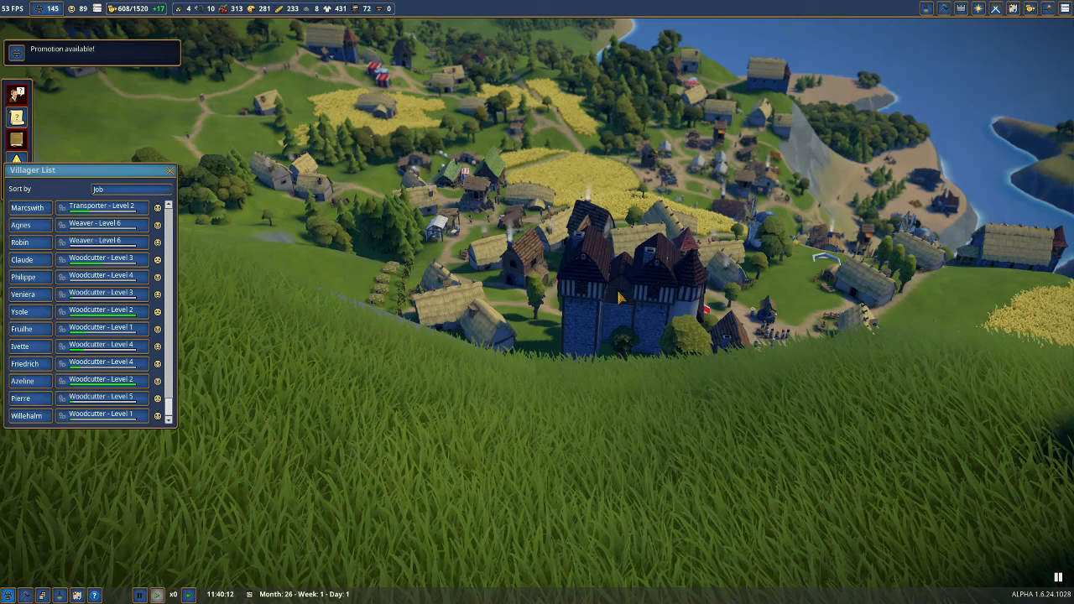
mouse_move(637, 296)
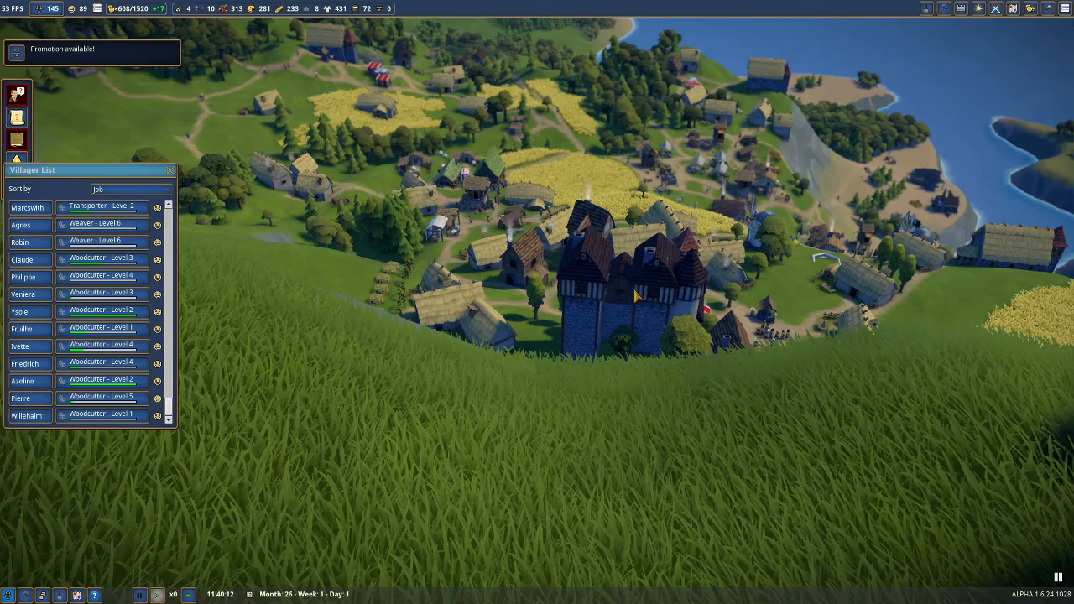
mouse_move(688, 208)
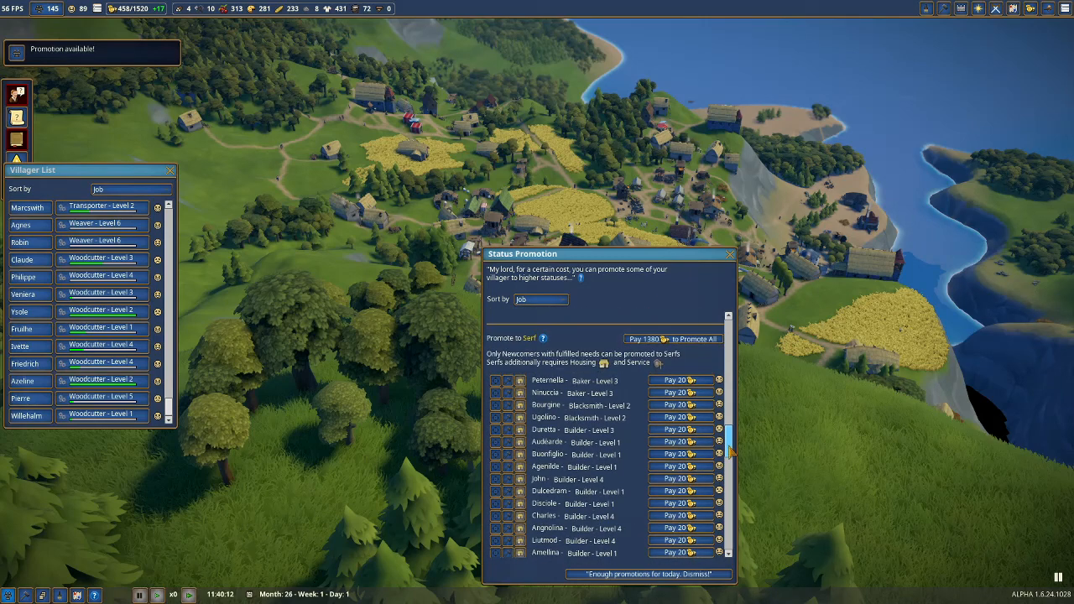
- Promote two newcomers to serfs, paying 20 gold each
click(676, 380)
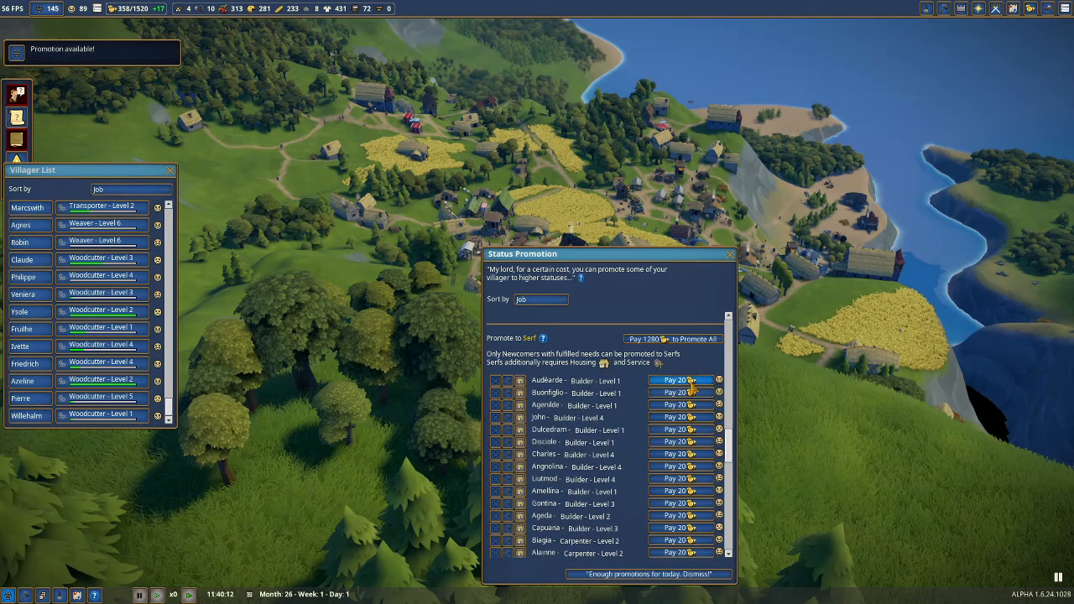
click(674, 380)
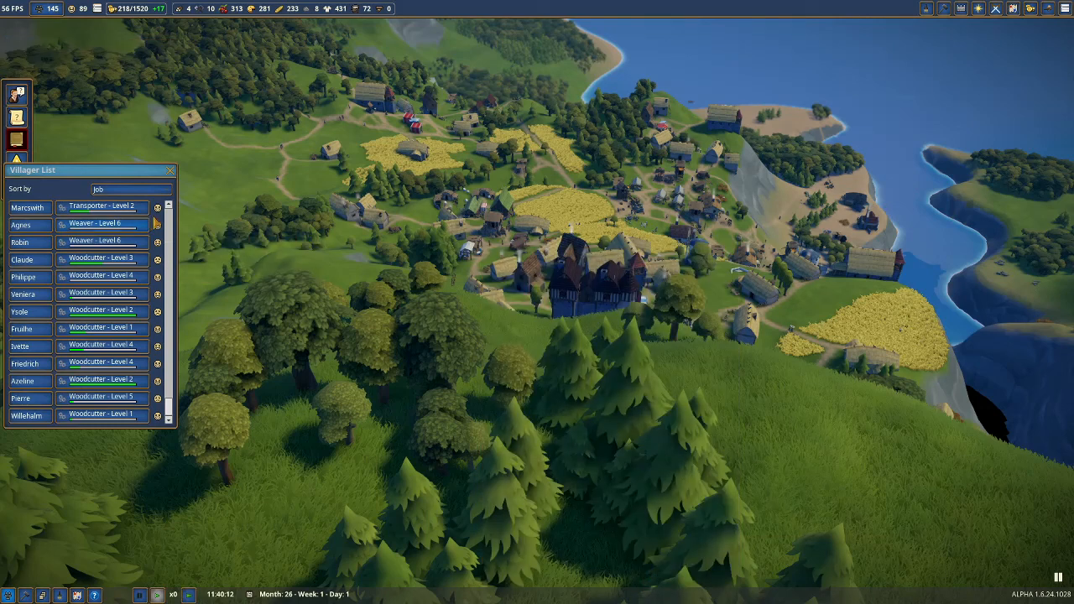
mouse_move(617, 296)
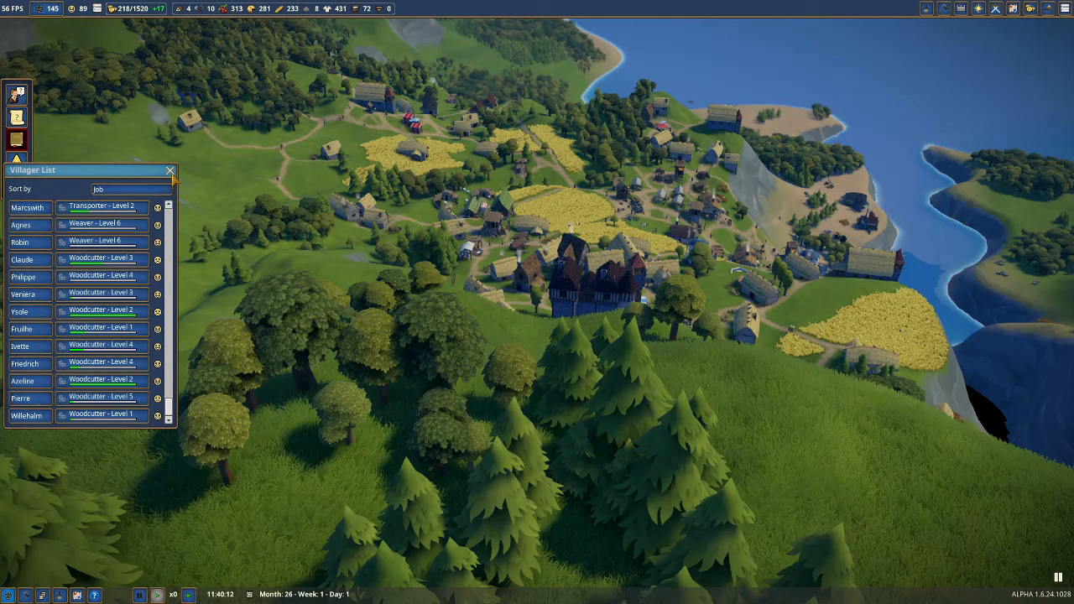
- Close the Villager List and increase the game speed
click(170, 171)
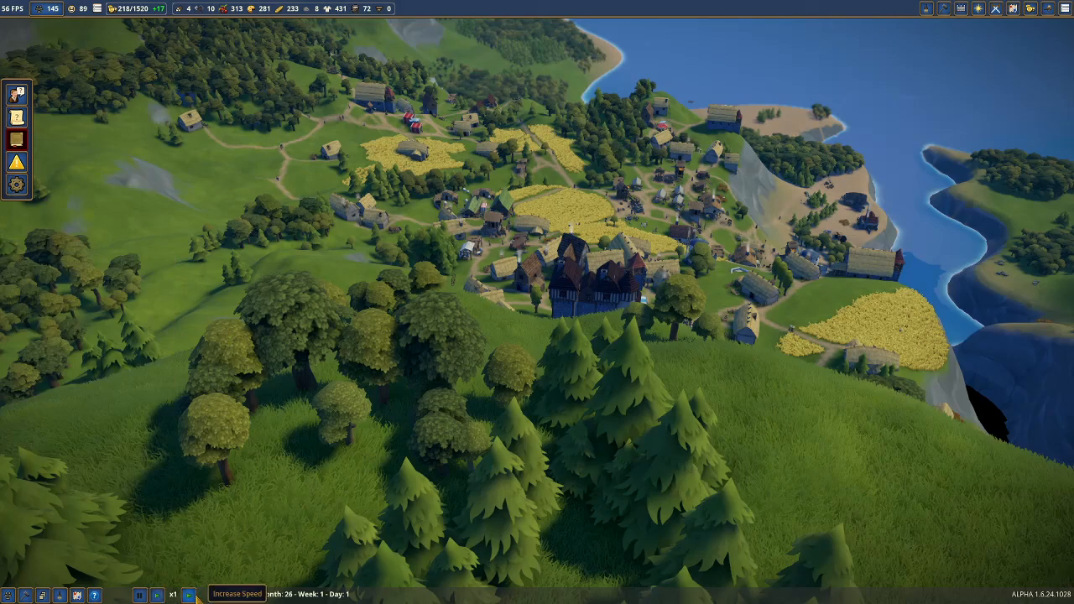
click(159, 595)
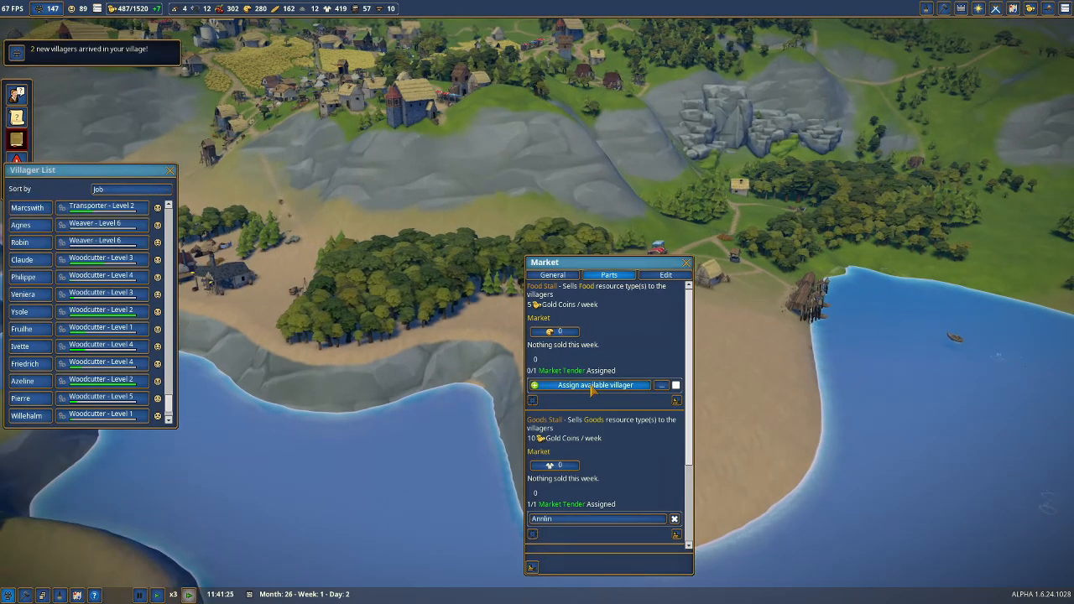
- Add available villagers to the food stall and lumber camp, then open a level-2 house's details
click(588, 385)
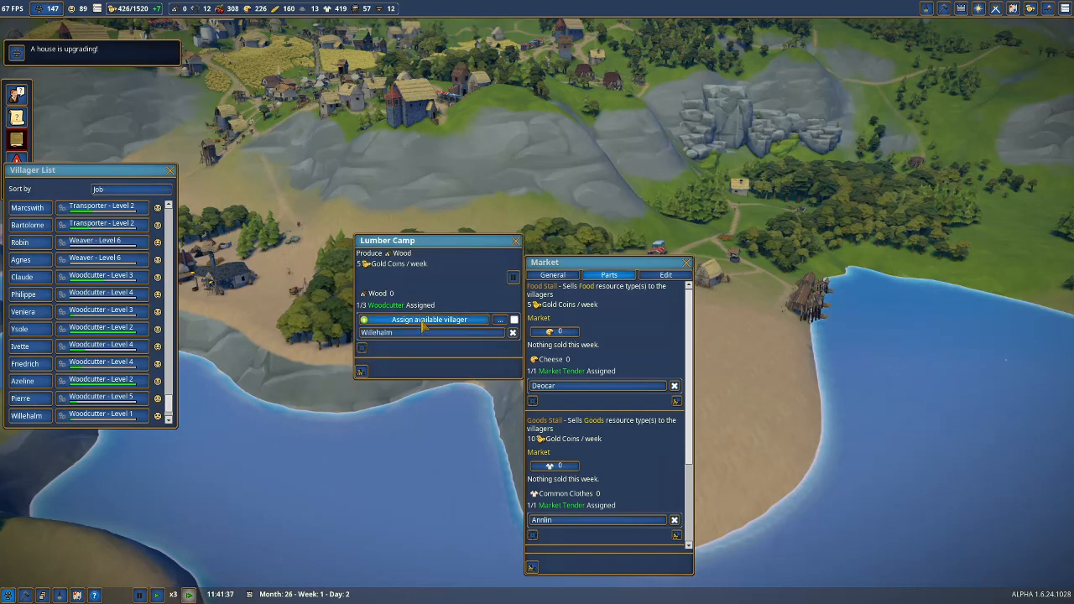
click(423, 319)
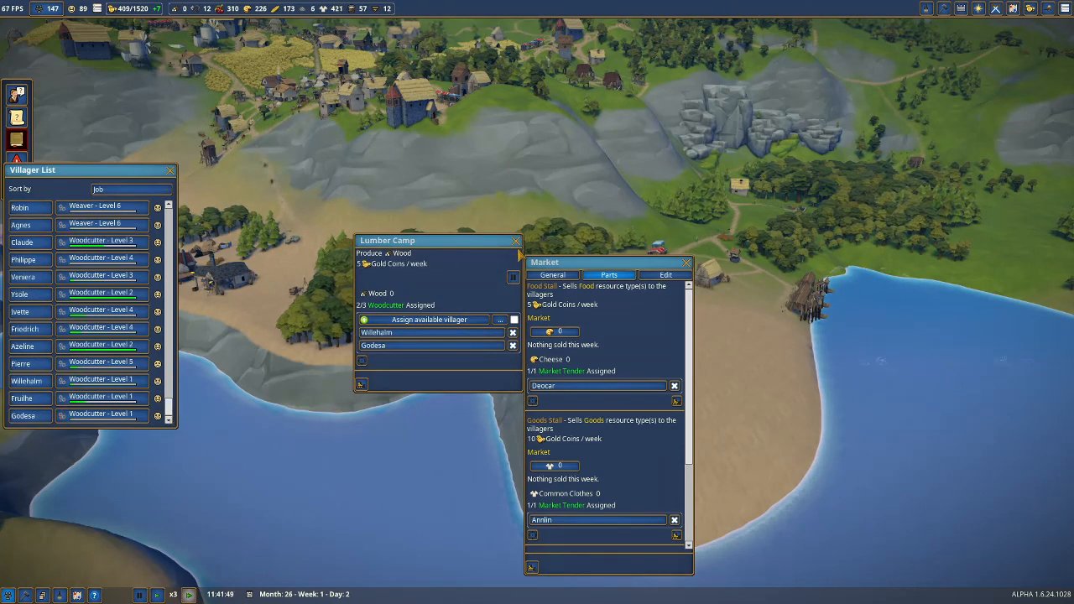
click(517, 241)
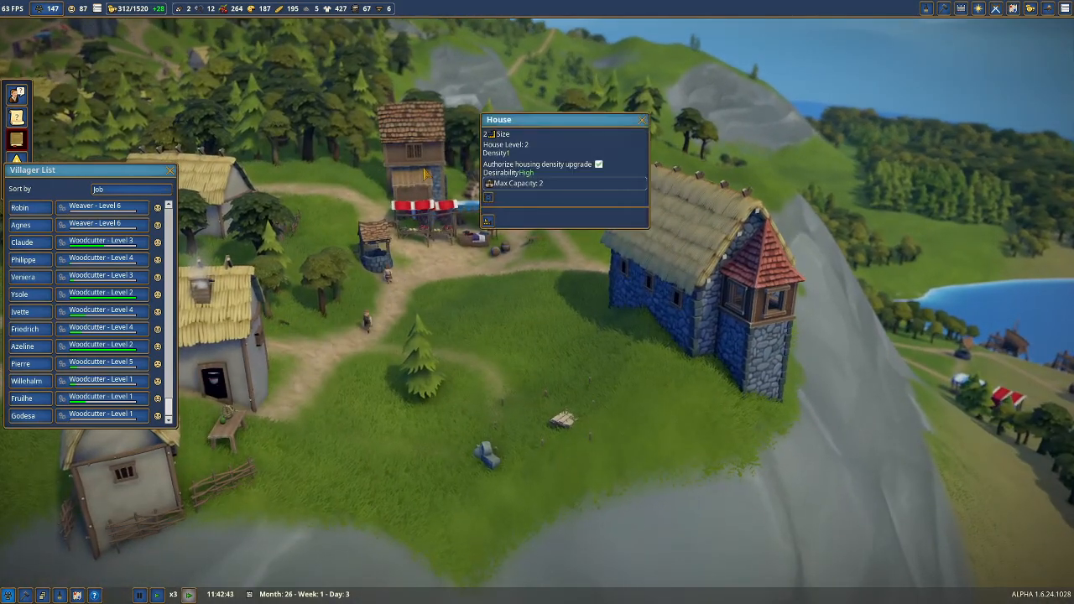
- Close the house details and zoom out over the village
click(642, 119)
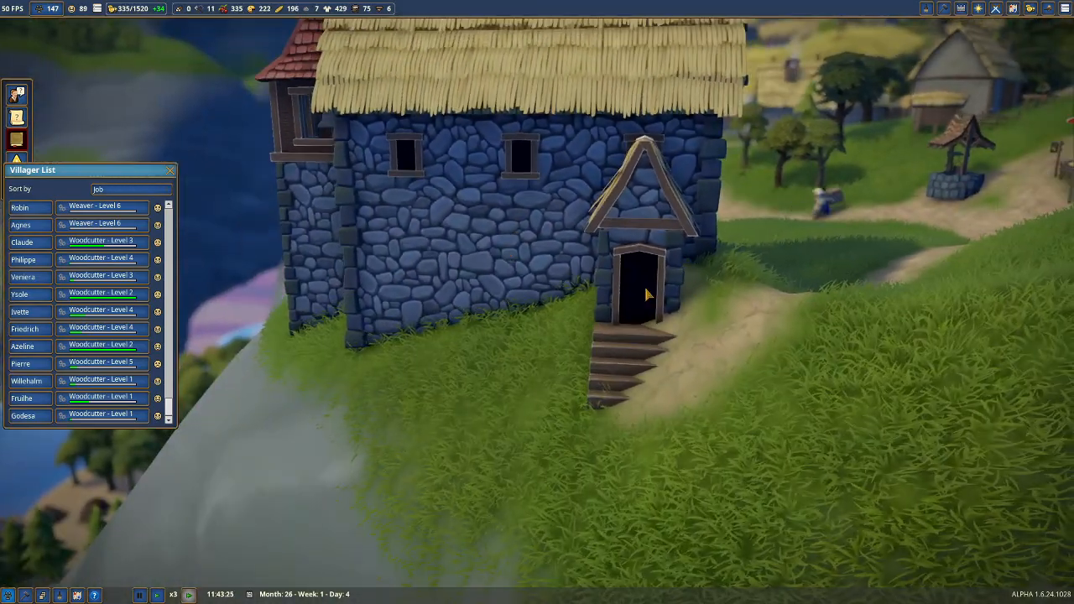
scroll(down, 3)
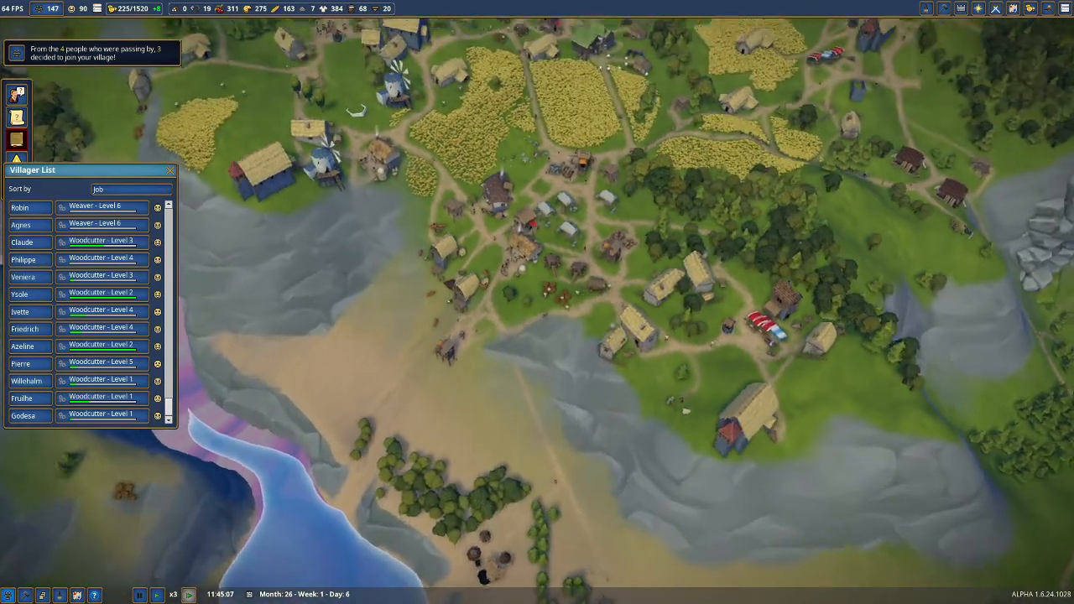
- Open the catalogue of public buildings available to construct
click(944, 9)
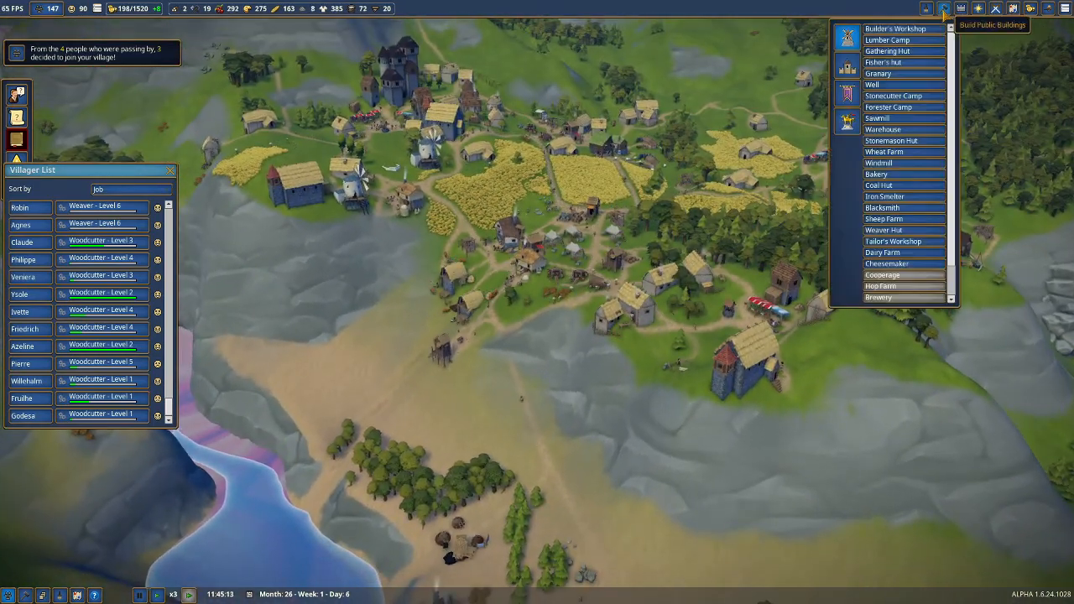
mouse_move(880, 286)
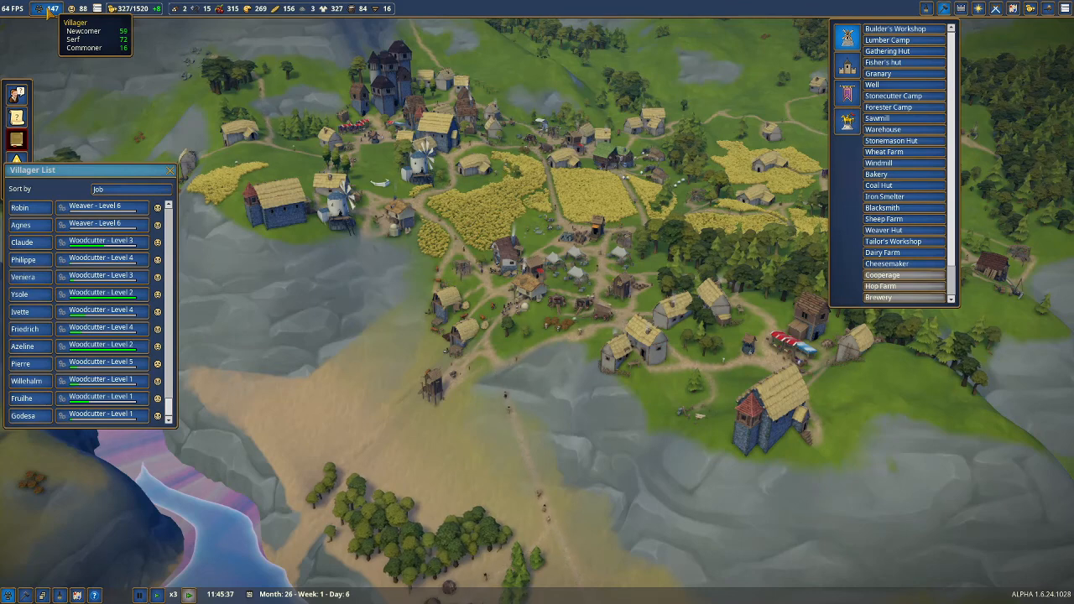
mouse_move(905, 285)
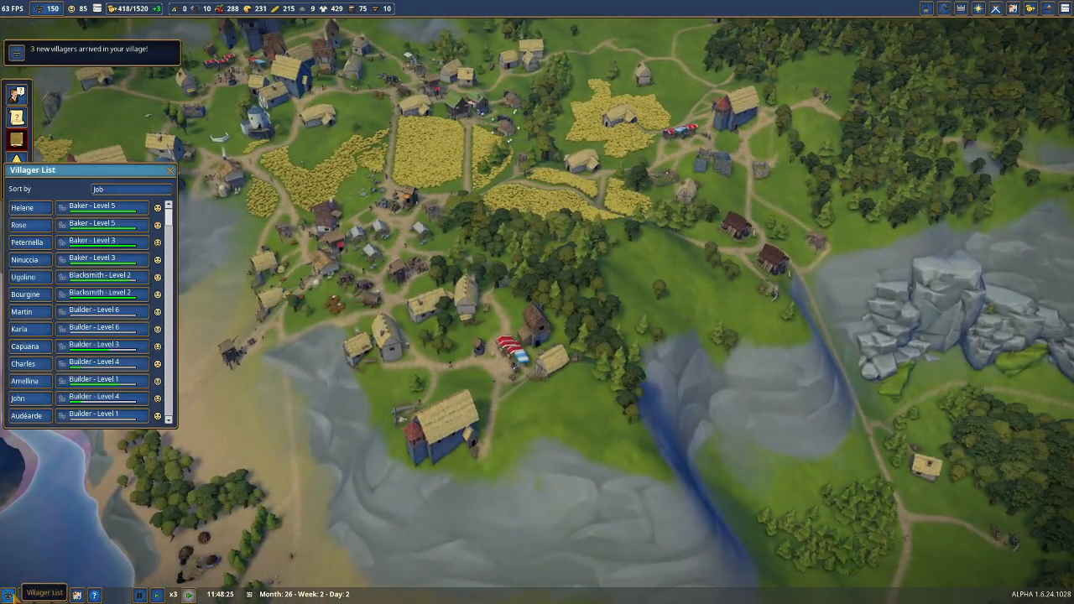
- Scroll through the Workplace List to check staffing at every workplace
scroll(down, 3)
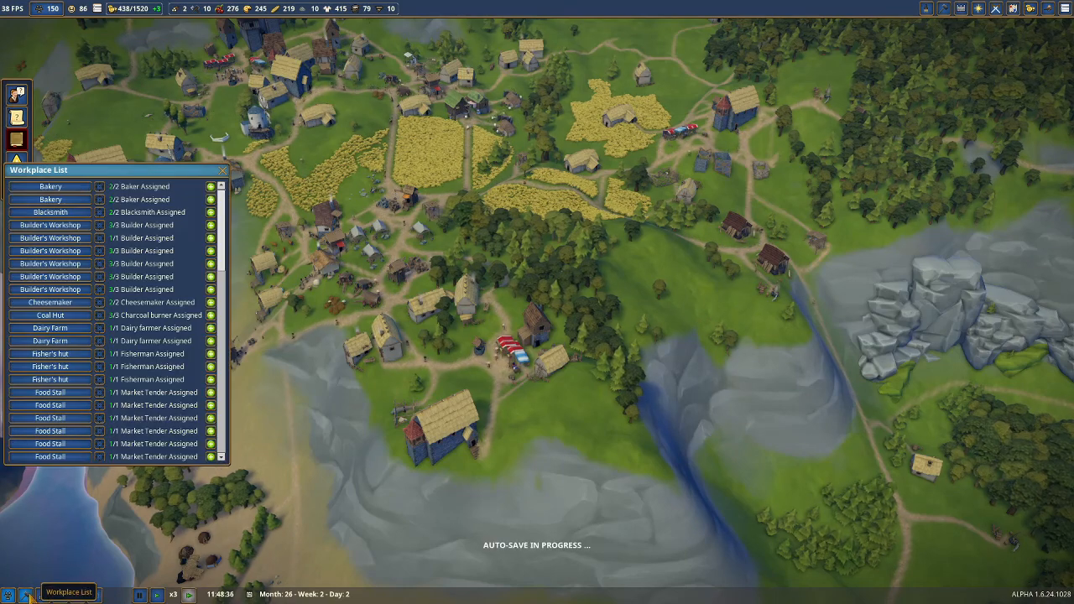
scroll(down, 3)
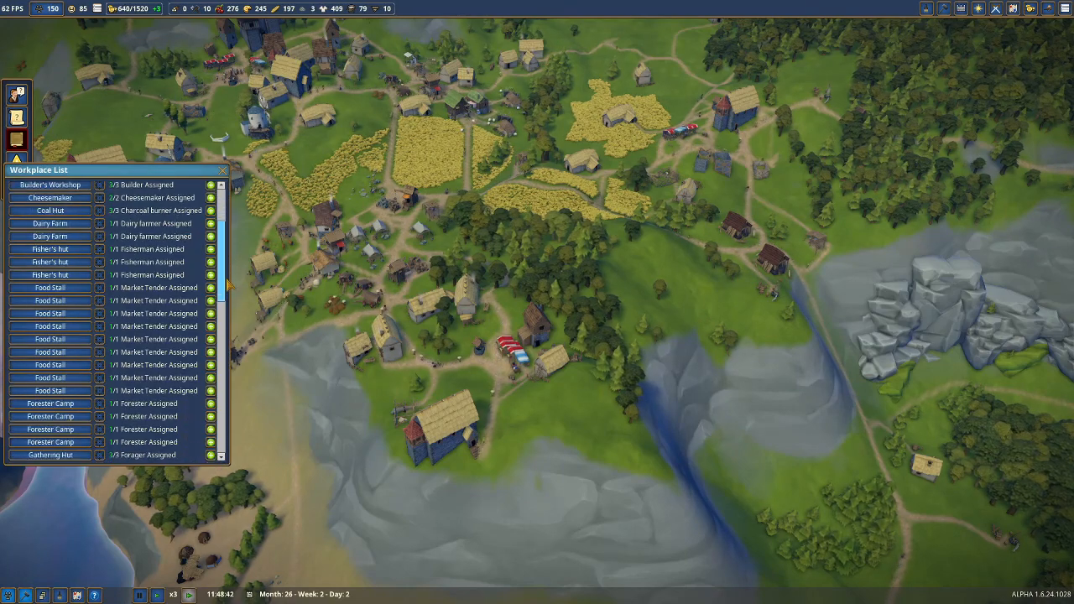
scroll(down, 3)
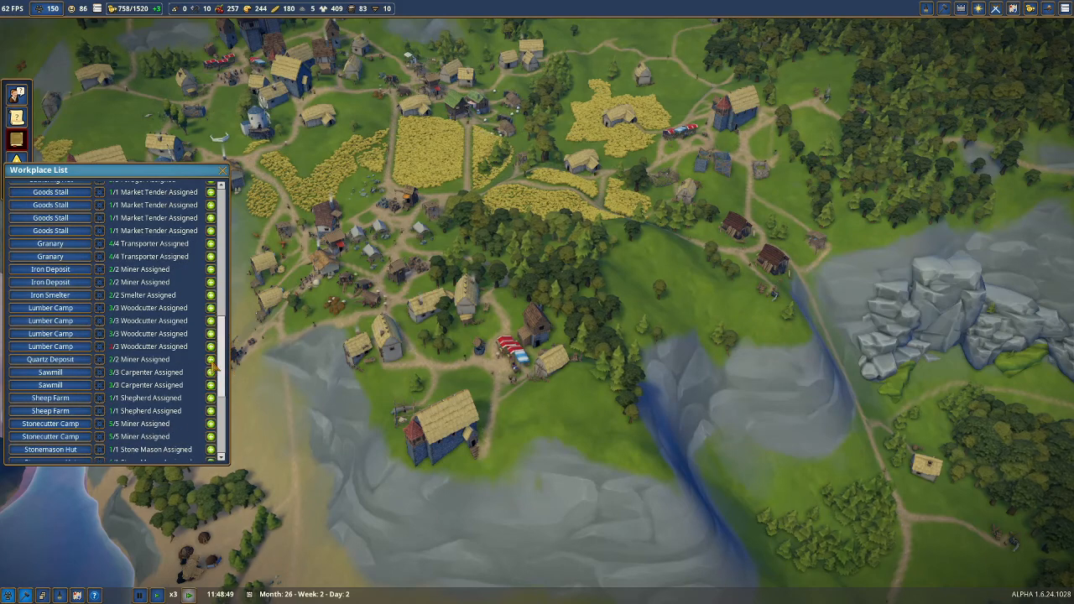
scroll(down, 3)
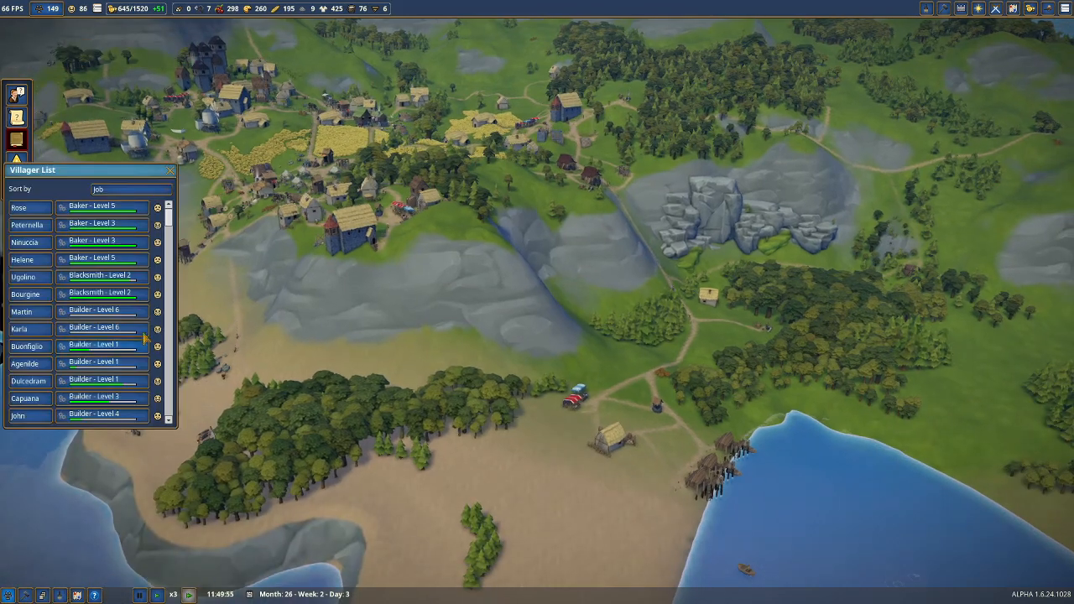
- Scroll through the villagers' jobs and the workplace staffing entries again
scroll(down, 3)
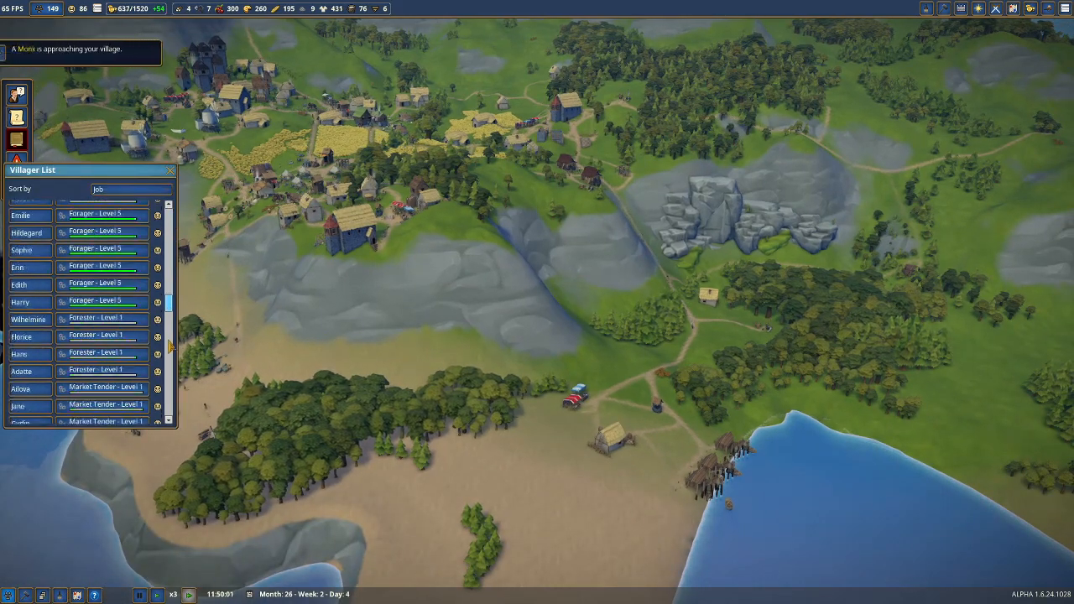
scroll(down, 3)
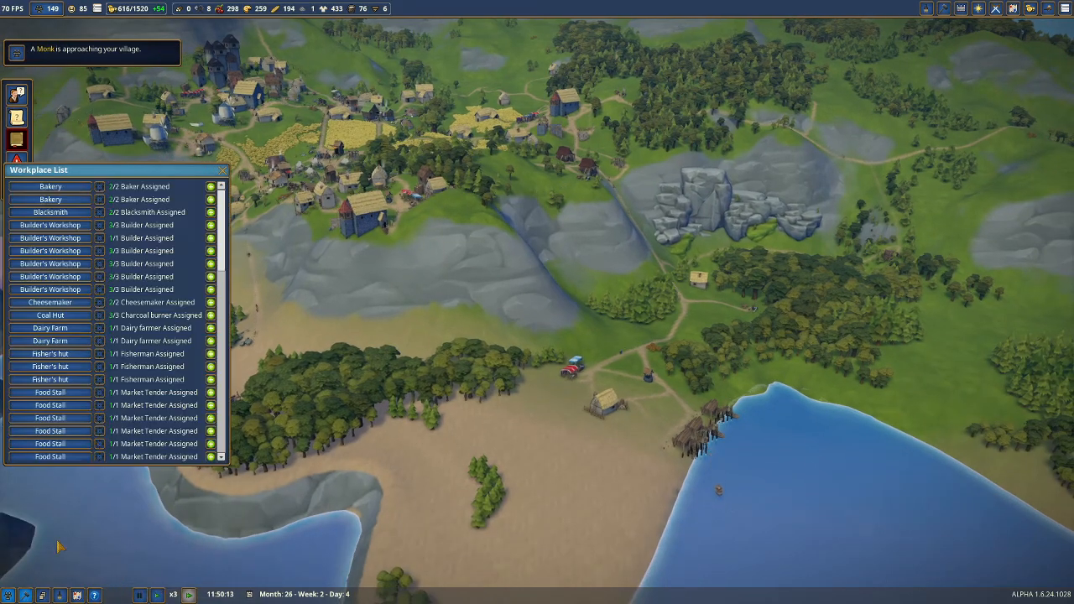
scroll(down, 3)
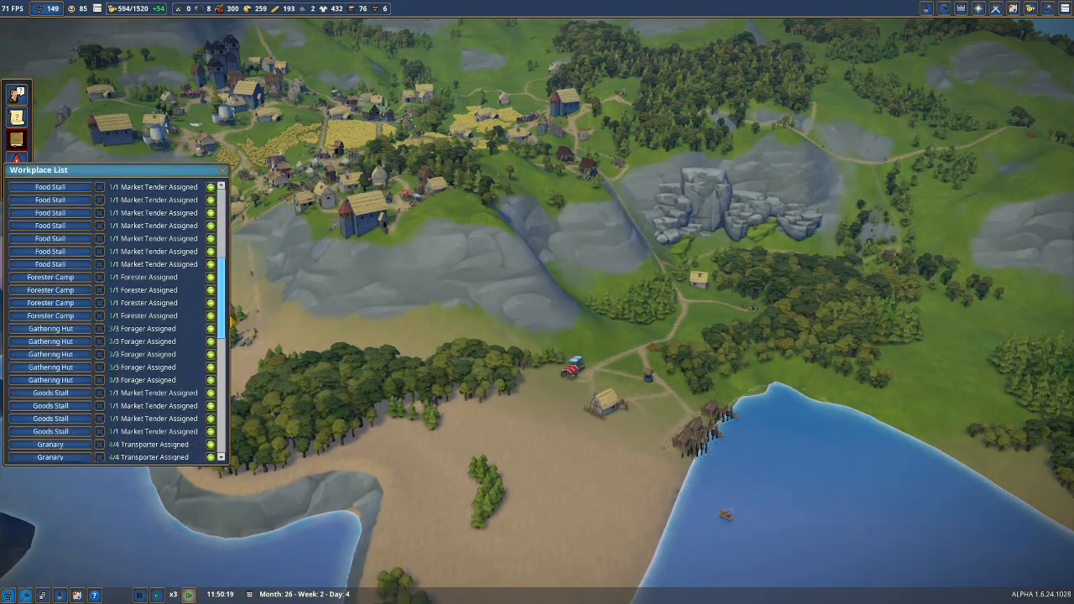
scroll(down, 3)
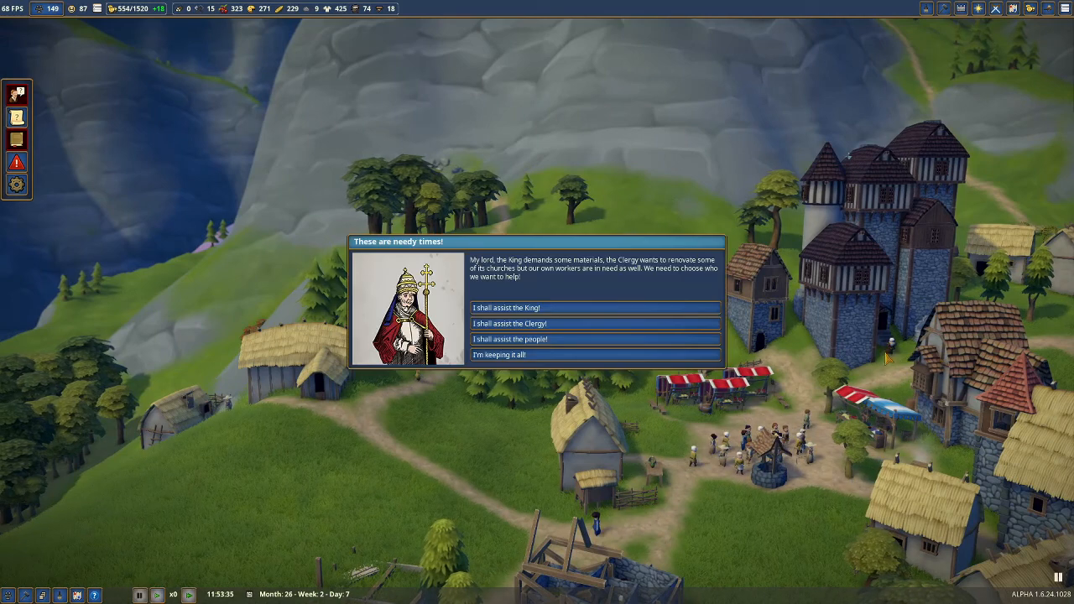
mouse_move(506, 307)
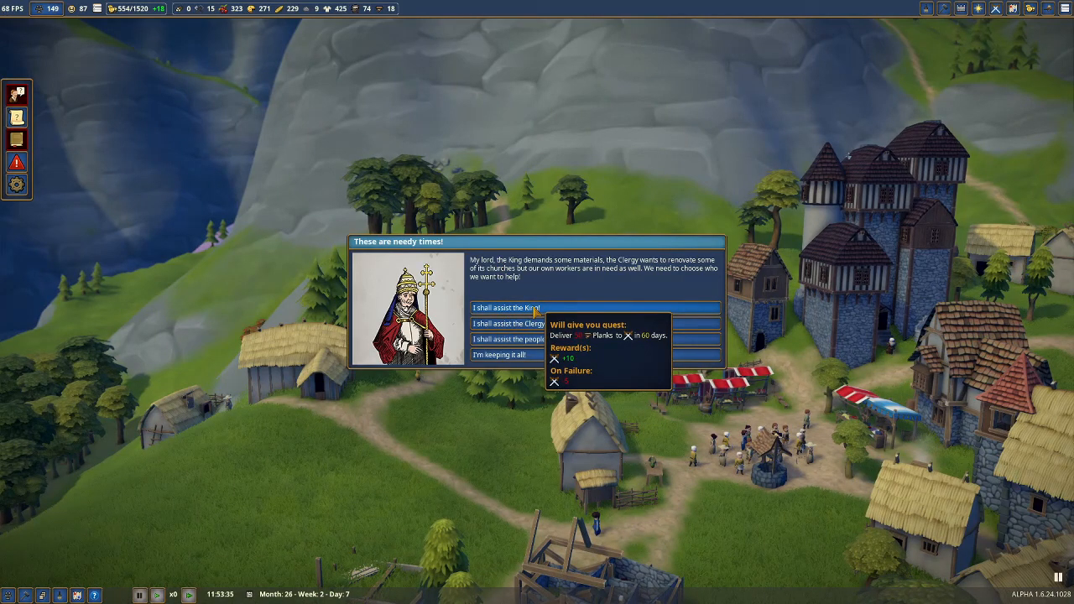
mouse_move(528, 354)
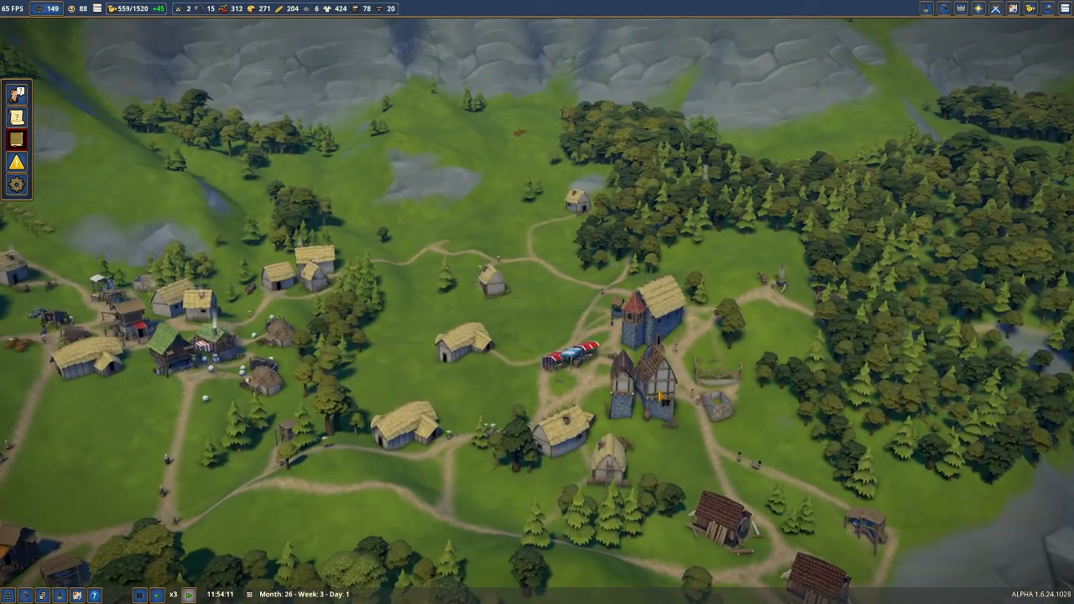
- Inspect a level-2 house's occupants and capacity, then bring up the workplace staffing list
click(659, 395)
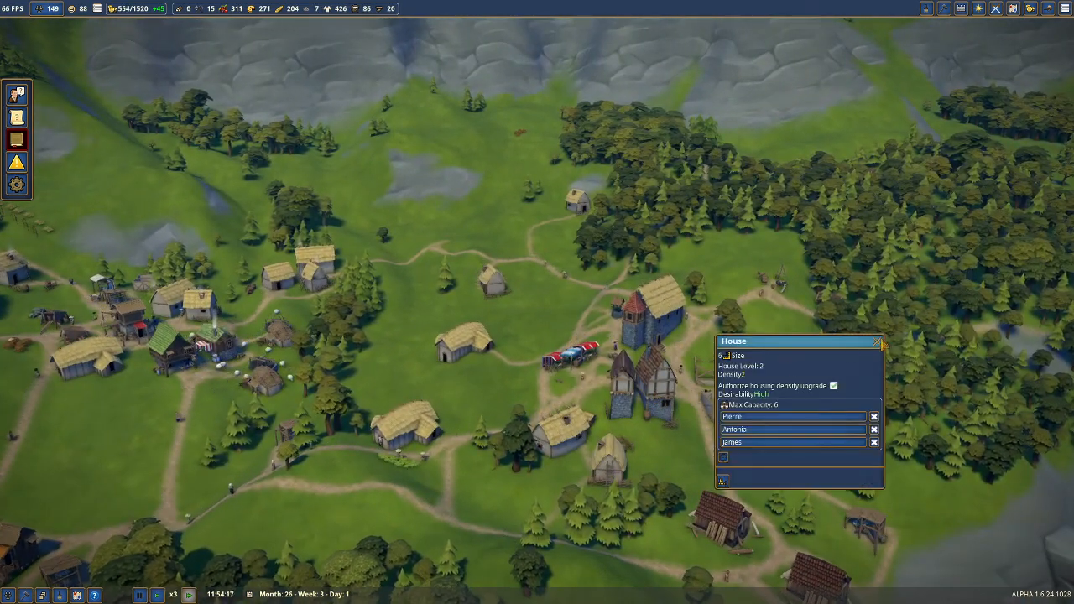
click(877, 341)
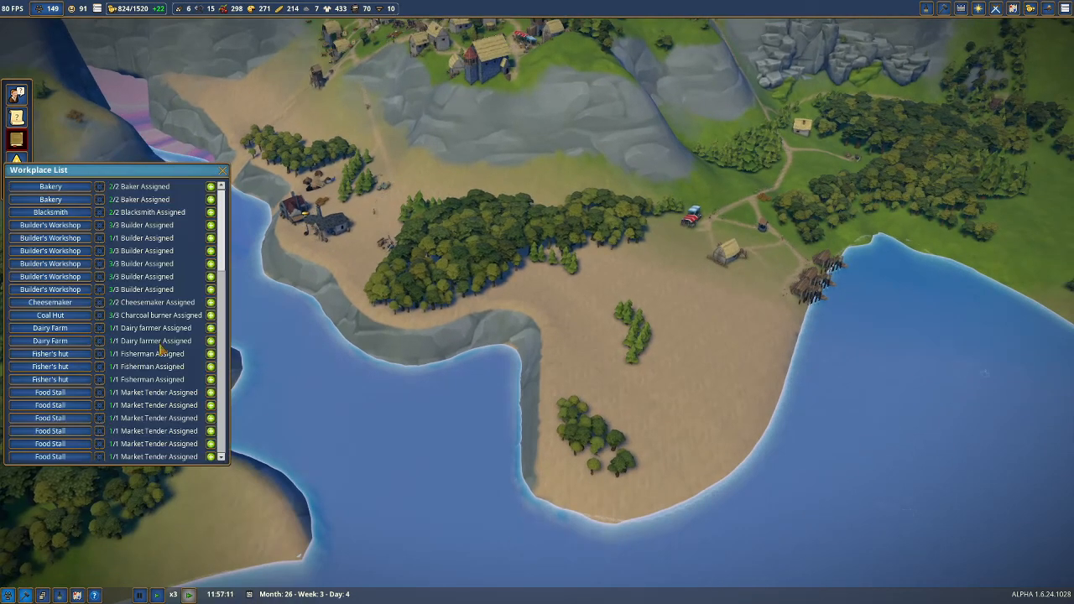
- Scroll down the Workplace List to review the remaining staffed workplaces
scroll(down, 3)
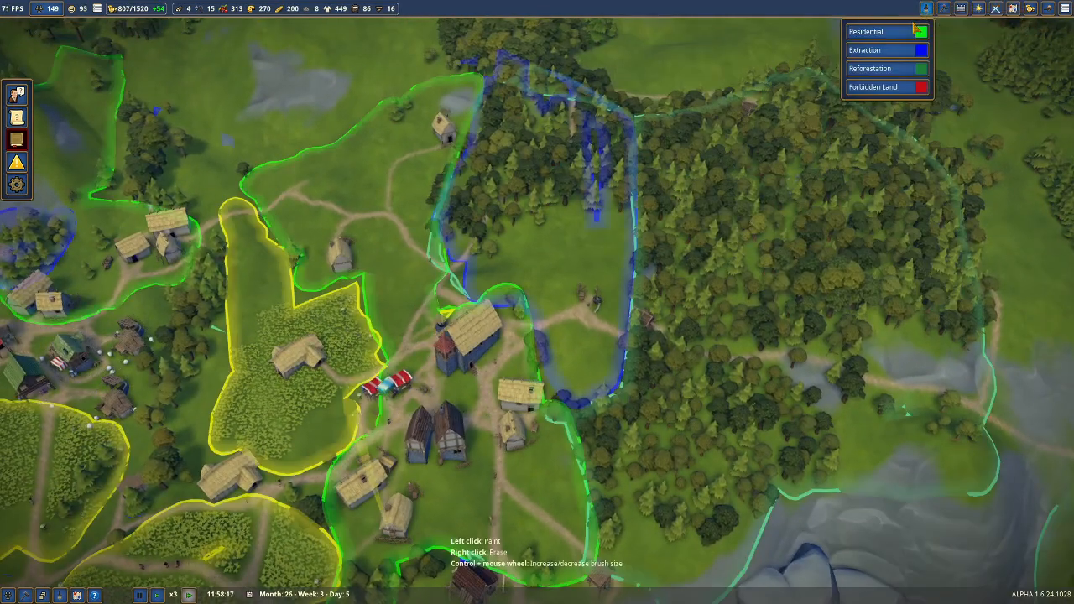
mouse_move(865, 49)
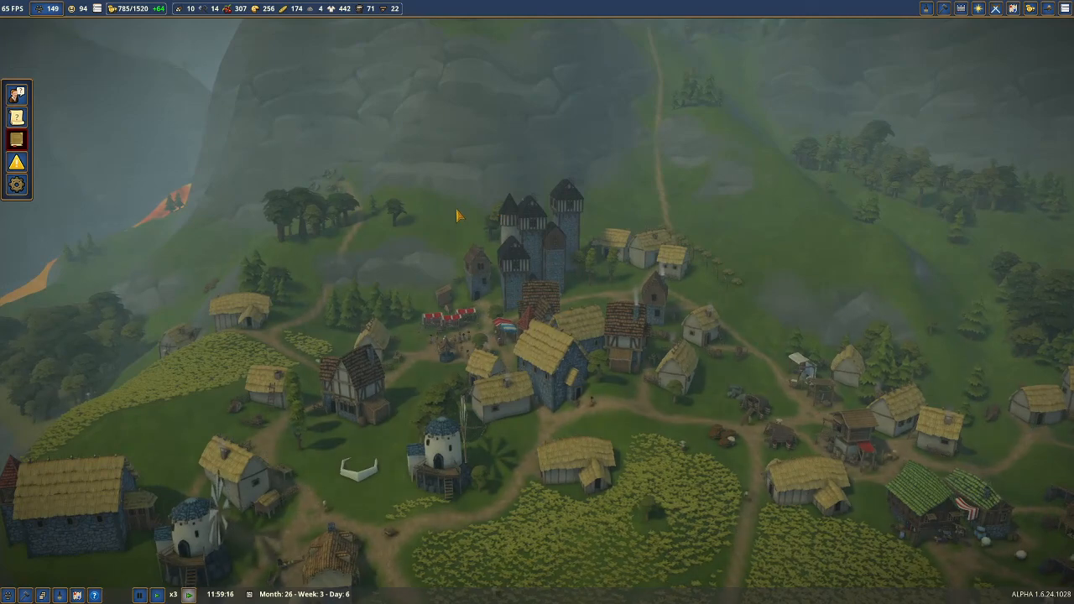
mouse_move(126, 9)
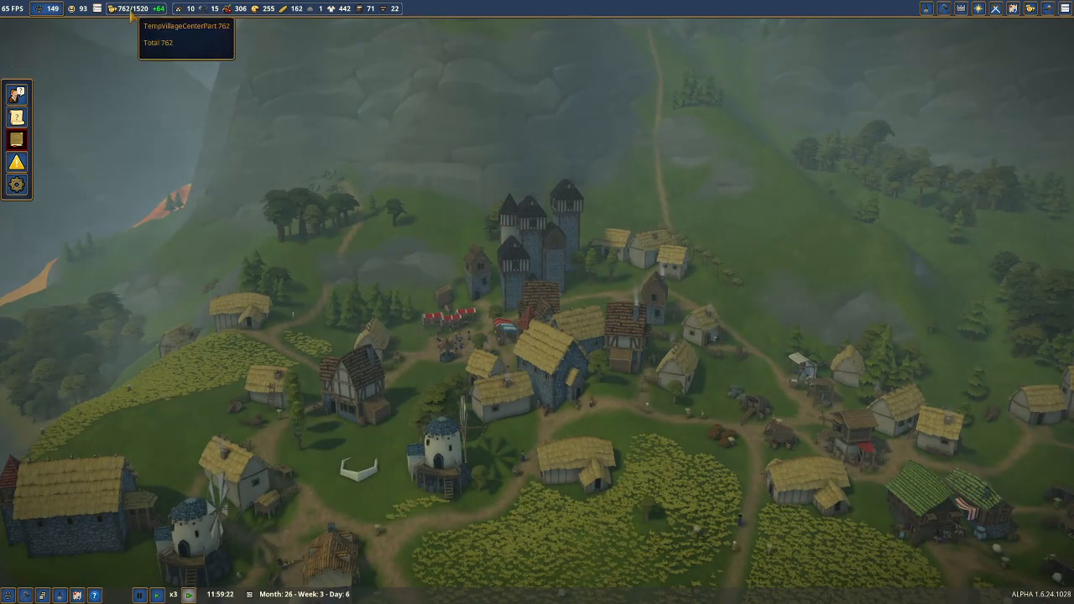